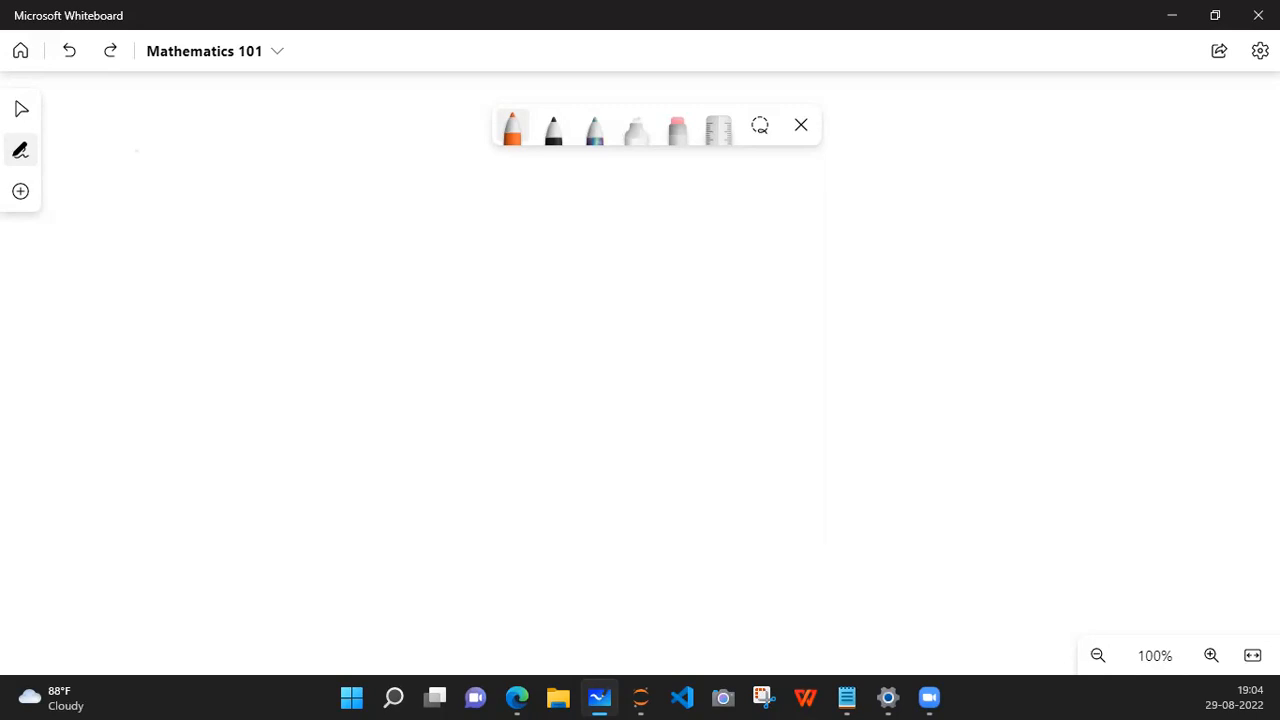
# Step: Choose red ink and handwrite "Mathematics 101" in quotes near the top-left with a short underline
pyautogui.click(512, 128)
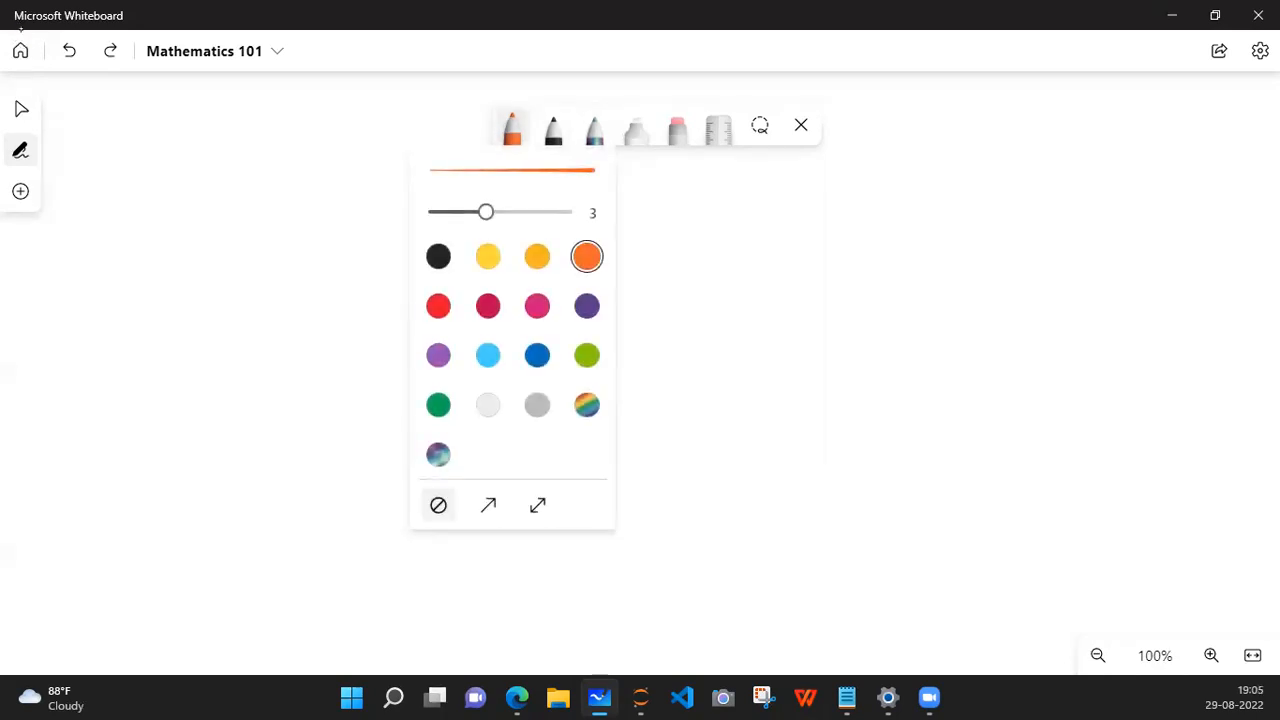
pyautogui.click(436, 304)
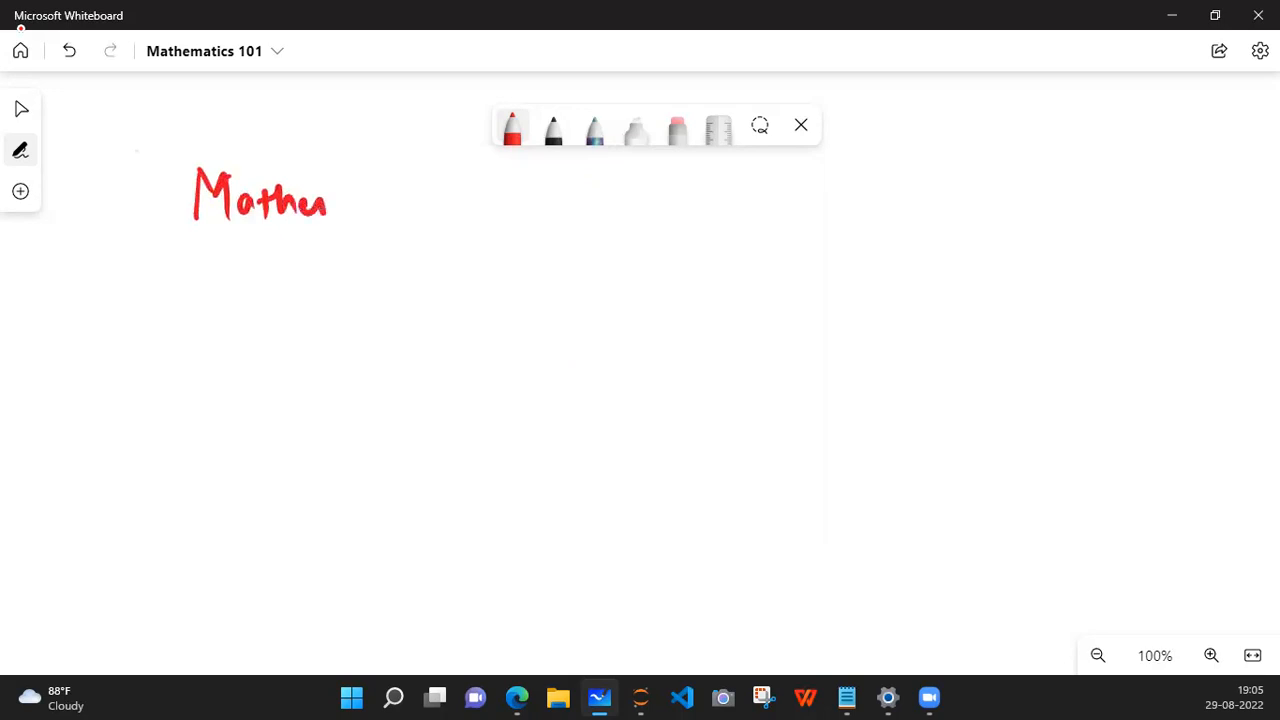
pyautogui.moveTo(324, 200); pyautogui.dragTo(424, 196)
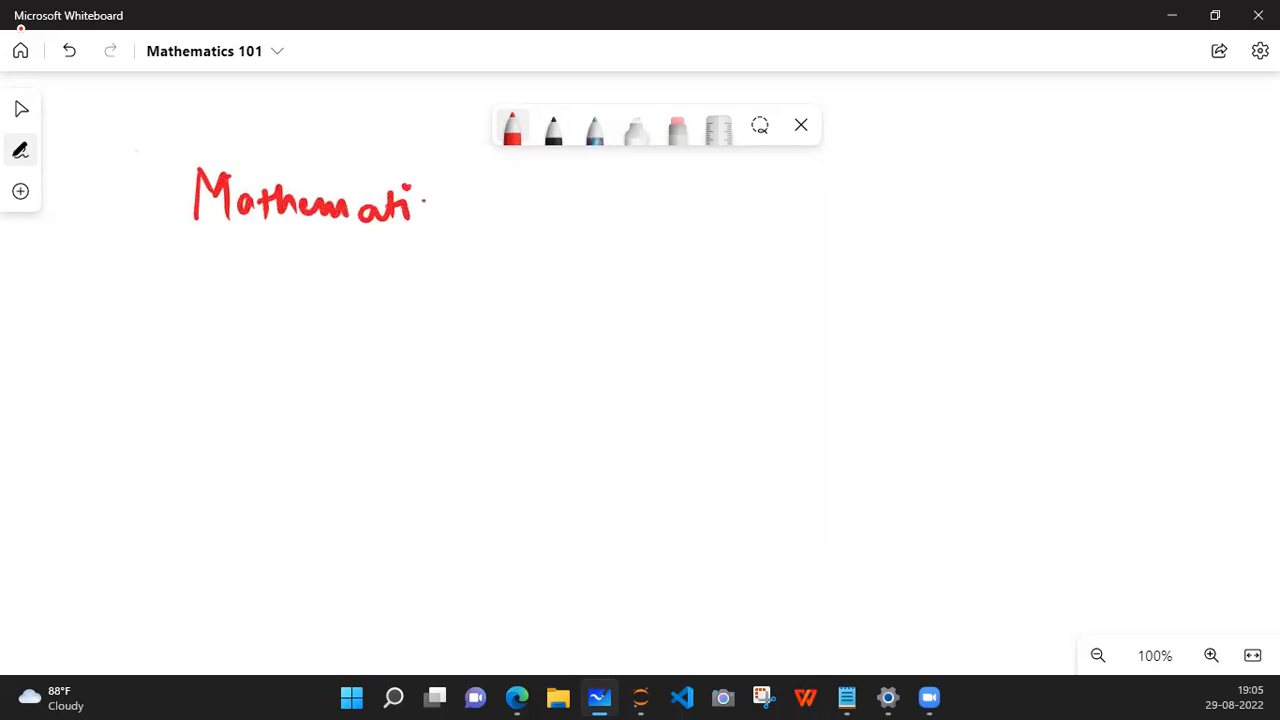
pyautogui.moveTo(410, 200); pyautogui.dragTo(536, 210)
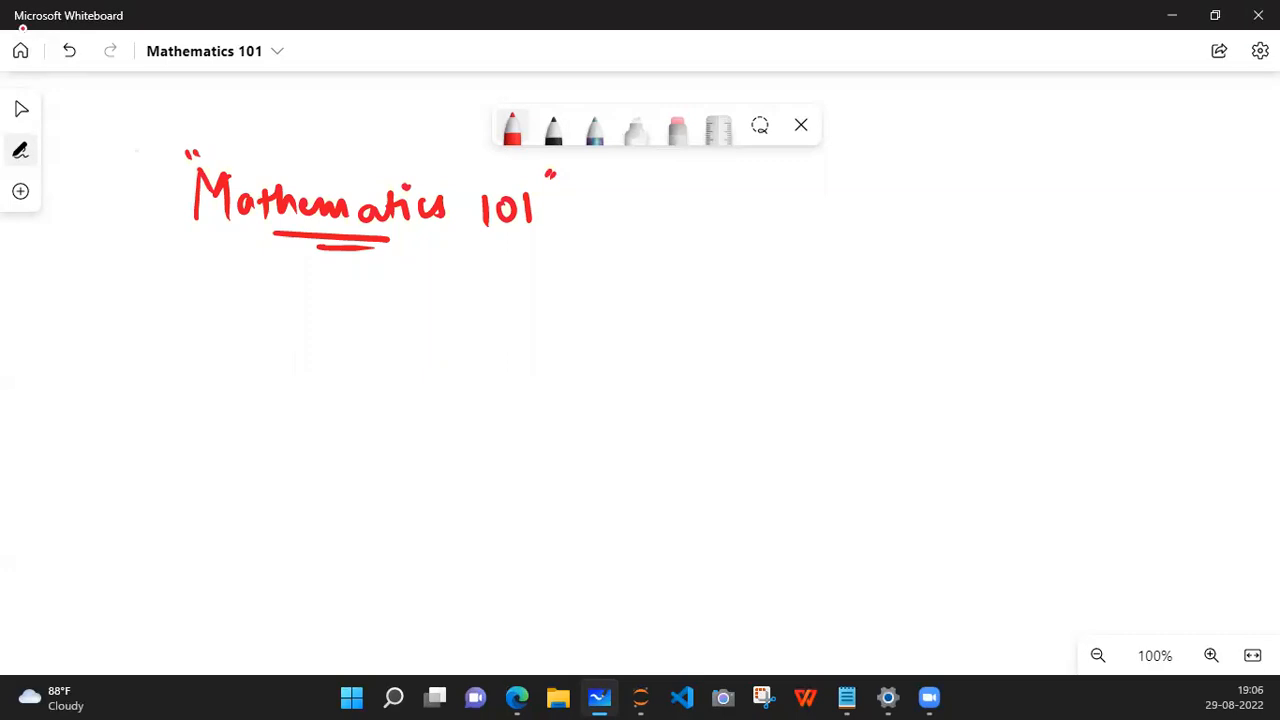
# Step: Draw a thick black underline beneath the whole red Mathematics 101 title
pyautogui.click(552, 128)
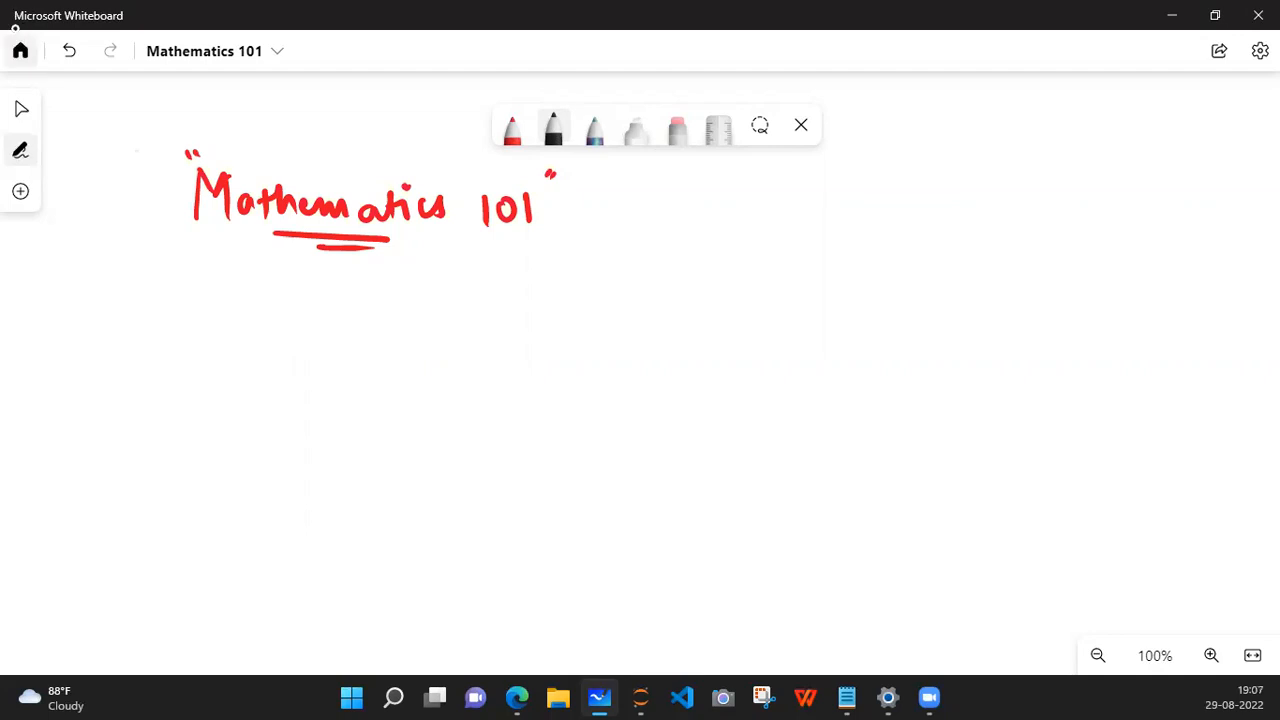
pyautogui.moveTo(190, 250); pyautogui.dragTo(224, 248)
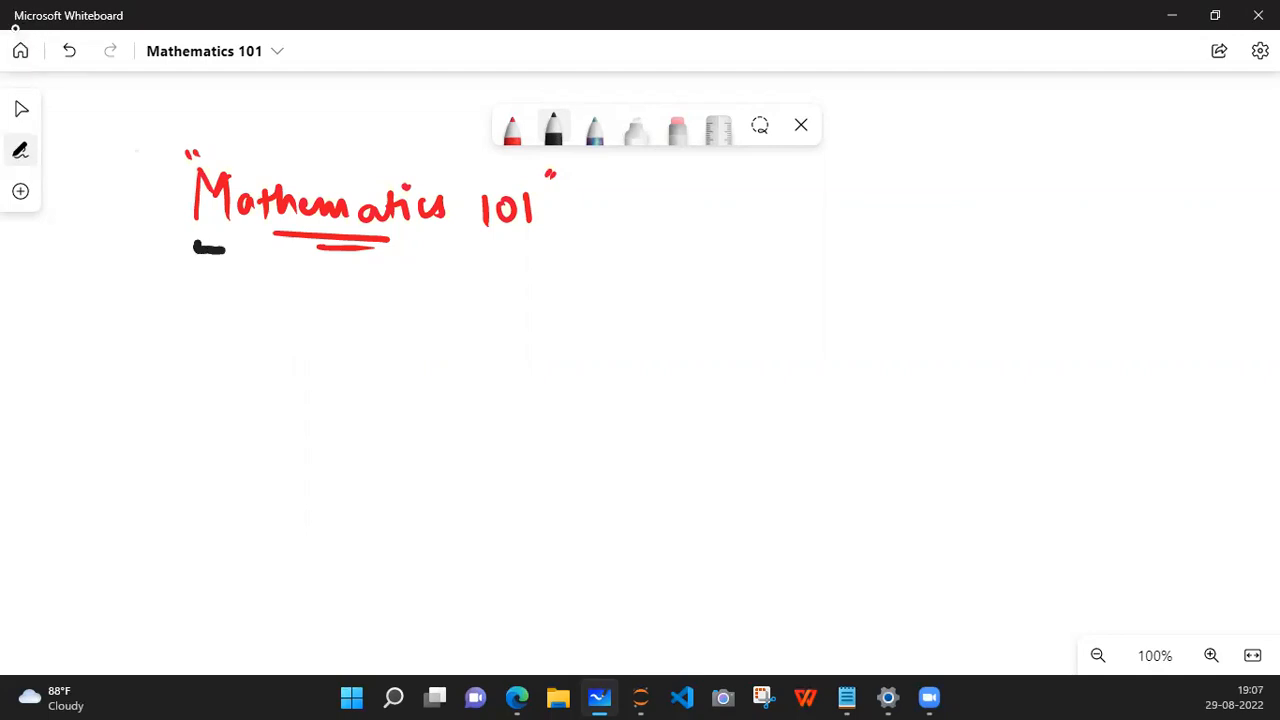
pyautogui.moveTo(196, 250); pyautogui.dragTo(534, 252)
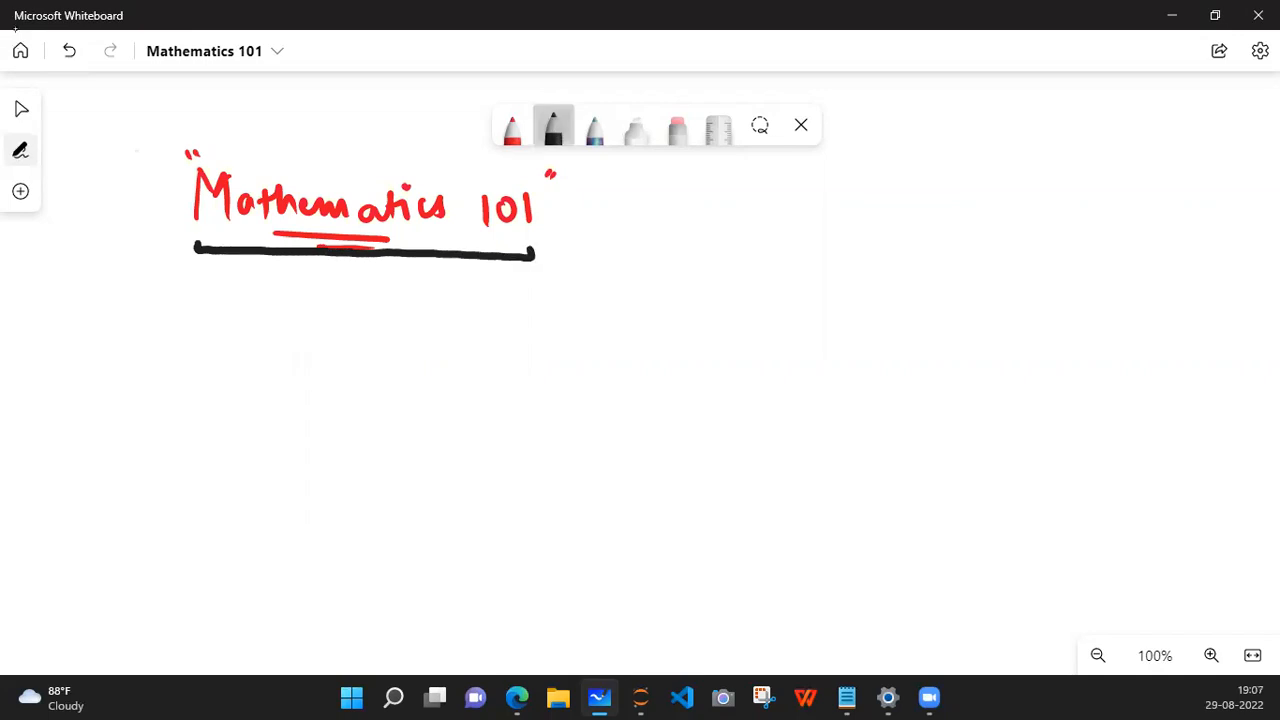
pyautogui.click(552, 128)
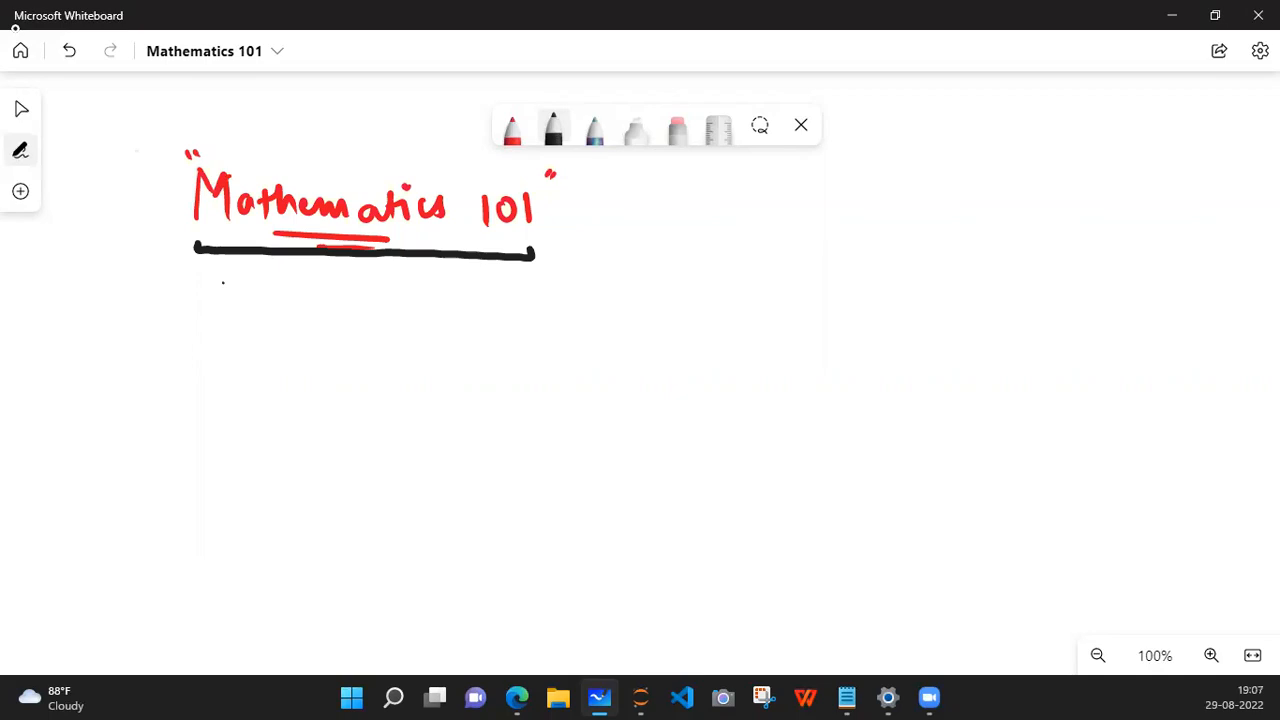
pyautogui.moveTo(10, 38)
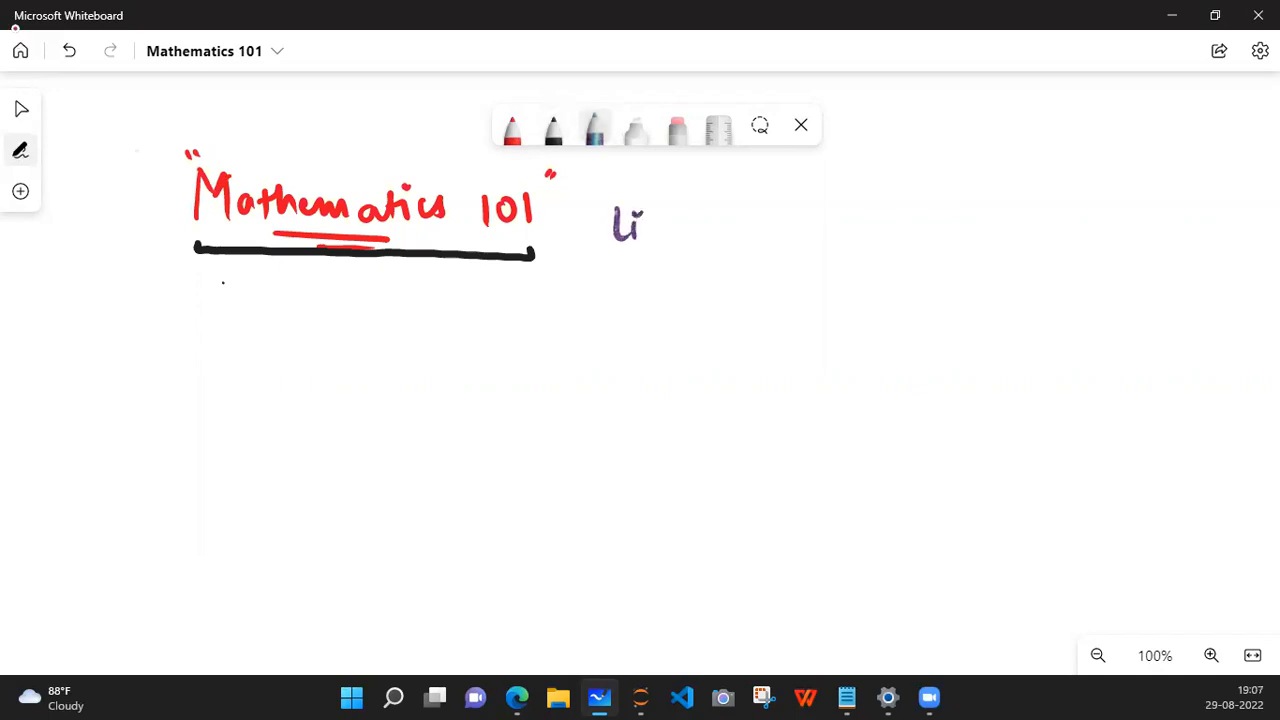
# Step: Handwrite the multicolour "Linear Algebra" heading to the right of the title
pyautogui.moveTo(640, 224); pyautogui.dragTo(736, 224)
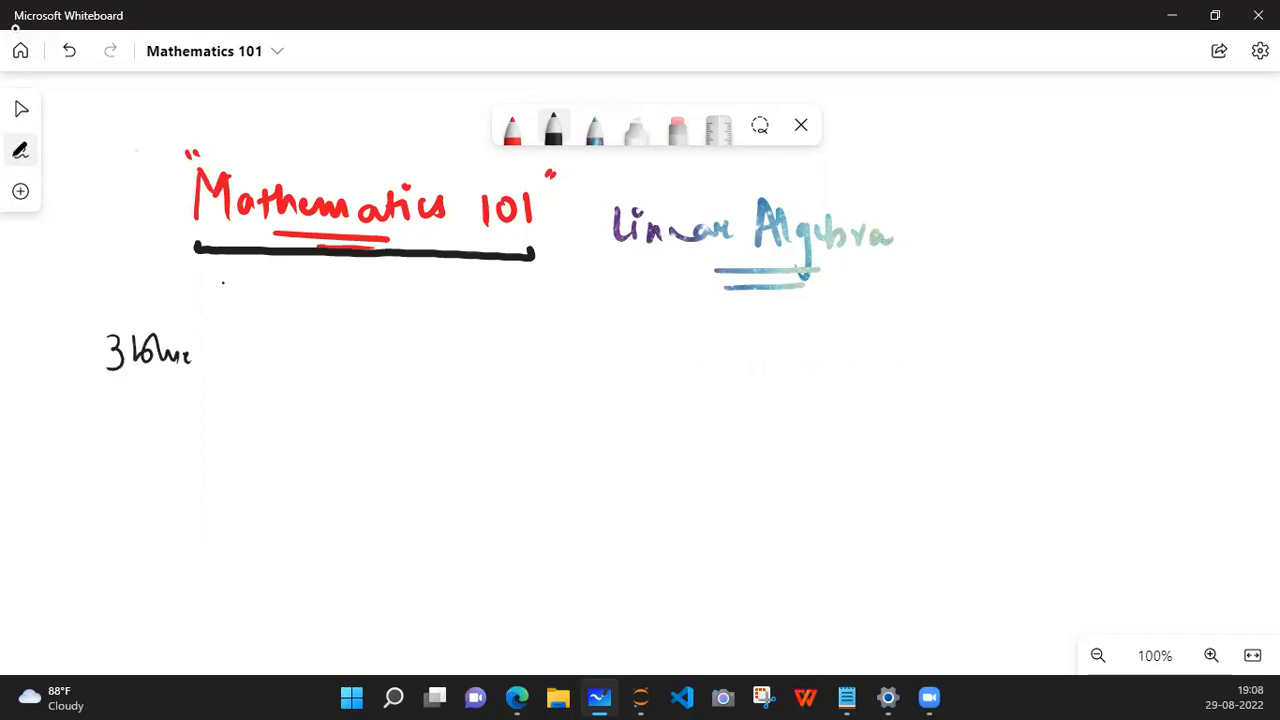
# Step: Write arrowed entries 3Blue1Brown, Zach Star and Khan Academy, then bracket the three together
pyautogui.moveTo(200, 356); pyautogui.dragTo(290, 356)
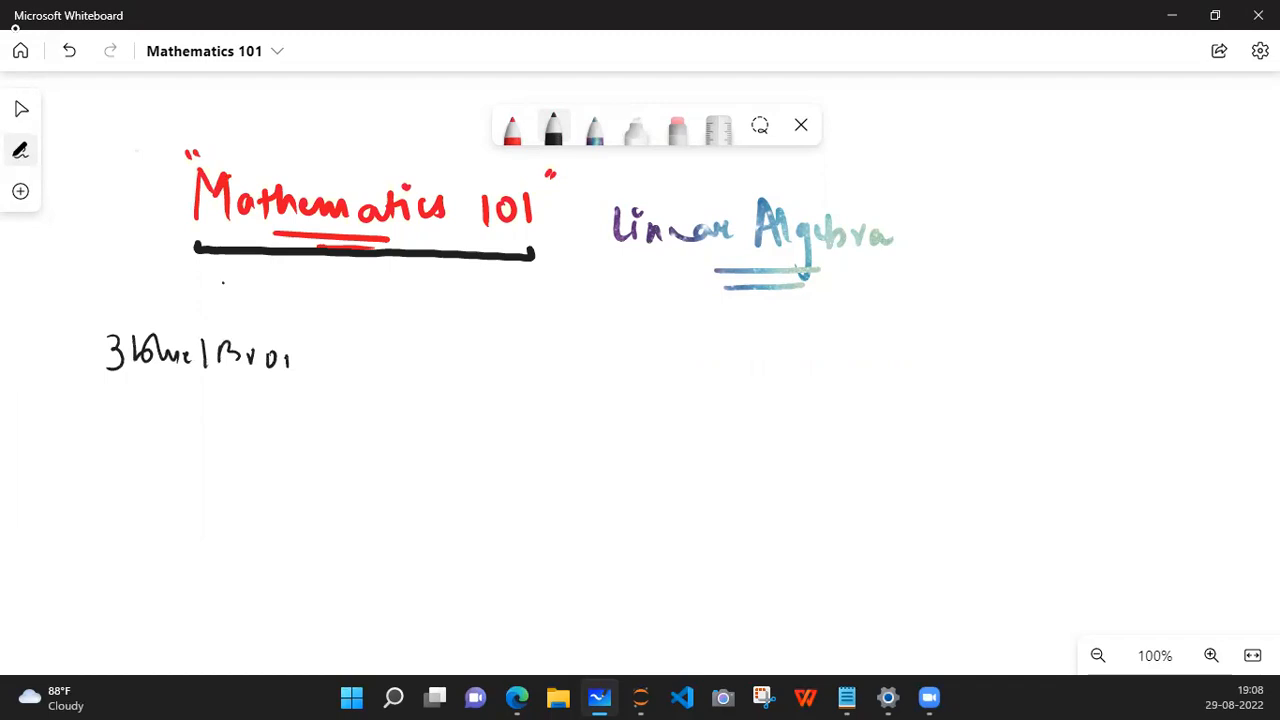
pyautogui.moveTo(60, 356); pyautogui.dragTo(360, 360)
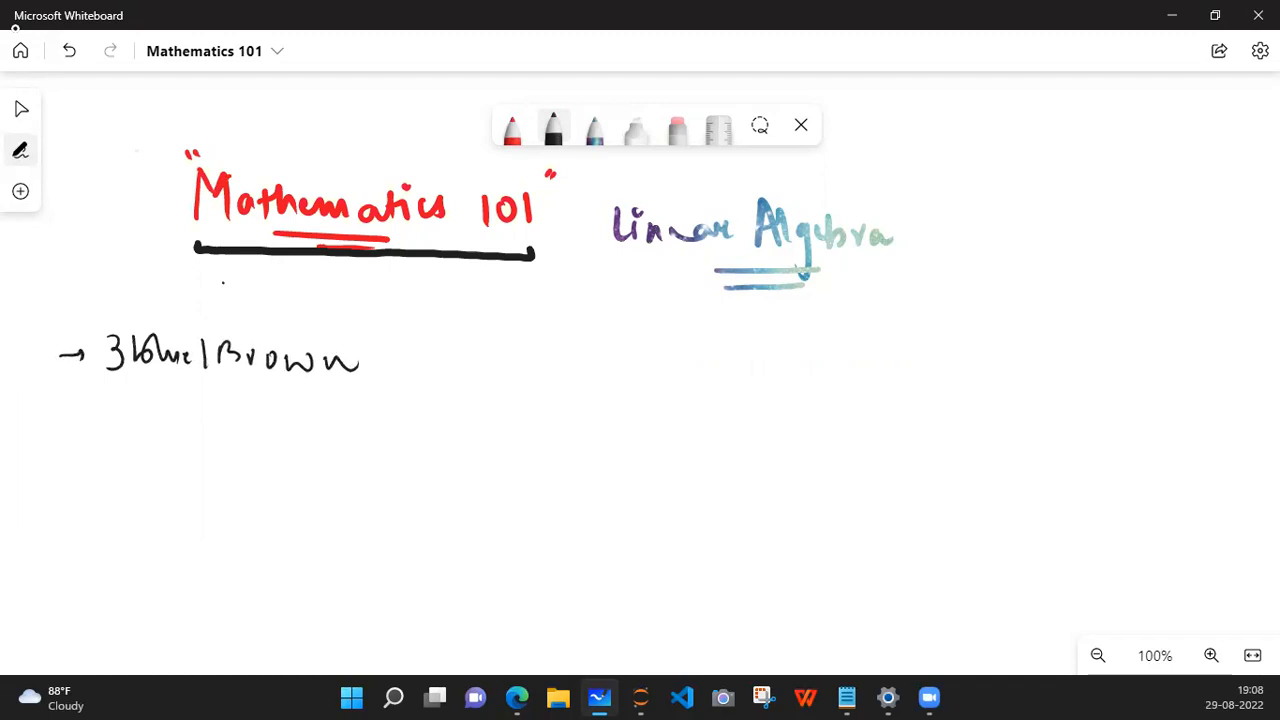
pyautogui.moveTo(60, 440); pyautogui.dragTo(96, 436)
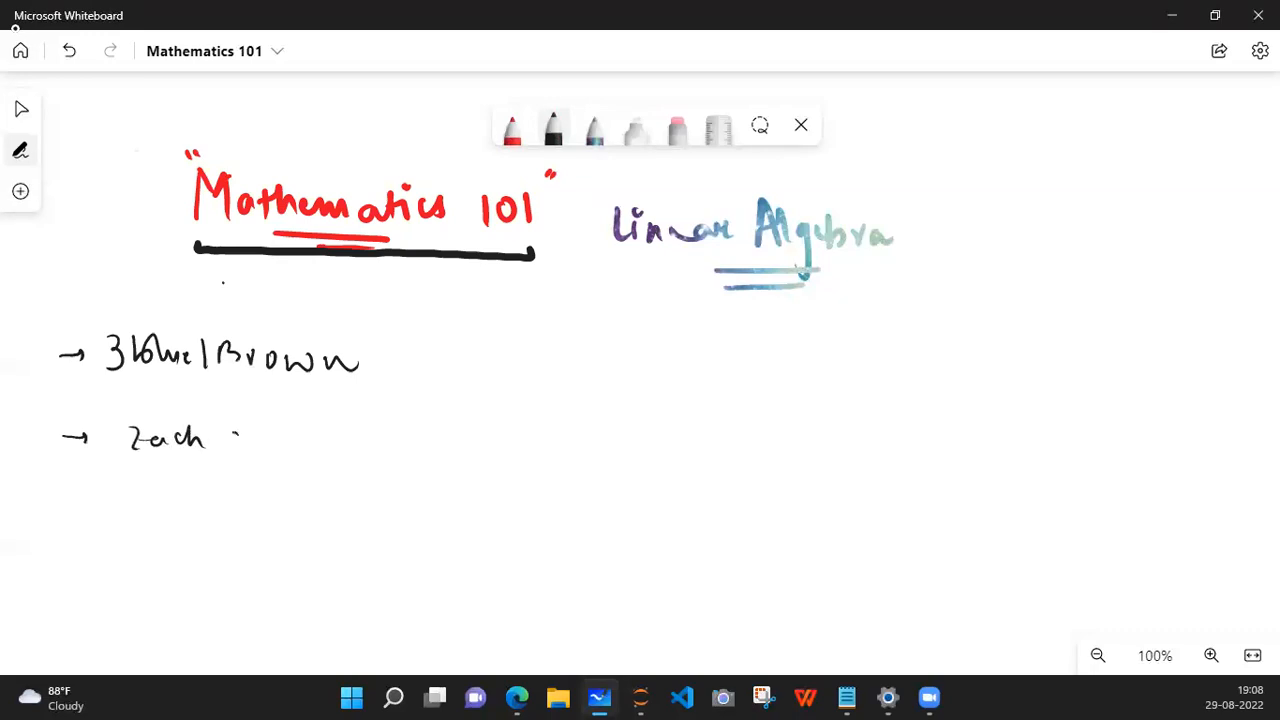
pyautogui.moveTo(230, 440); pyautogui.dragTo(316, 444)
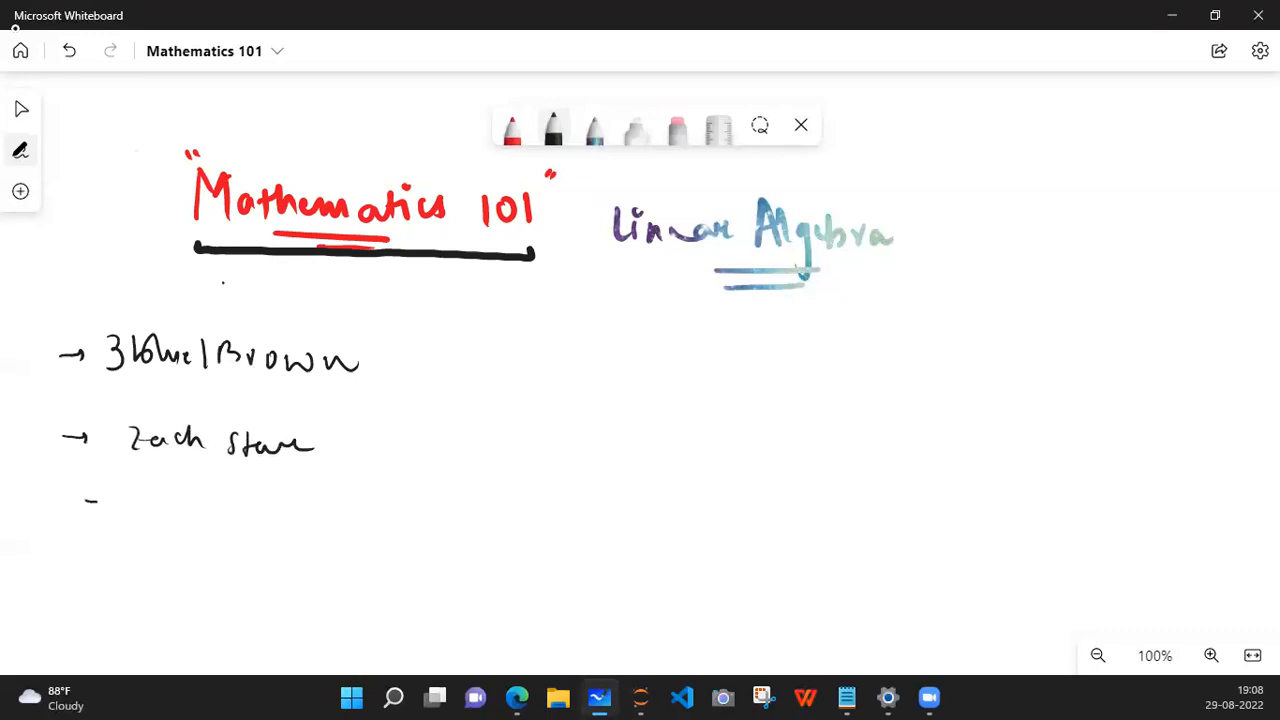
pyautogui.moveTo(176, 500); pyautogui.dragTo(240, 530)
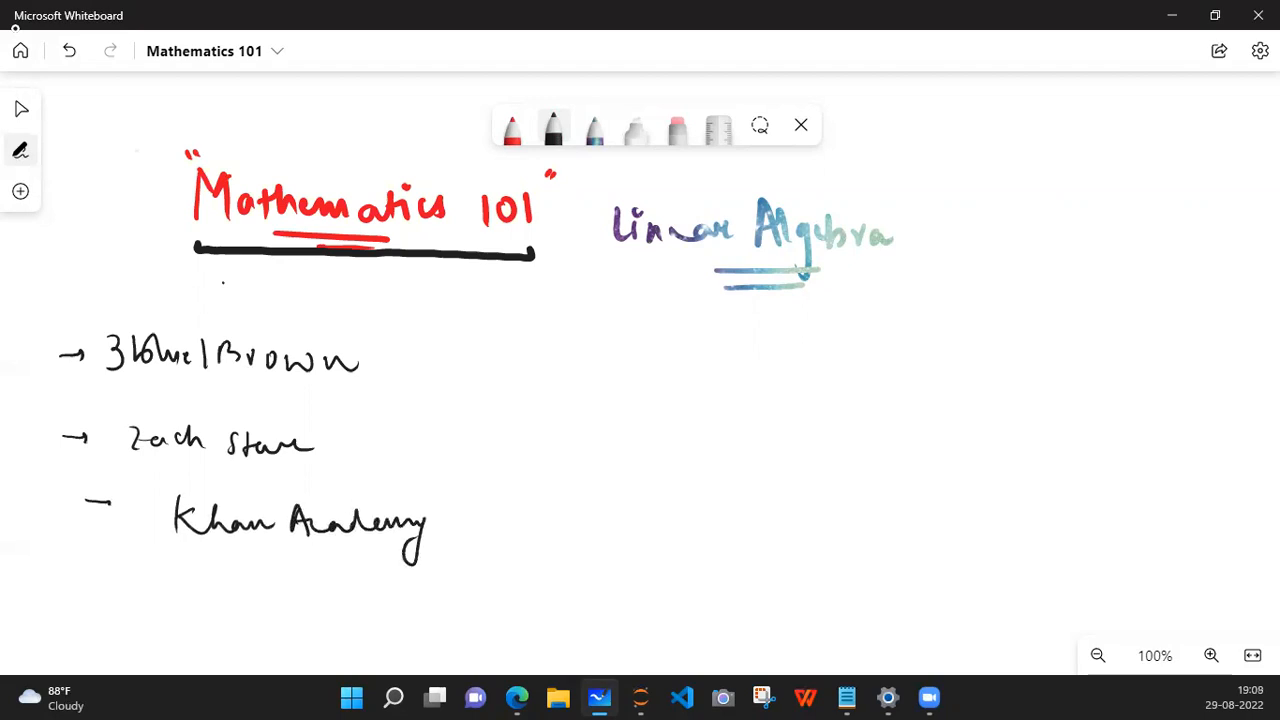
pyautogui.moveTo(444, 356); pyautogui.dragTo(410, 564)
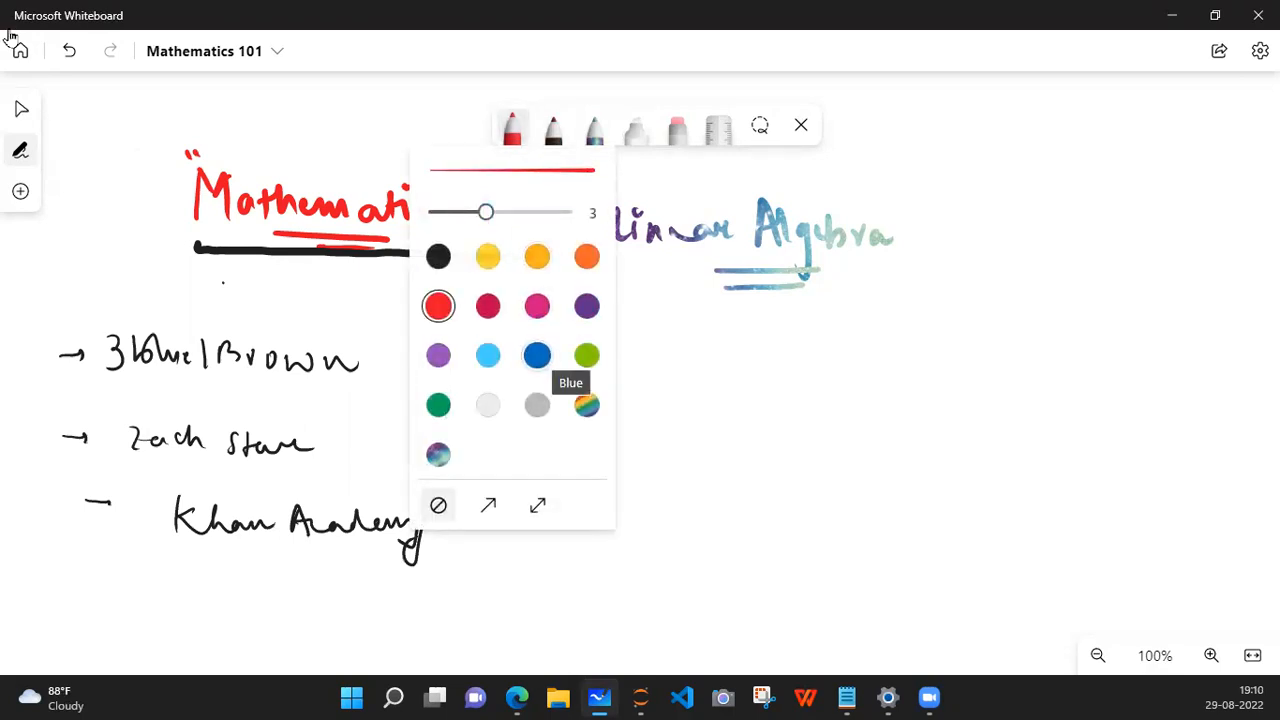
# Step: Write and underline an orange Terminologies heading
pyautogui.click(586, 256)
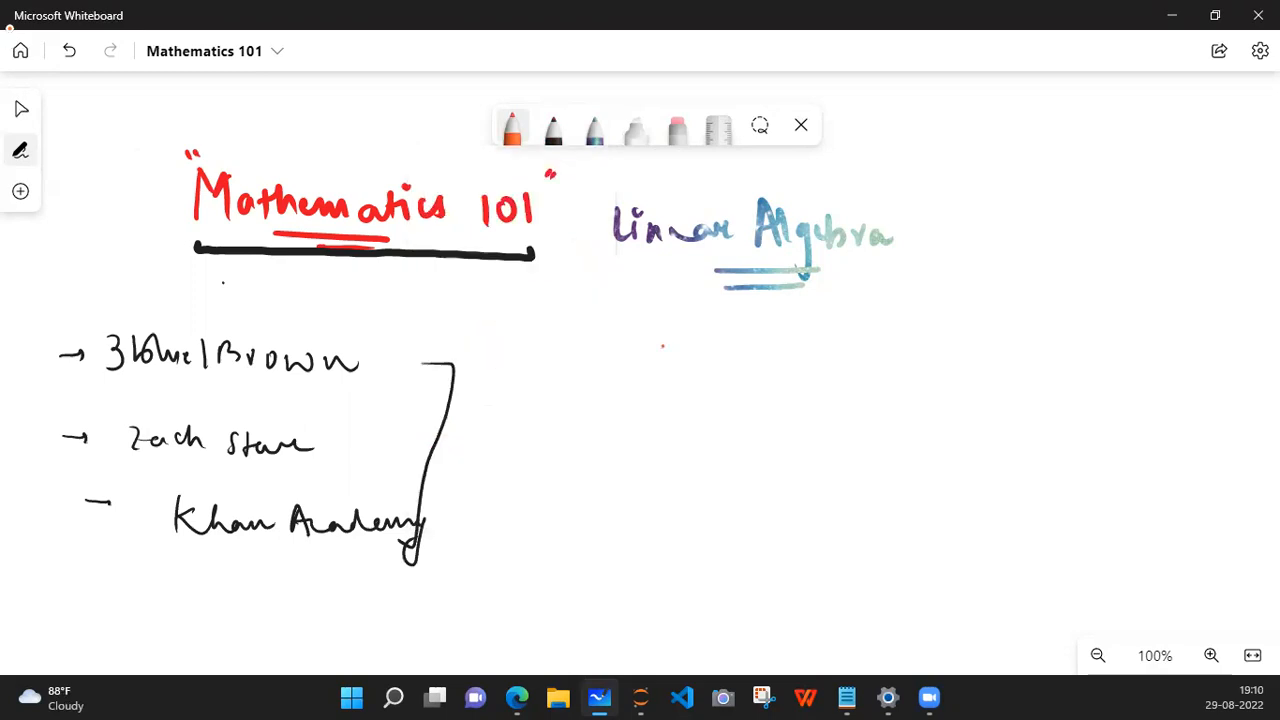
pyautogui.moveTo(576, 330); pyautogui.dragTo(590, 376)
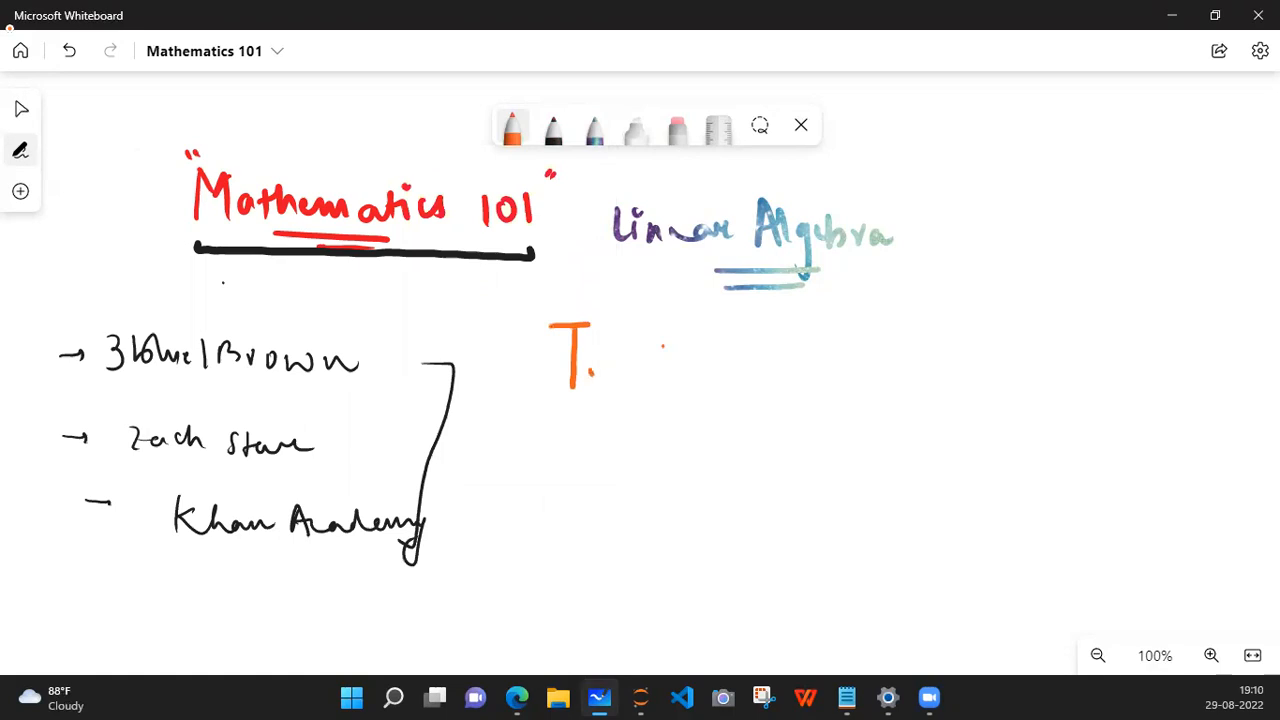
pyautogui.moveTo(600, 360); pyautogui.dragTo(670, 360)
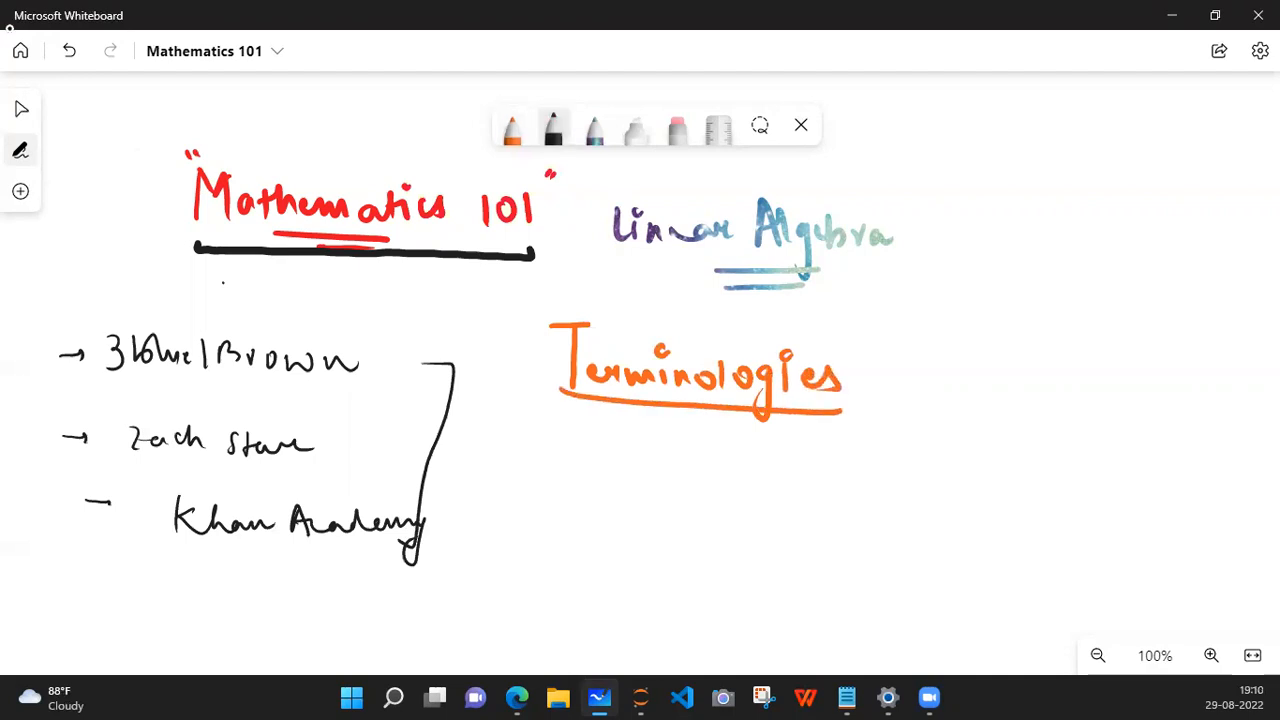
# Step: Add term 1 Vector, double-underlined, with arrows branching to Physics and a circled Math
pyautogui.moveTo(500, 444); pyautogui.dragTo(590, 486)
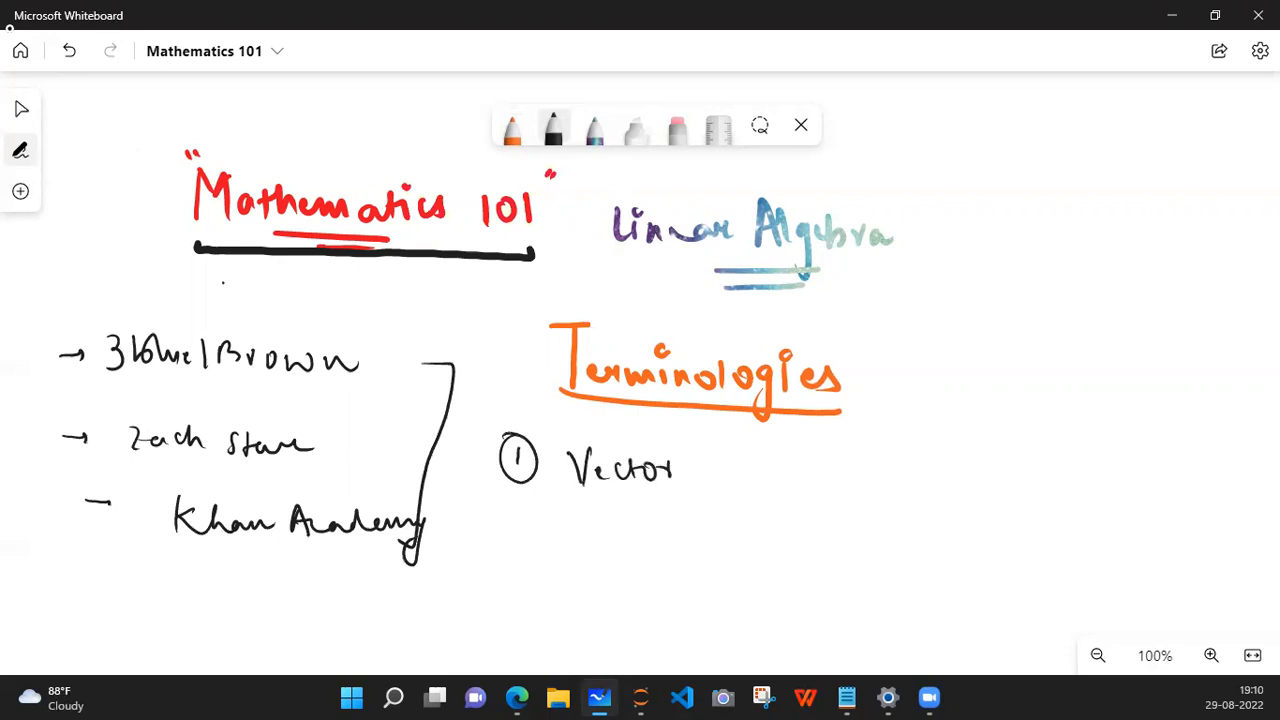
pyautogui.moveTo(600, 500); pyautogui.dragTo(660, 500)
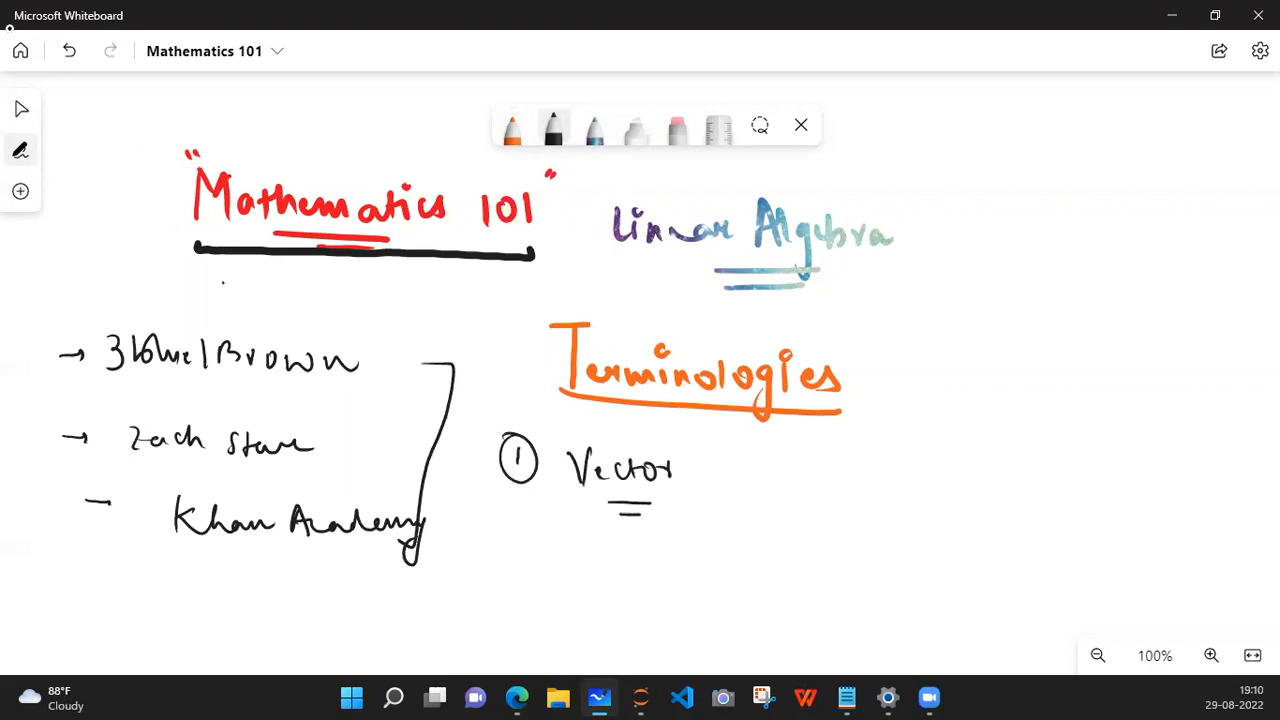
pyautogui.moveTo(710, 460); pyautogui.dragTo(790, 444)
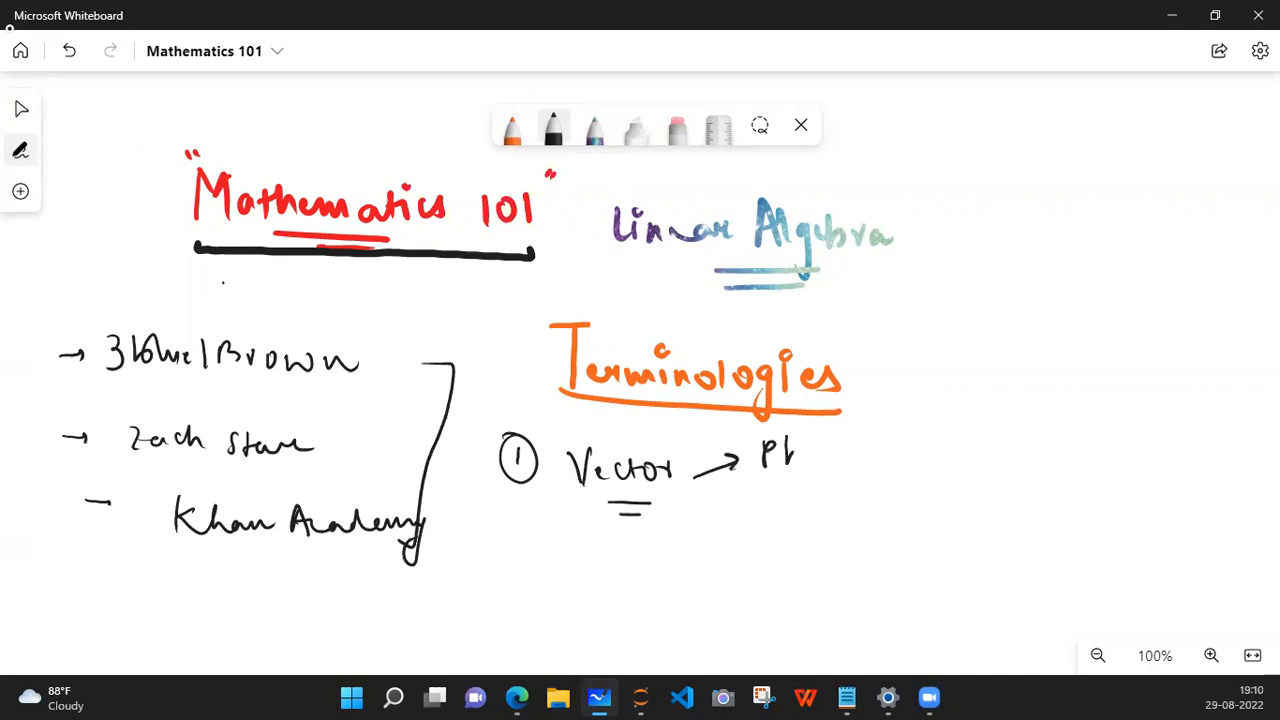
pyautogui.moveTo(760, 460); pyautogui.dragTo(880, 460)
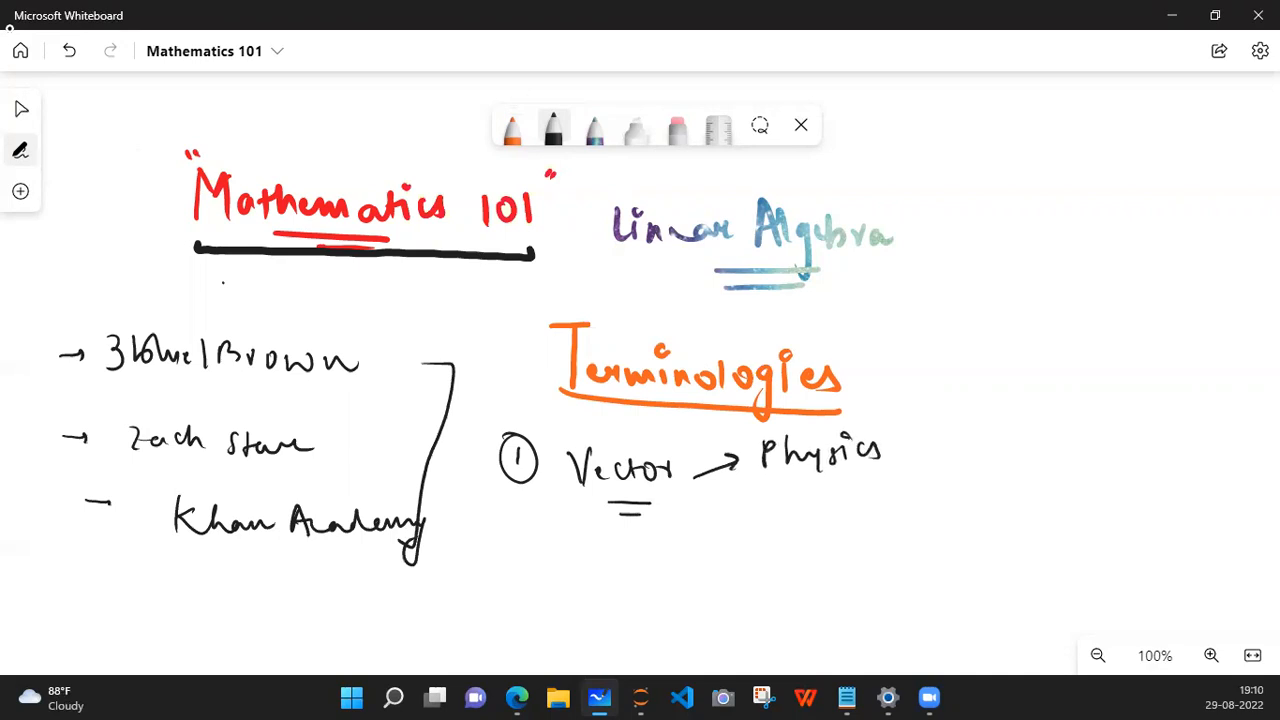
pyautogui.moveTo(720, 480); pyautogui.dragTo(790, 516)
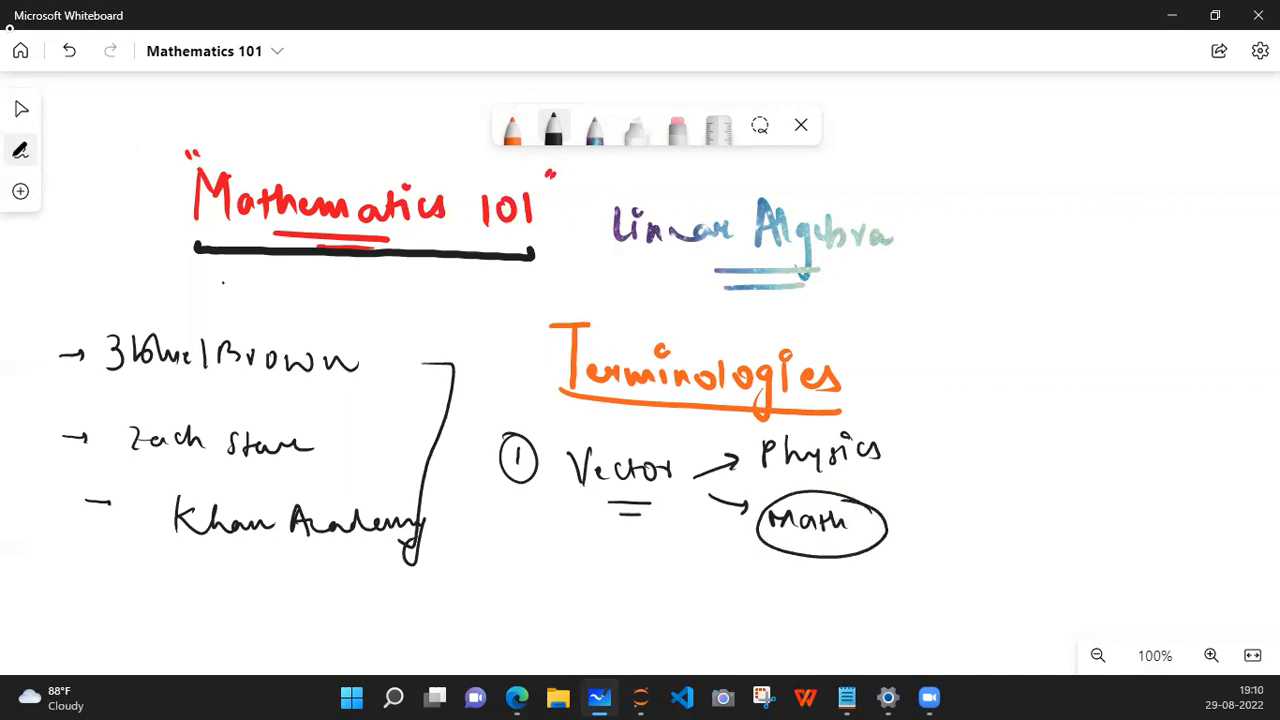
# Step: From Physics, note V with a vector arrow and list examples such as velocity
pyautogui.moveTo(870, 430); pyautogui.dragTo(960, 340)
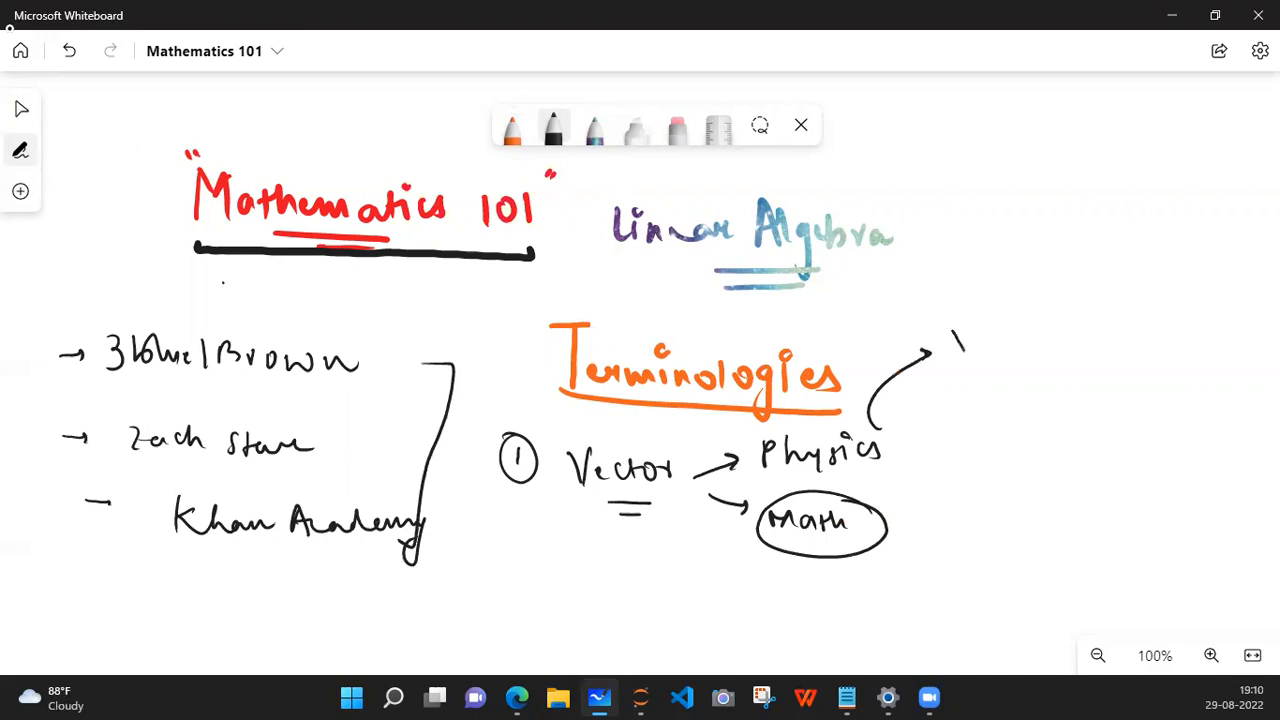
pyautogui.moveTo(956, 330); pyautogui.dragTo(970, 364)
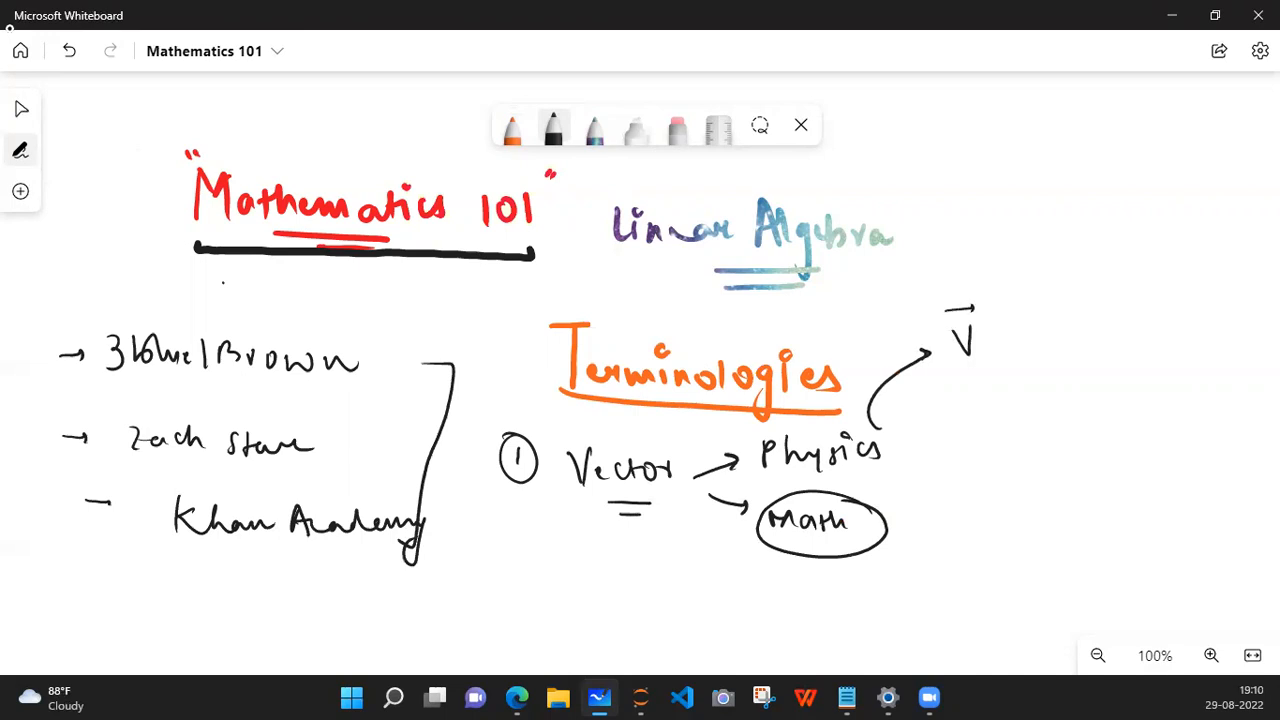
pyautogui.moveTo(1024, 310); pyautogui.dragTo(1016, 360)
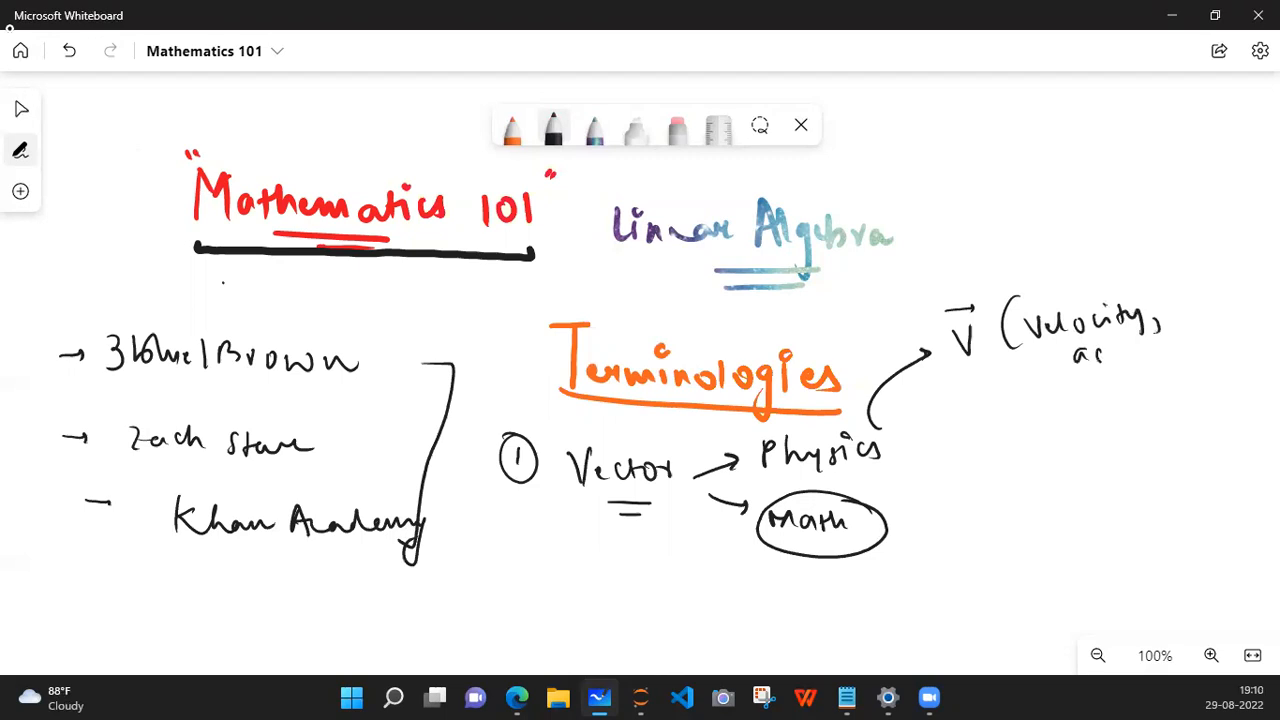
pyautogui.moveTo(1080, 356); pyautogui.dragTo(1200, 350)
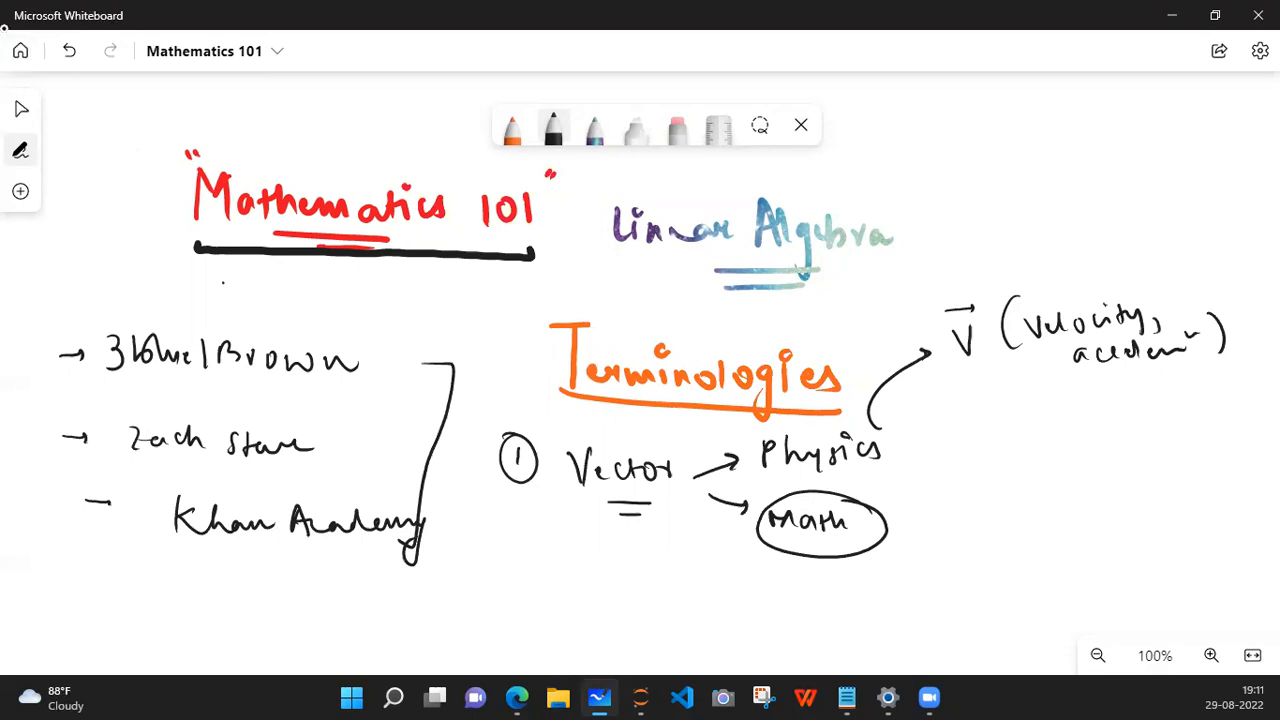
# Step: Write the list [1, 2, 3 ...] after Math and term 2 Scalar with examples 2, 0.5, 3, 4.5
pyautogui.moveTo(890, 500); pyautogui.dragTo(930, 490)
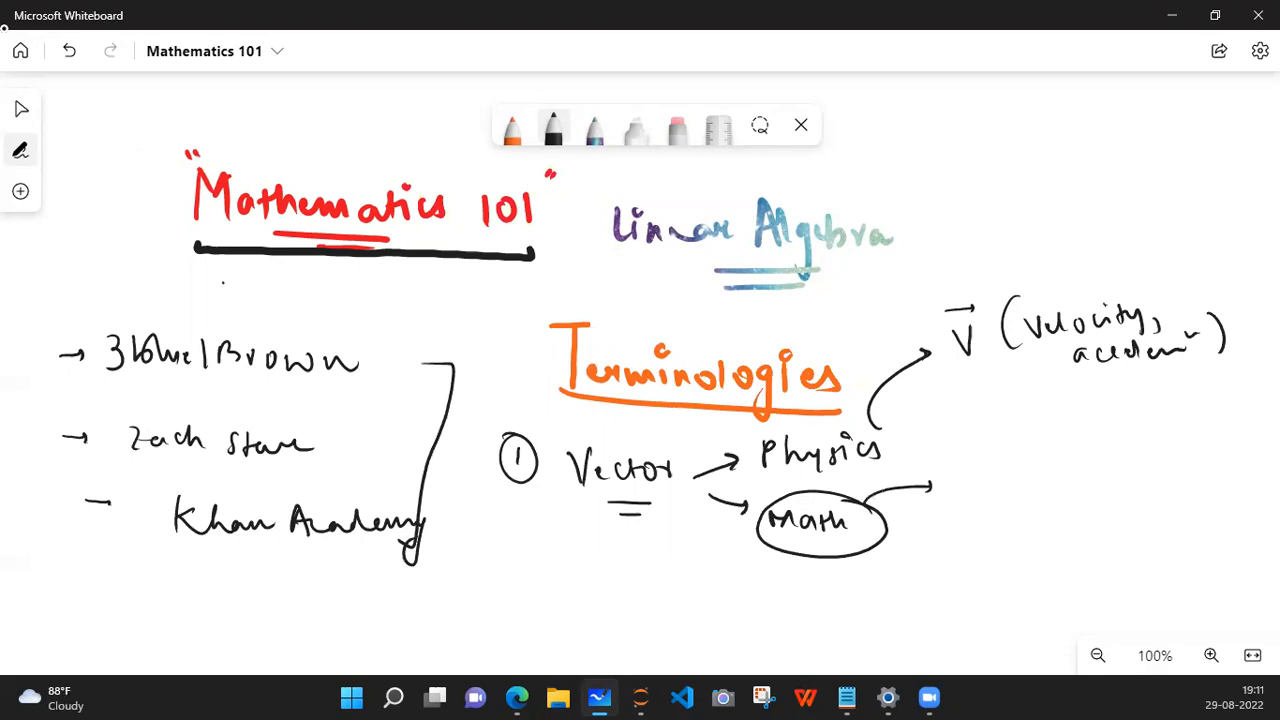
pyautogui.moveTo(970, 480); pyautogui.dragTo(964, 516)
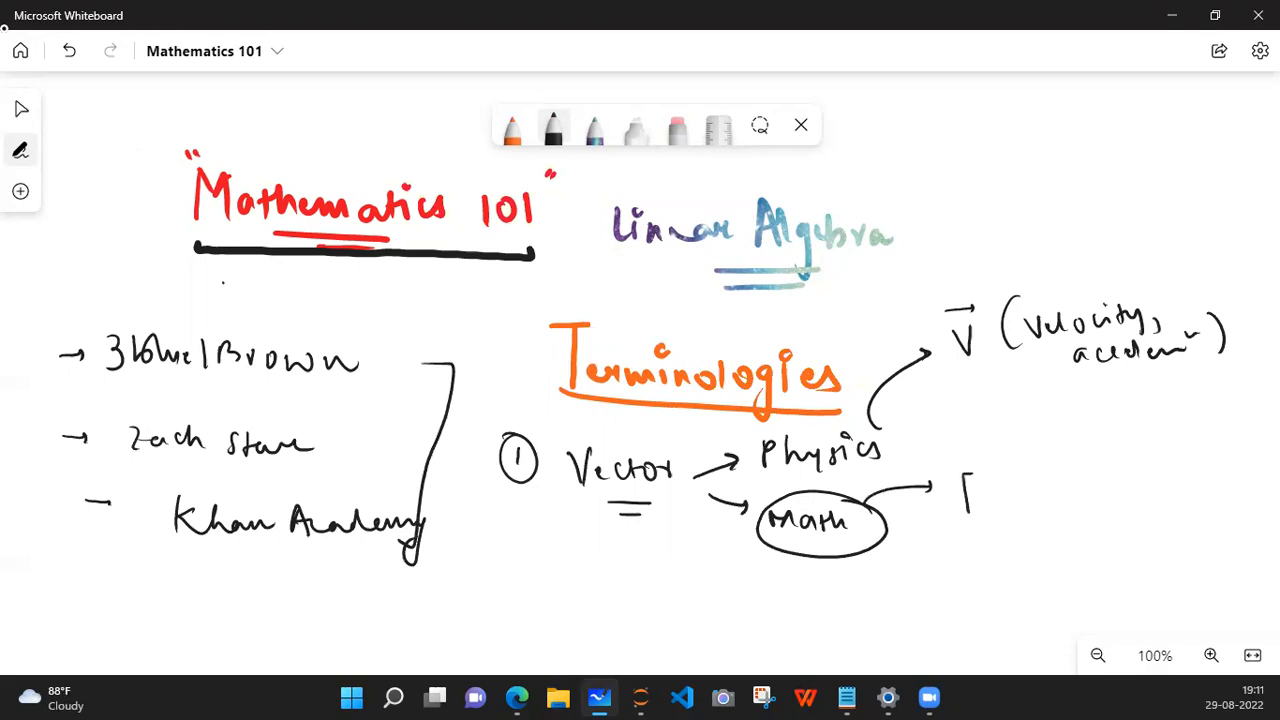
pyautogui.moveTo(964, 490); pyautogui.dragTo(1120, 490)
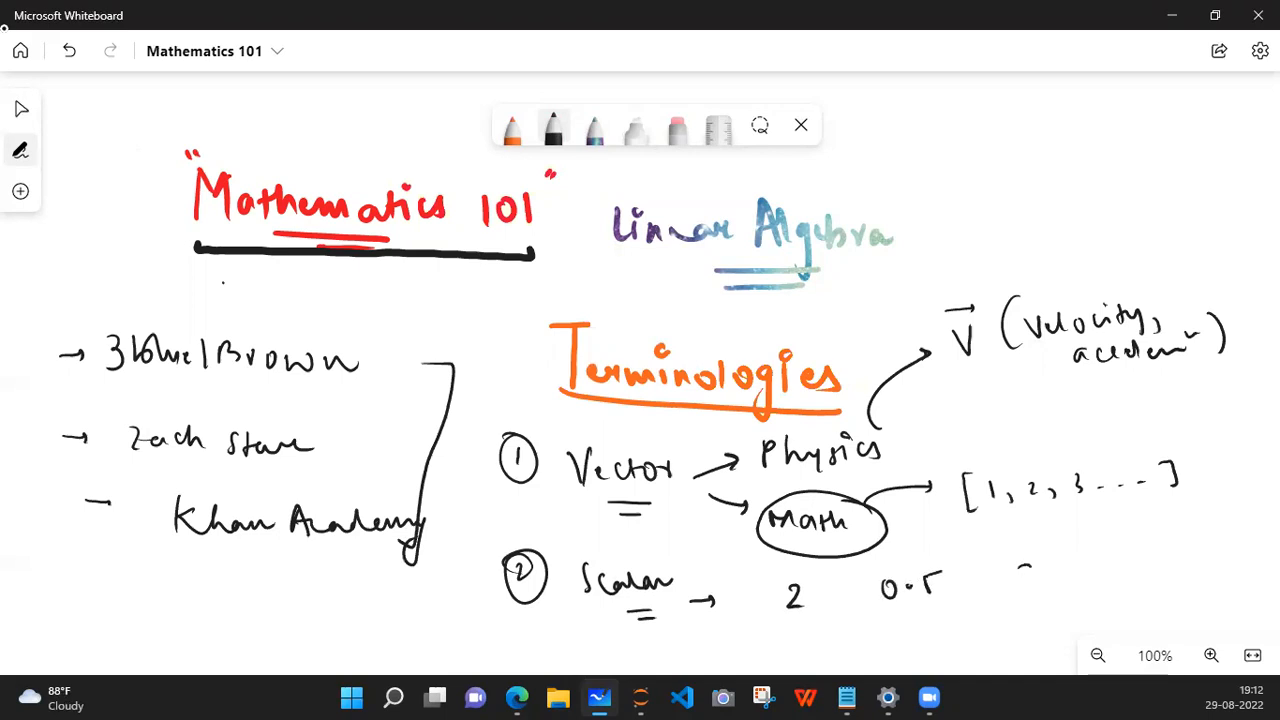
pyautogui.moveTo(1020, 576); pyautogui.dragTo(1136, 560)
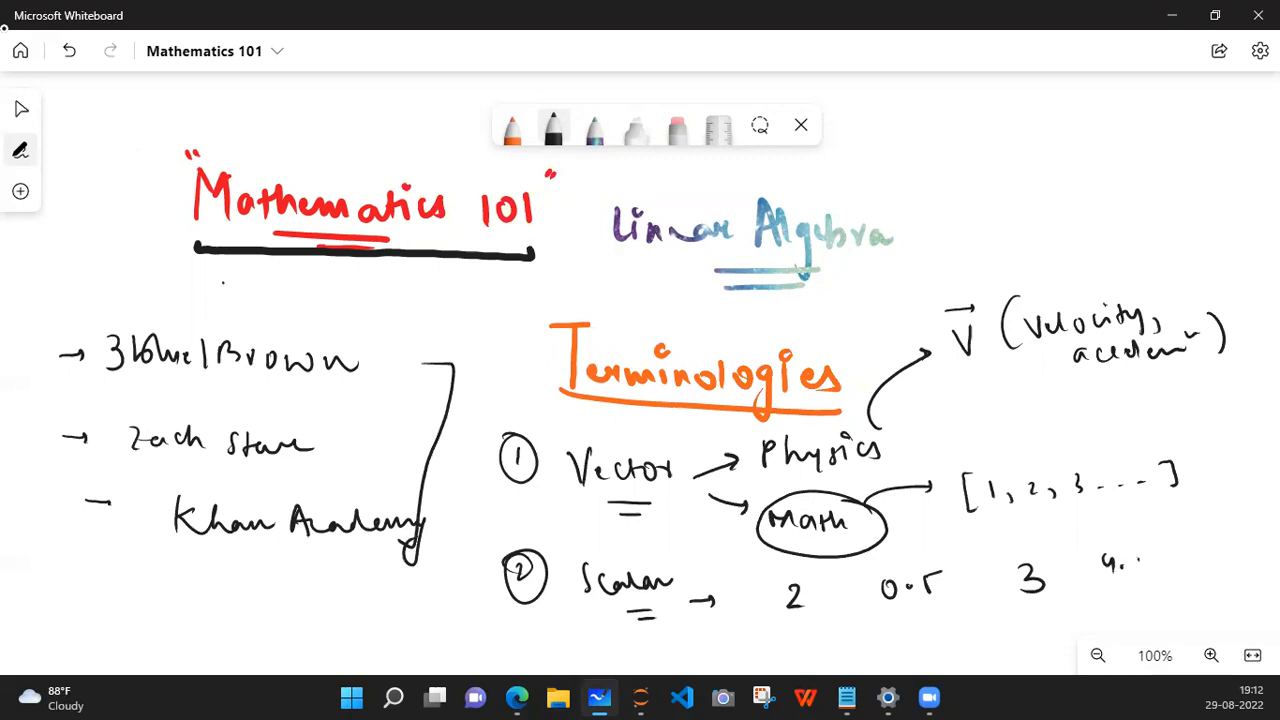
pyautogui.moveTo(1130, 560); pyautogui.dragTo(1160, 576)
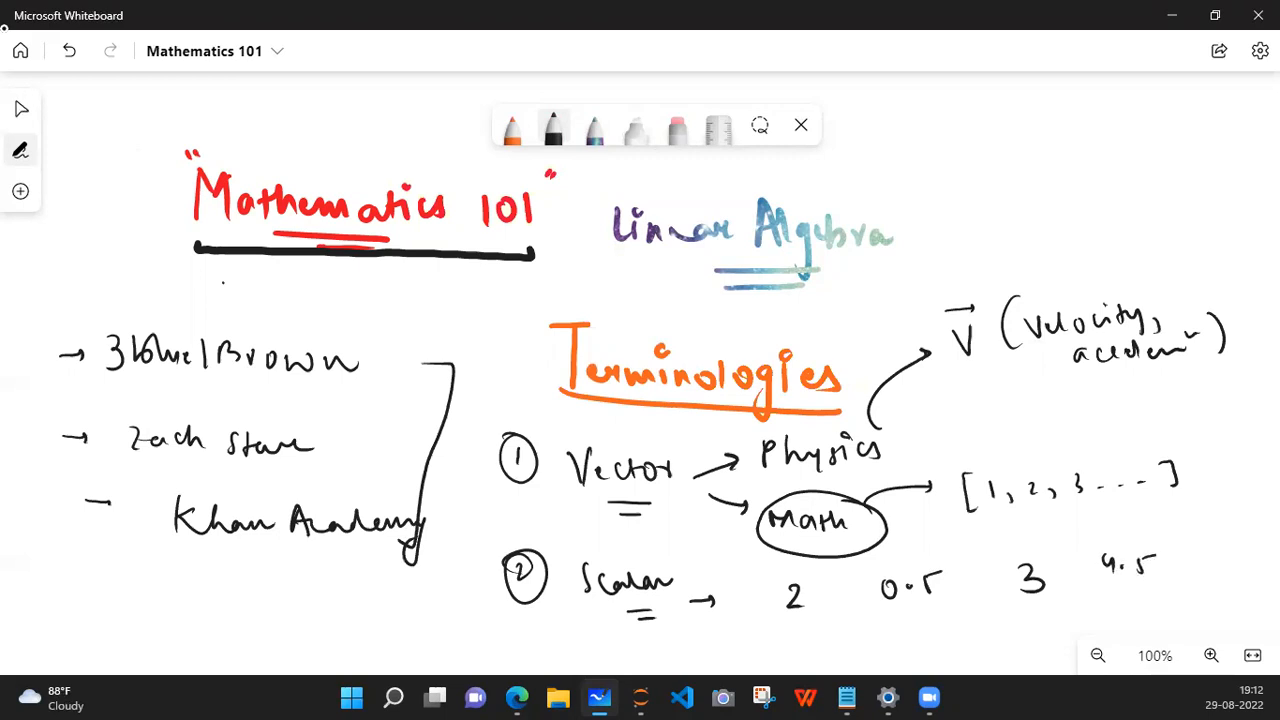
pyautogui.click(20, 108)
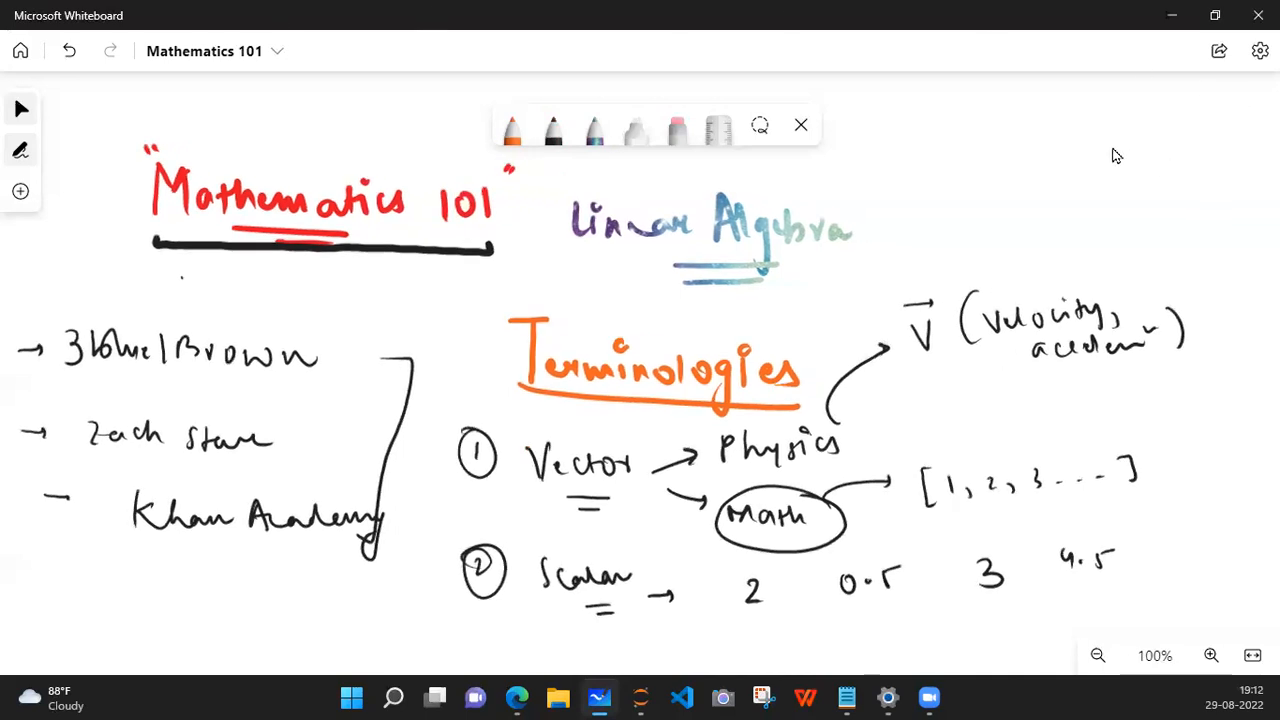
# Step: Lower on the canvas, write a circled 3 and the underlined word Matrix
pyautogui.scroll(-3)
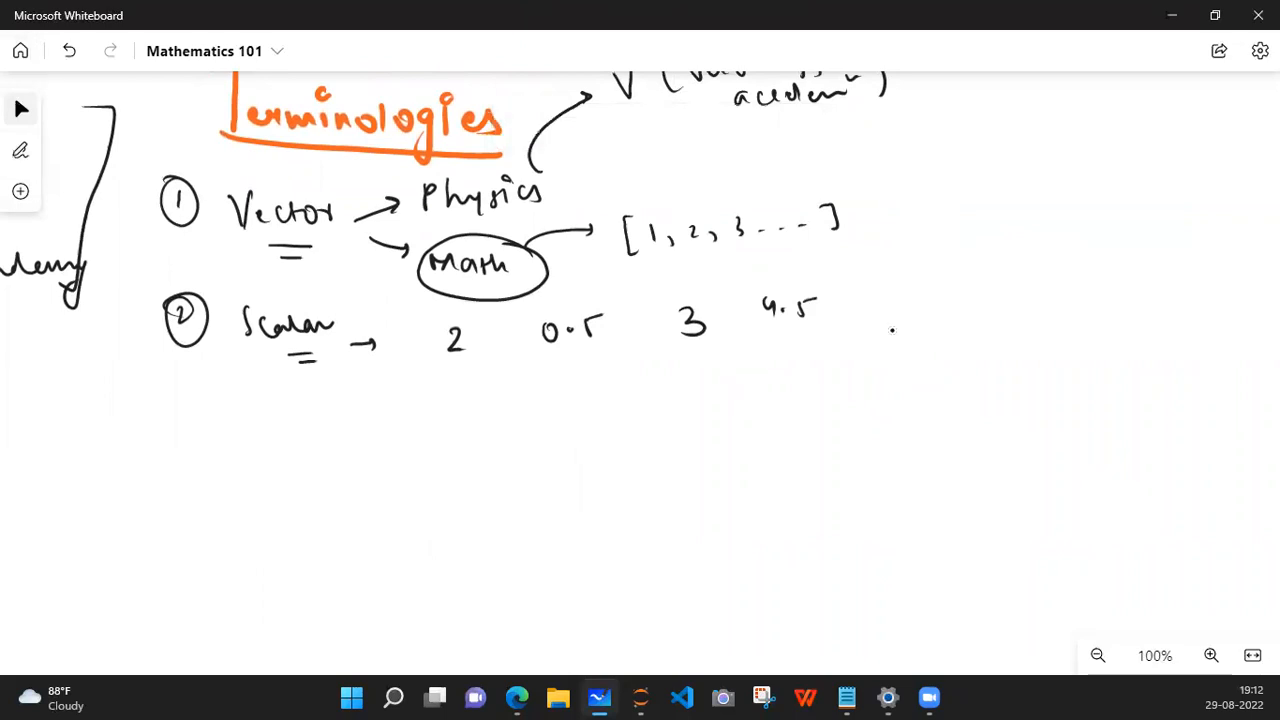
pyautogui.click(20, 150)
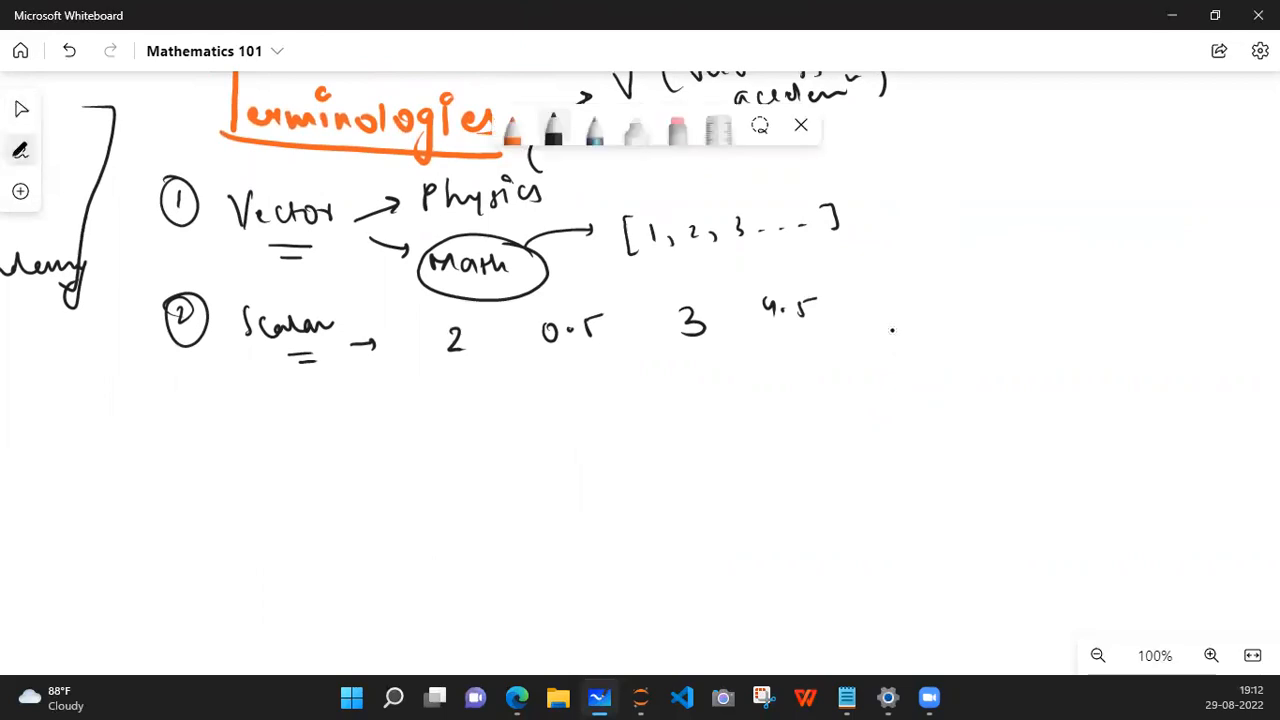
pyautogui.moveTo(170, 430); pyautogui.dragTo(264, 460)
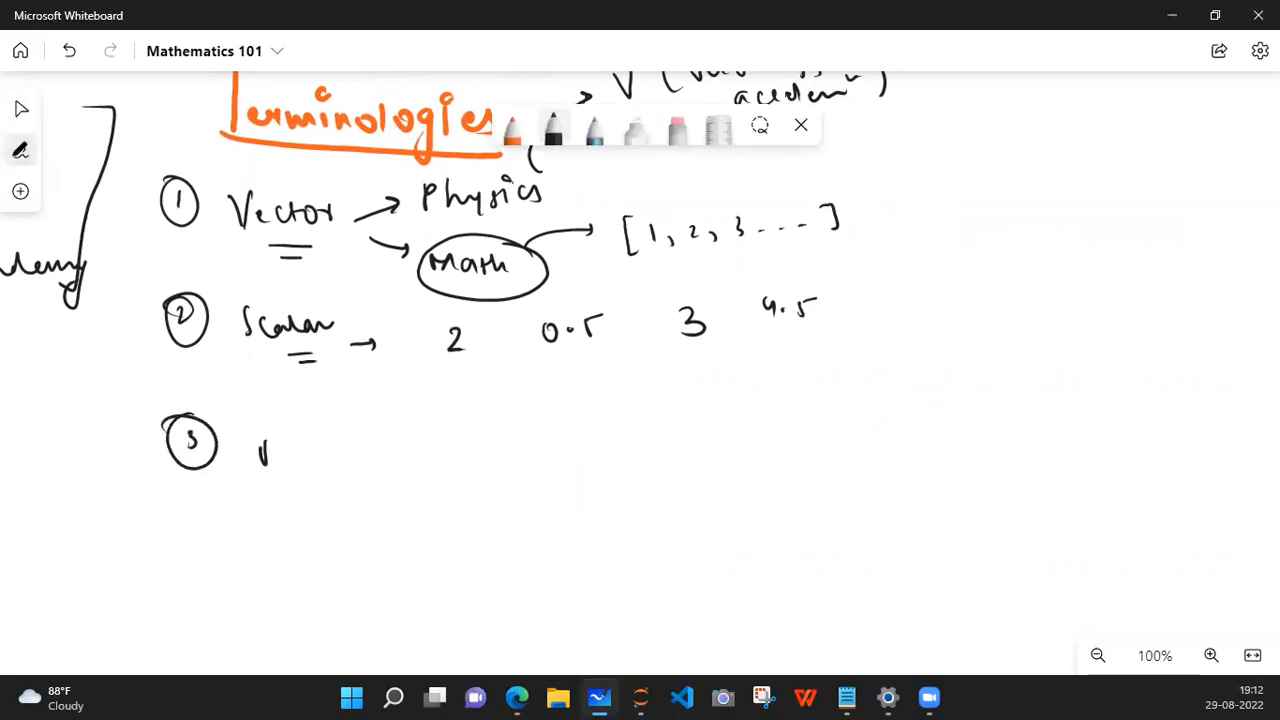
pyautogui.moveTo(258, 450); pyautogui.dragTo(344, 444)
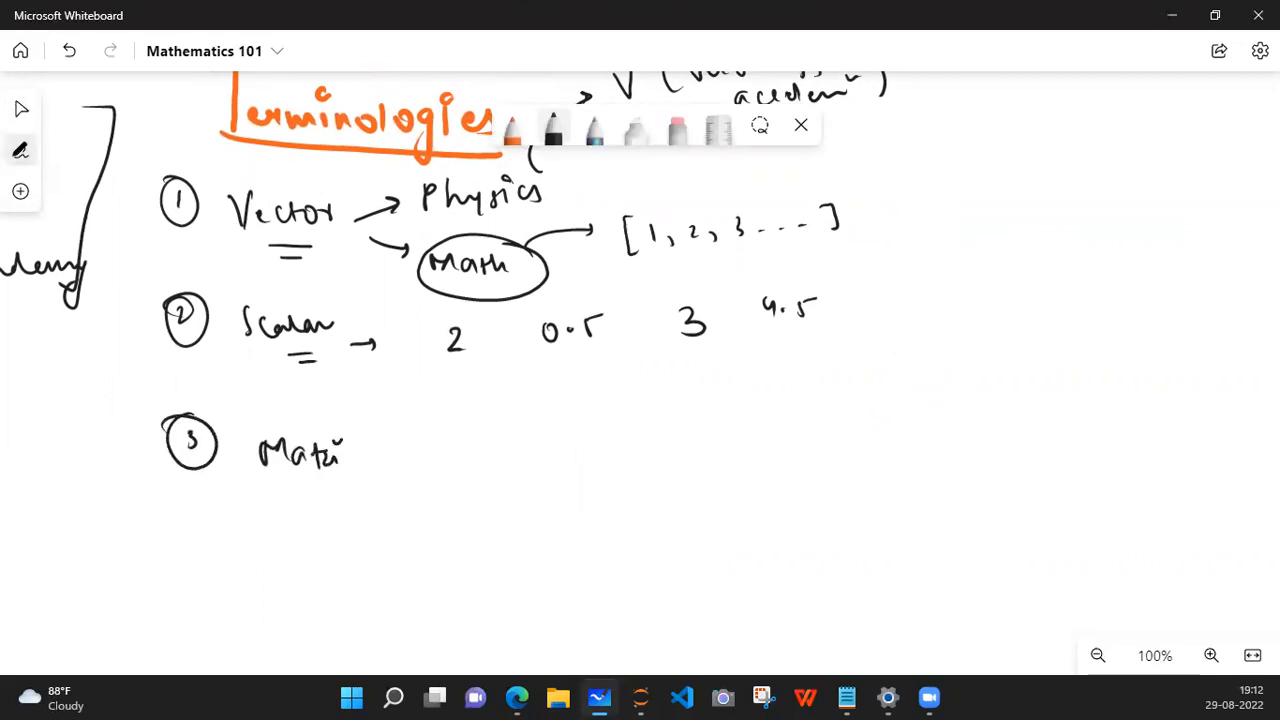
pyautogui.moveTo(340, 450); pyautogui.dragTo(420, 460)
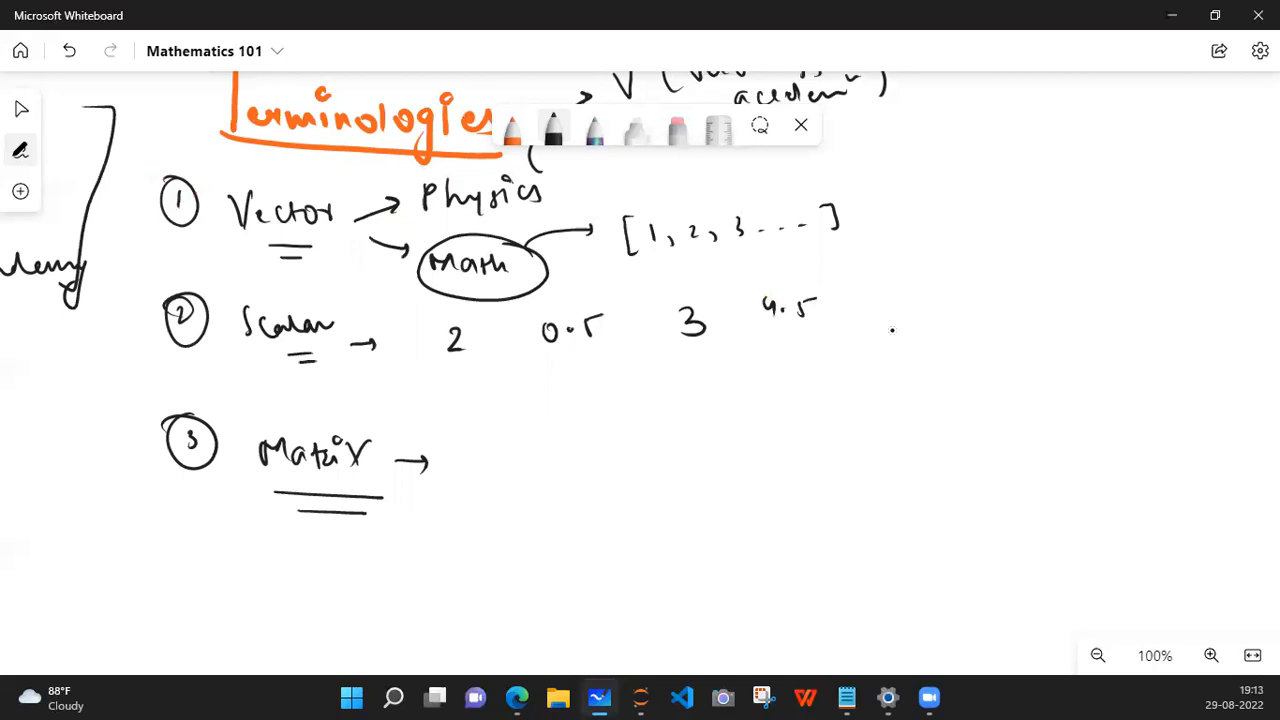
# Step: Label the vector list → (n,) and note beside Matrix that a vector can be called a 1D Matrix
pyautogui.moveTo(856, 216); pyautogui.dragTo(920, 212)
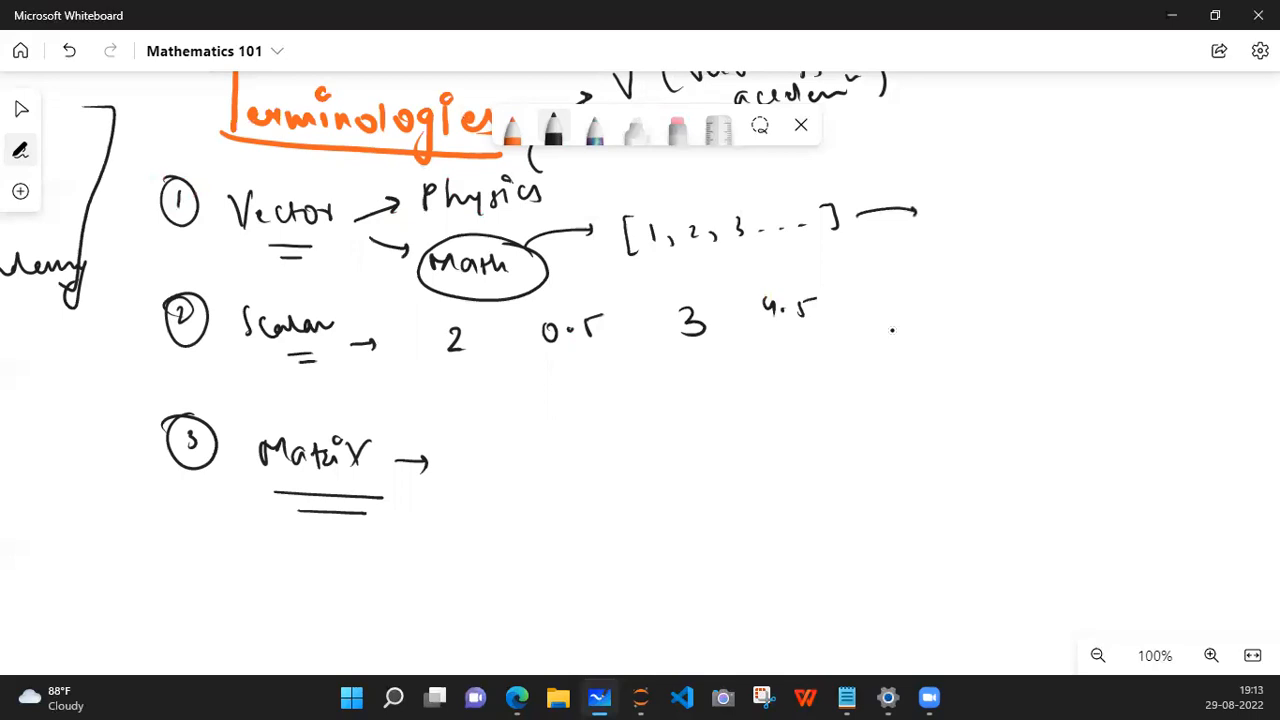
pyautogui.moveTo(956, 200); pyautogui.dragTo(944, 240)
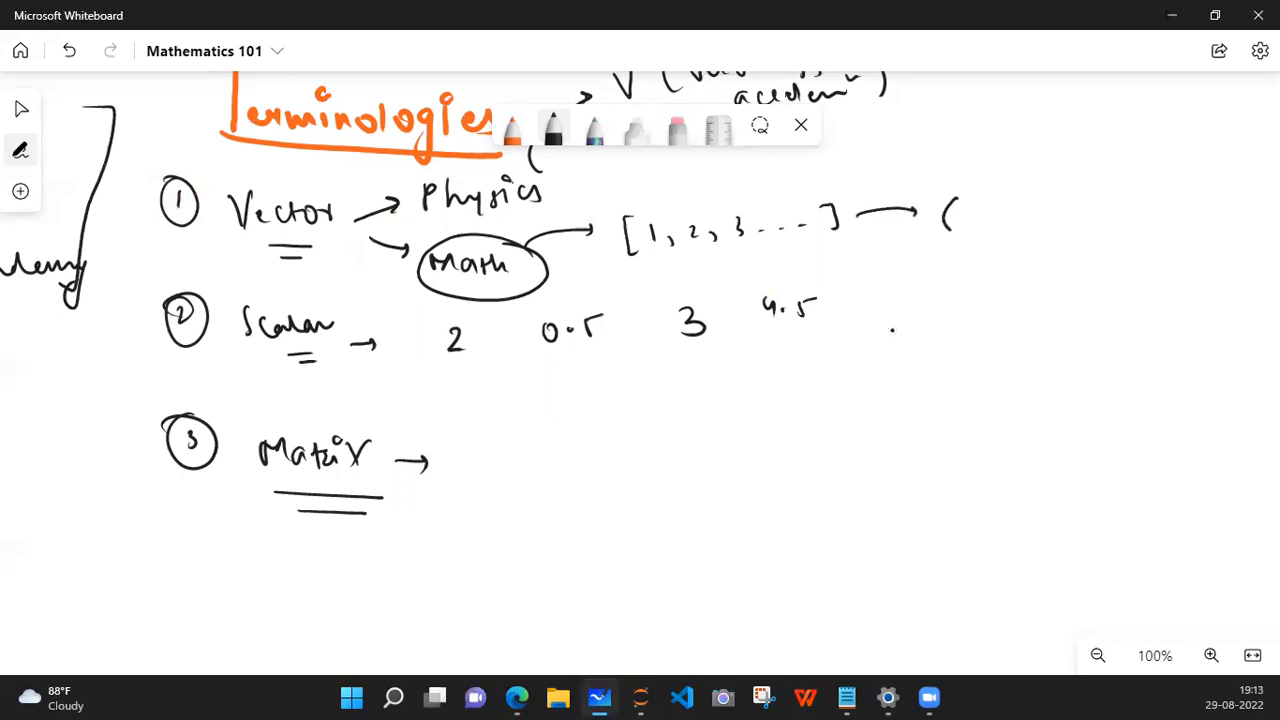
pyautogui.moveTo(956, 210); pyautogui.dragTo(1010, 224)
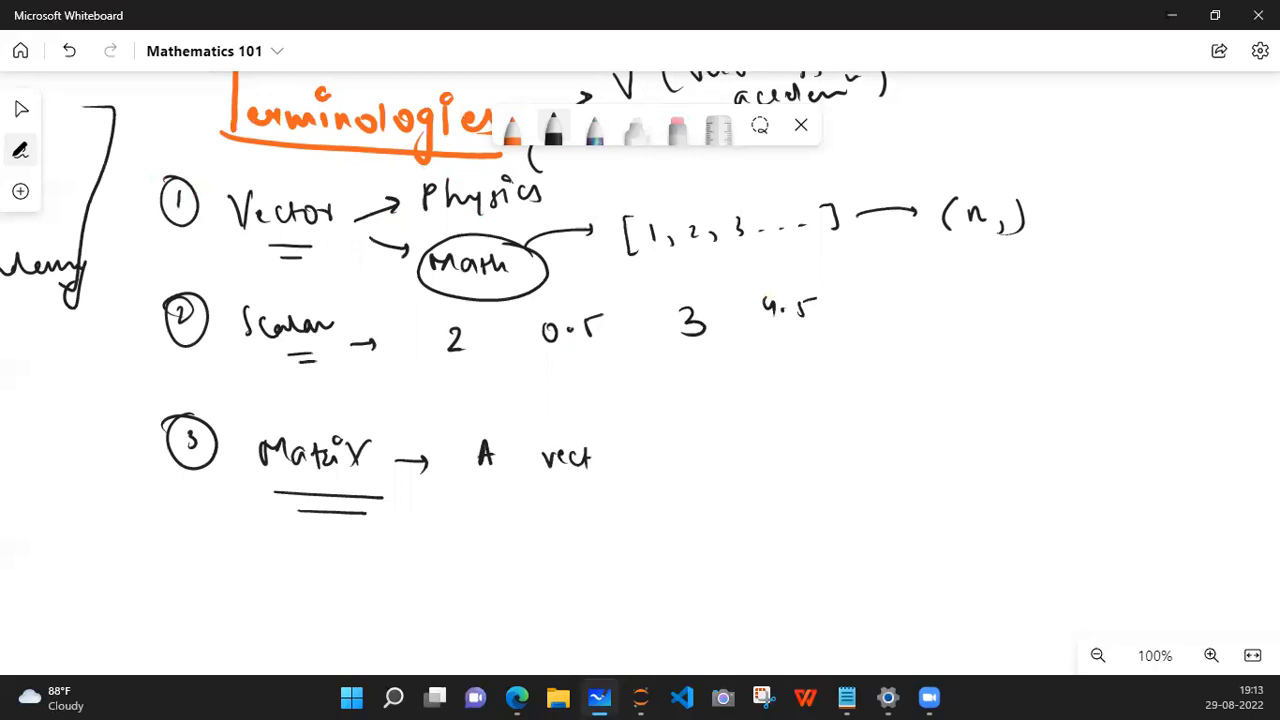
pyautogui.moveTo(600, 456); pyautogui.dragTo(710, 460)
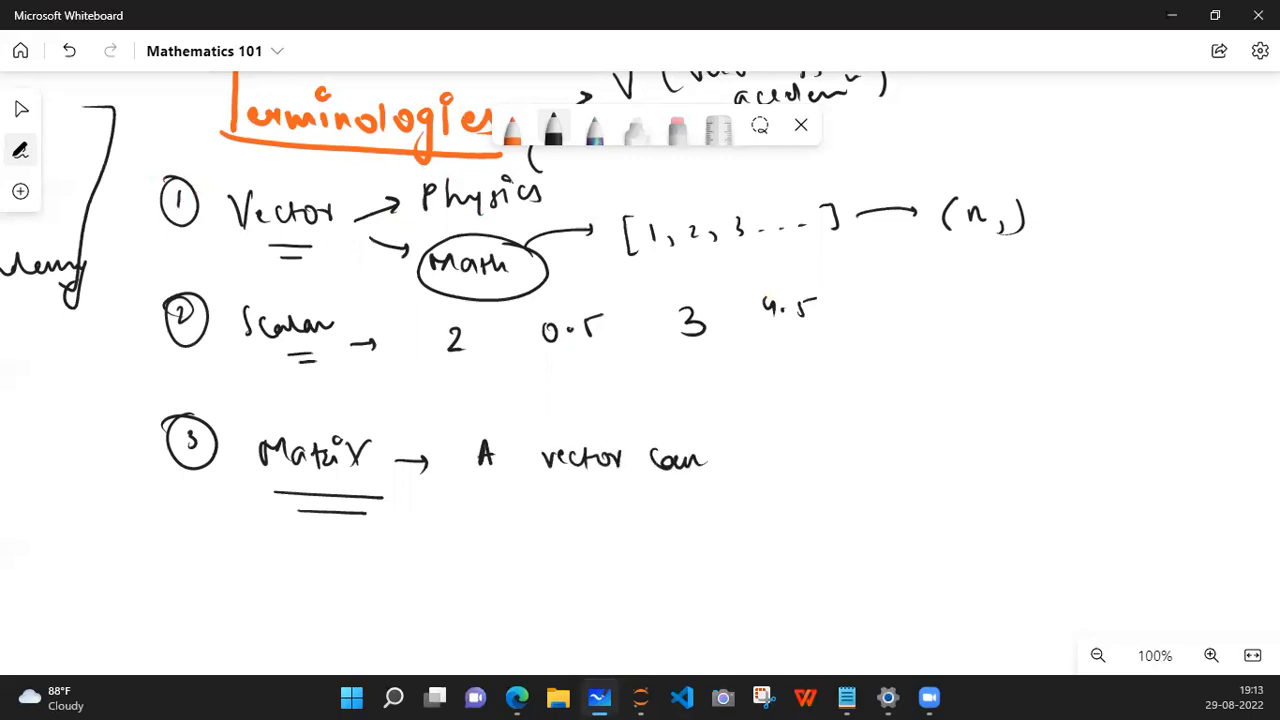
pyautogui.moveTo(720, 456); pyautogui.dragTo(844, 456)
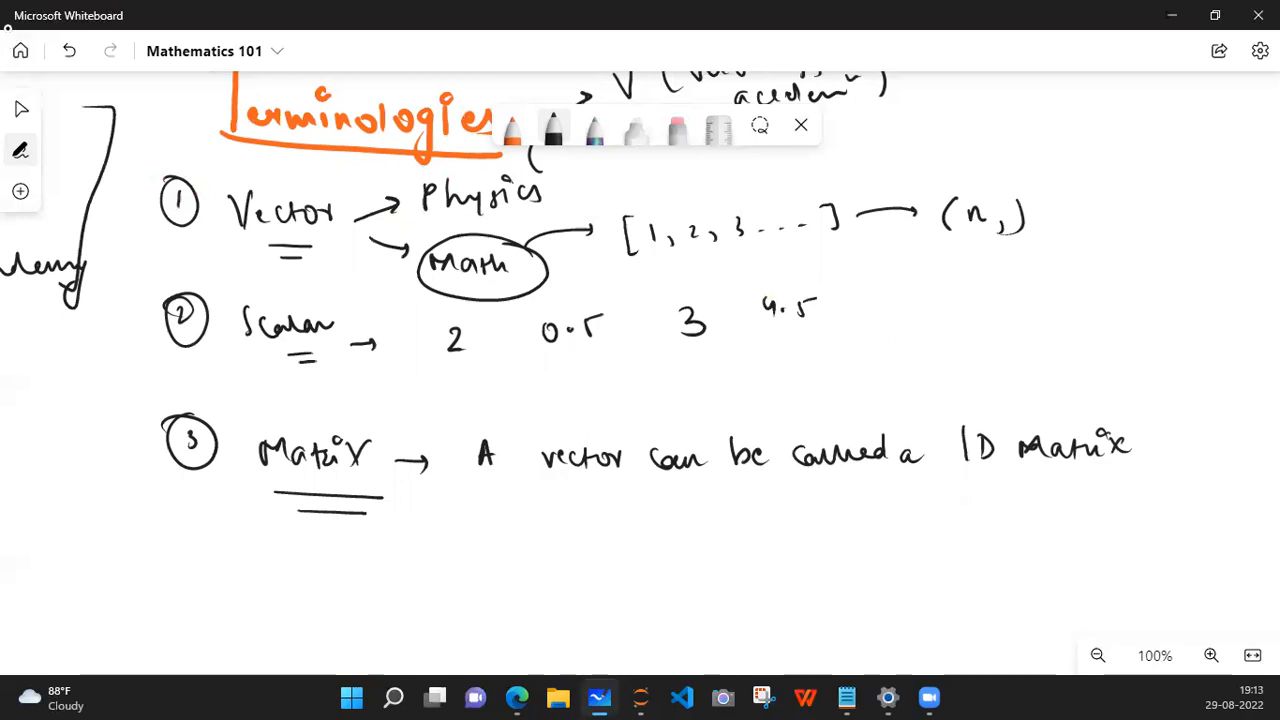
# Step: Under Matrix, write (m,n) → no. of rows (m), no of cols (n)
pyautogui.moveTo(430, 490); pyautogui.dragTo(440, 520)
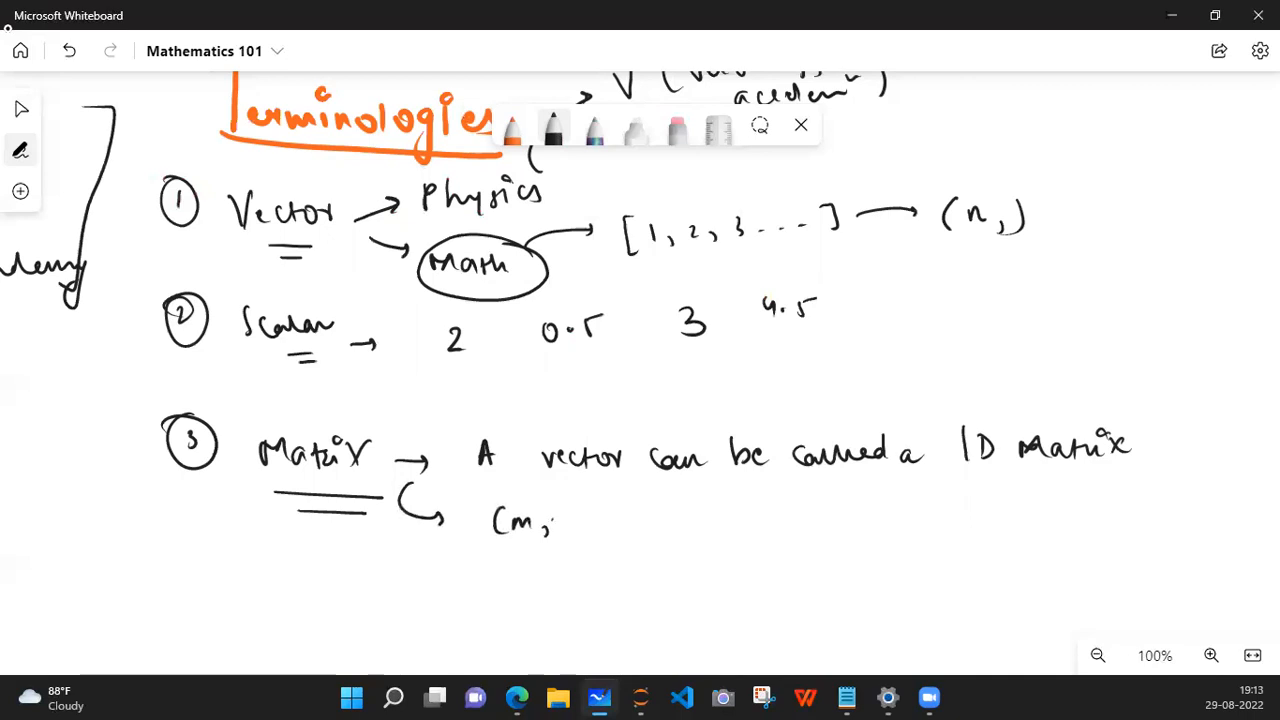
pyautogui.moveTo(560, 520); pyautogui.dragTo(590, 520)
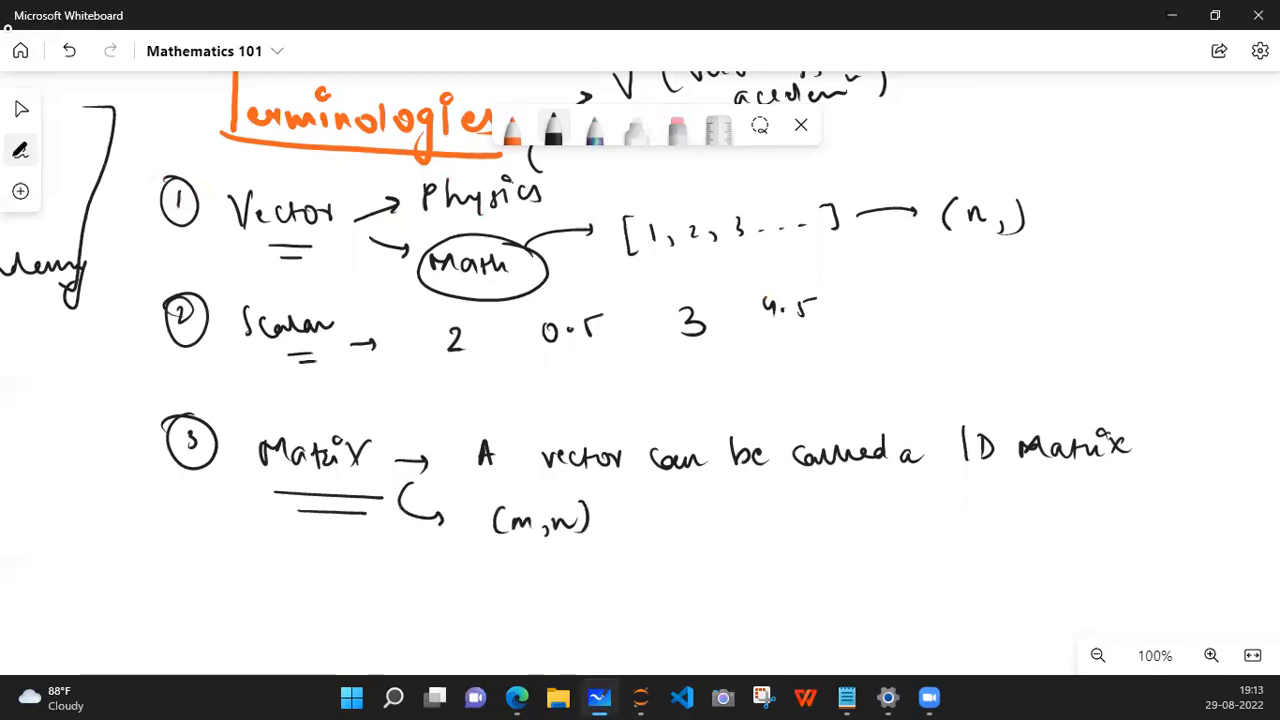
pyautogui.moveTo(620, 520); pyautogui.dragTo(690, 520)
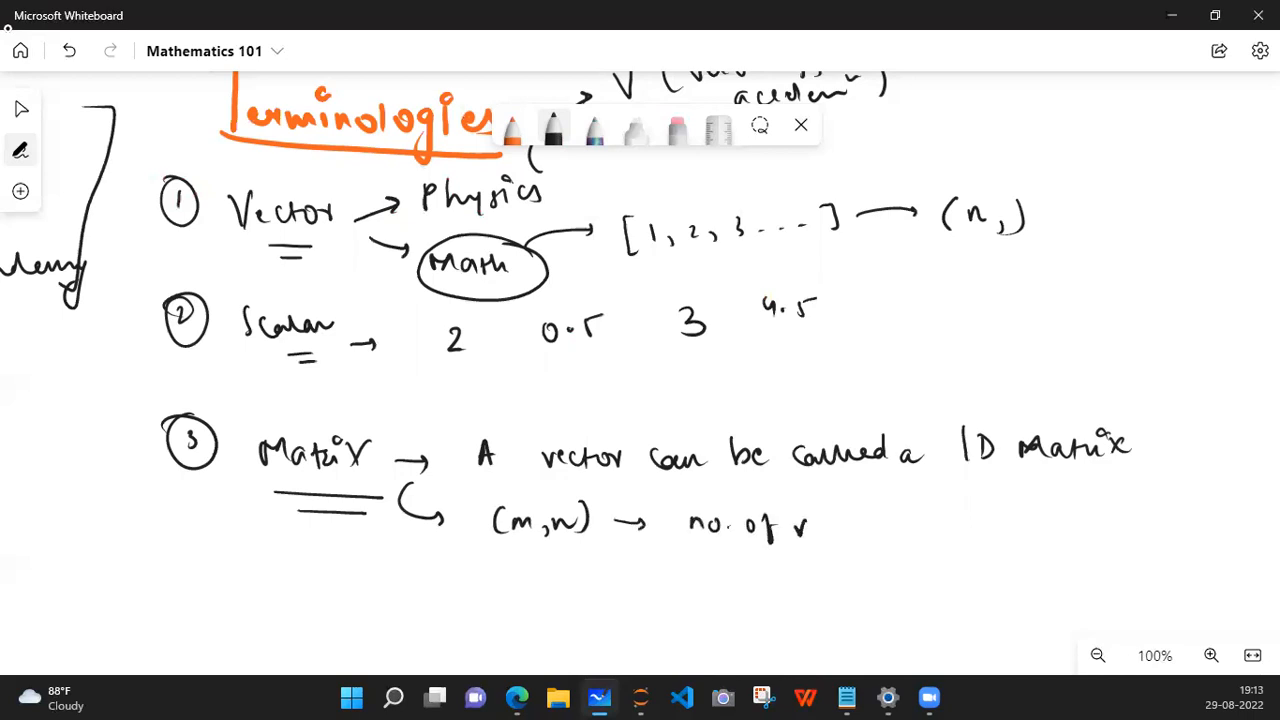
pyautogui.moveTo(800, 524); pyautogui.dragTo(936, 524)
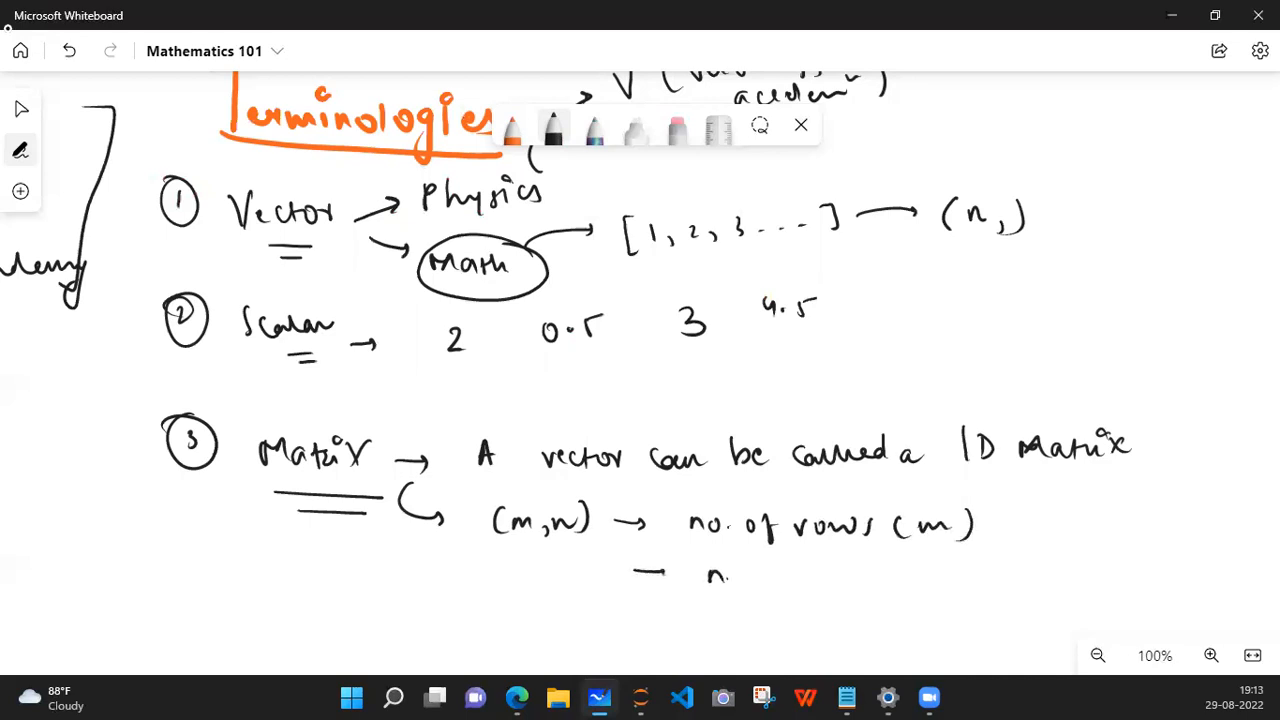
pyautogui.moveTo(700, 580); pyautogui.dragTo(870, 580)
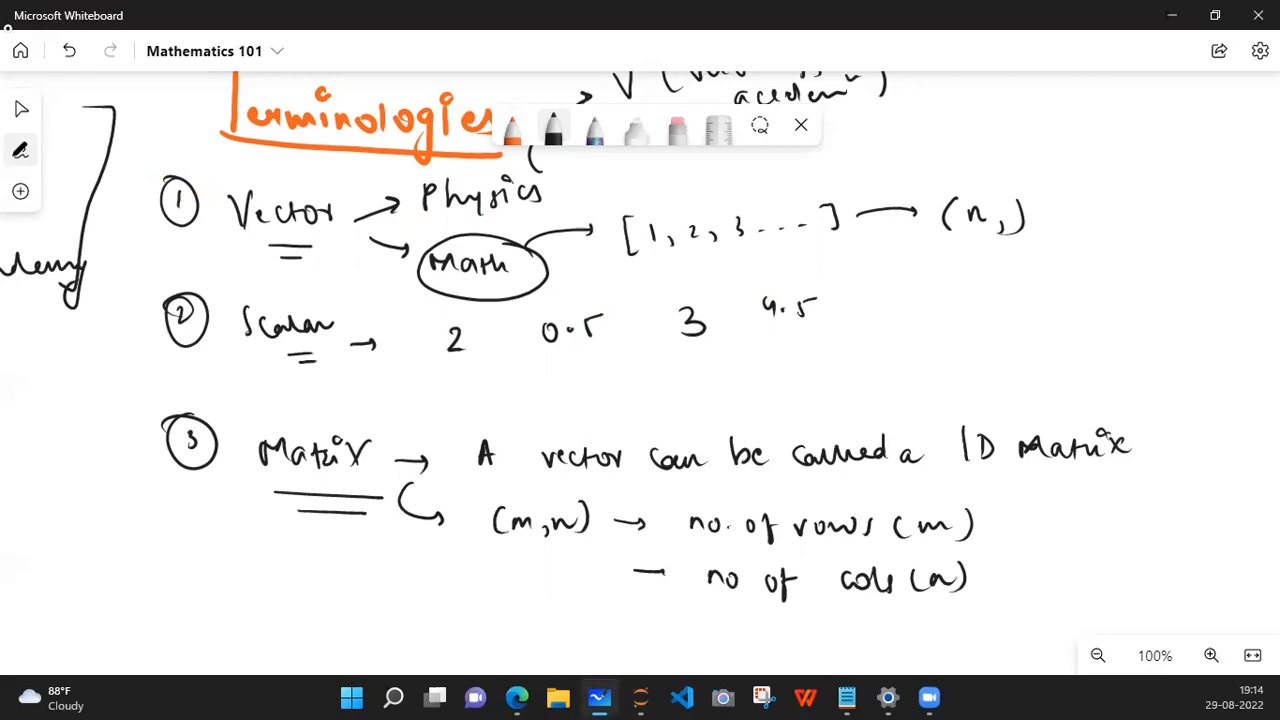
# Step: Draw the example matrix [1 2 3; 4 5 1] and label it 2 x 3
pyautogui.moveTo(216, 556); pyautogui.dragTo(216, 650)
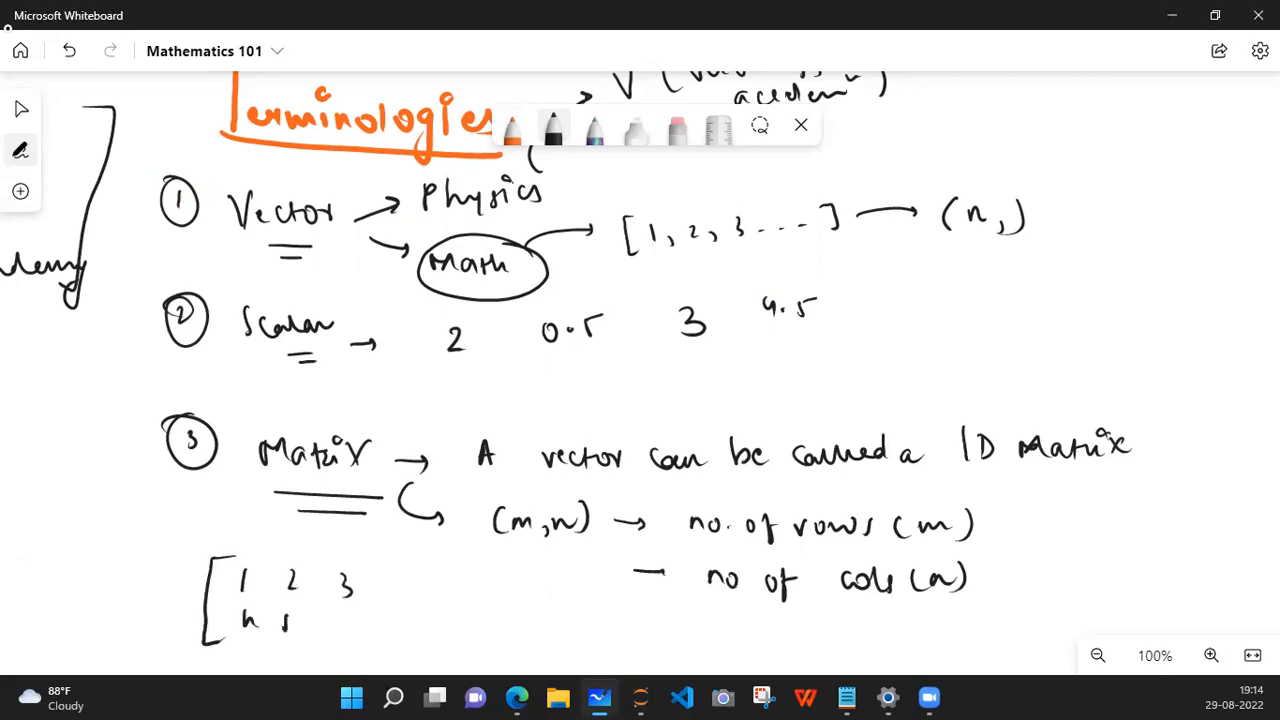
pyautogui.moveTo(280, 620); pyautogui.dragTo(390, 600)
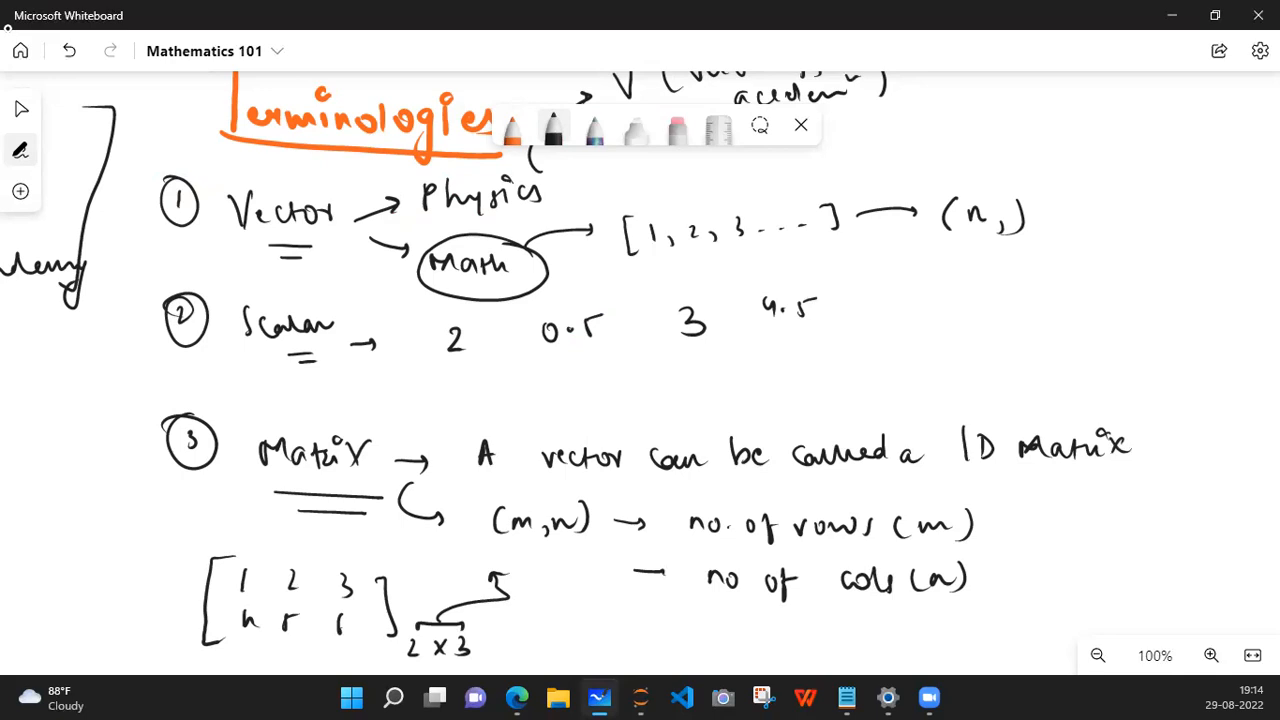
pyautogui.moveTo(964, 356)
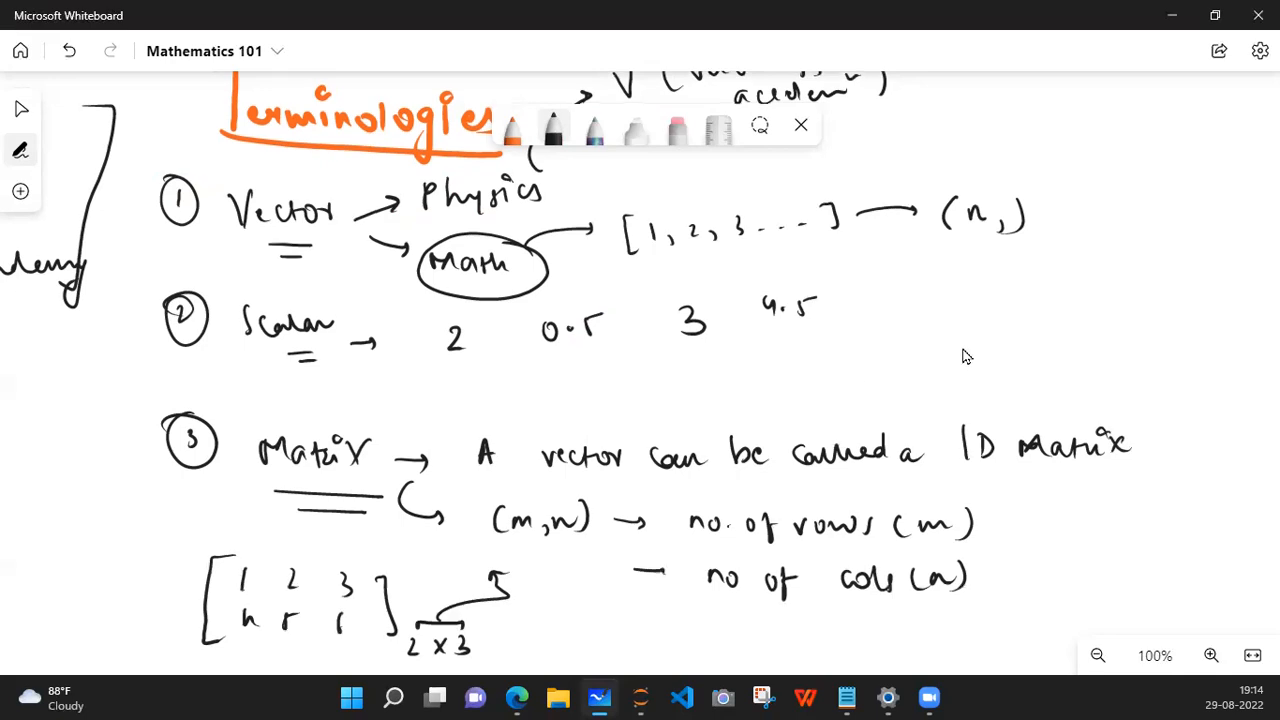
pyautogui.scroll(-3)
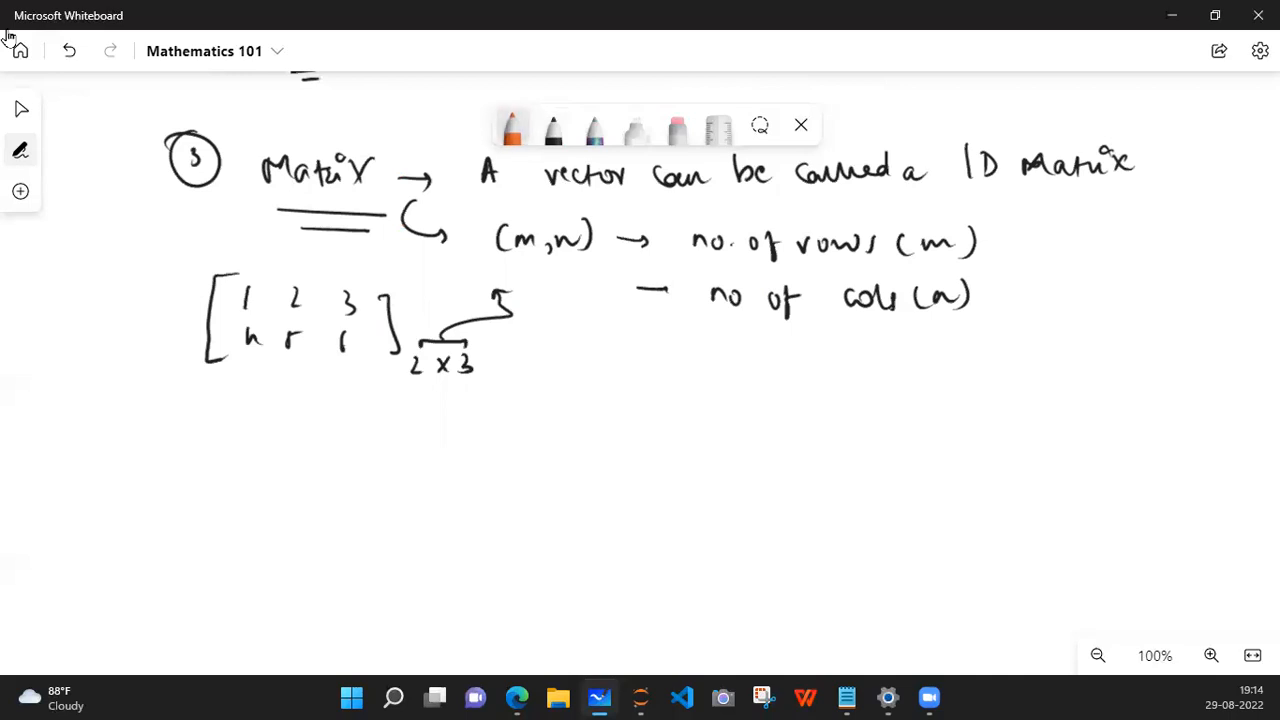
# Step: Write a red circled 4 with the heading Base / Unit vectors
pyautogui.click(512, 128)
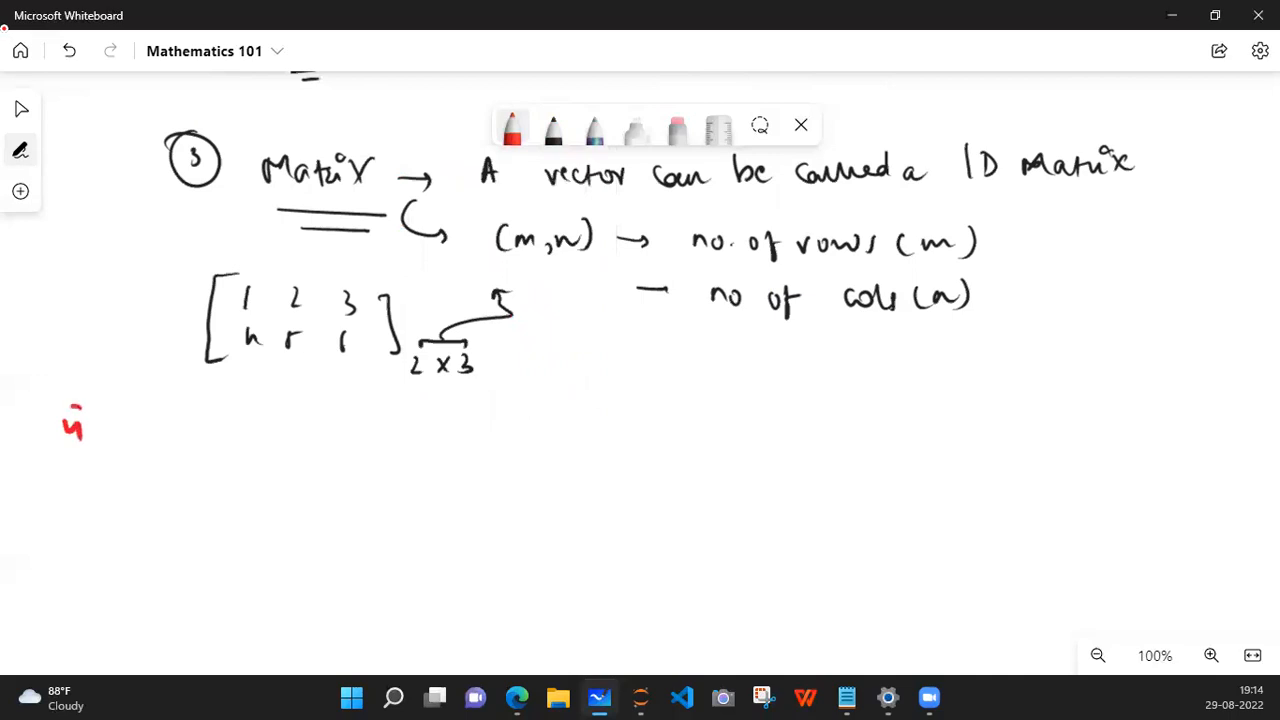
pyautogui.moveTo(60, 420); pyautogui.dragTo(180, 450)
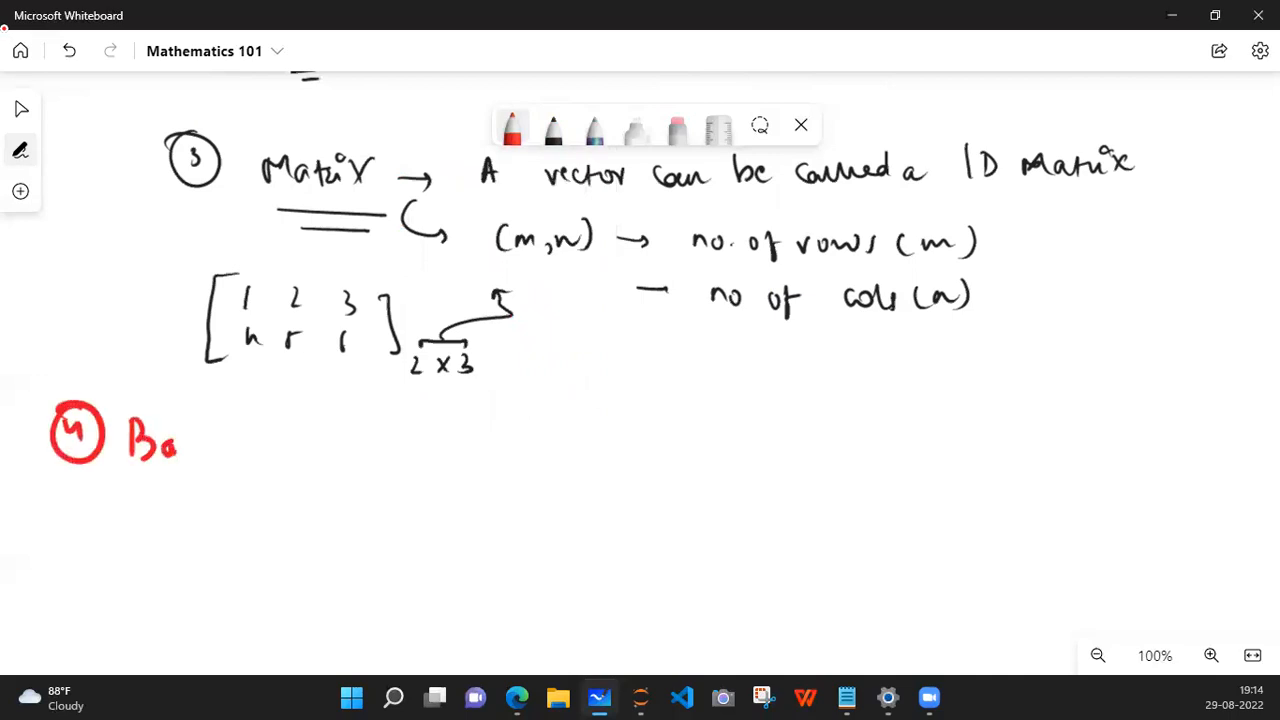
pyautogui.moveTo(176, 444); pyautogui.dragTo(296, 460)
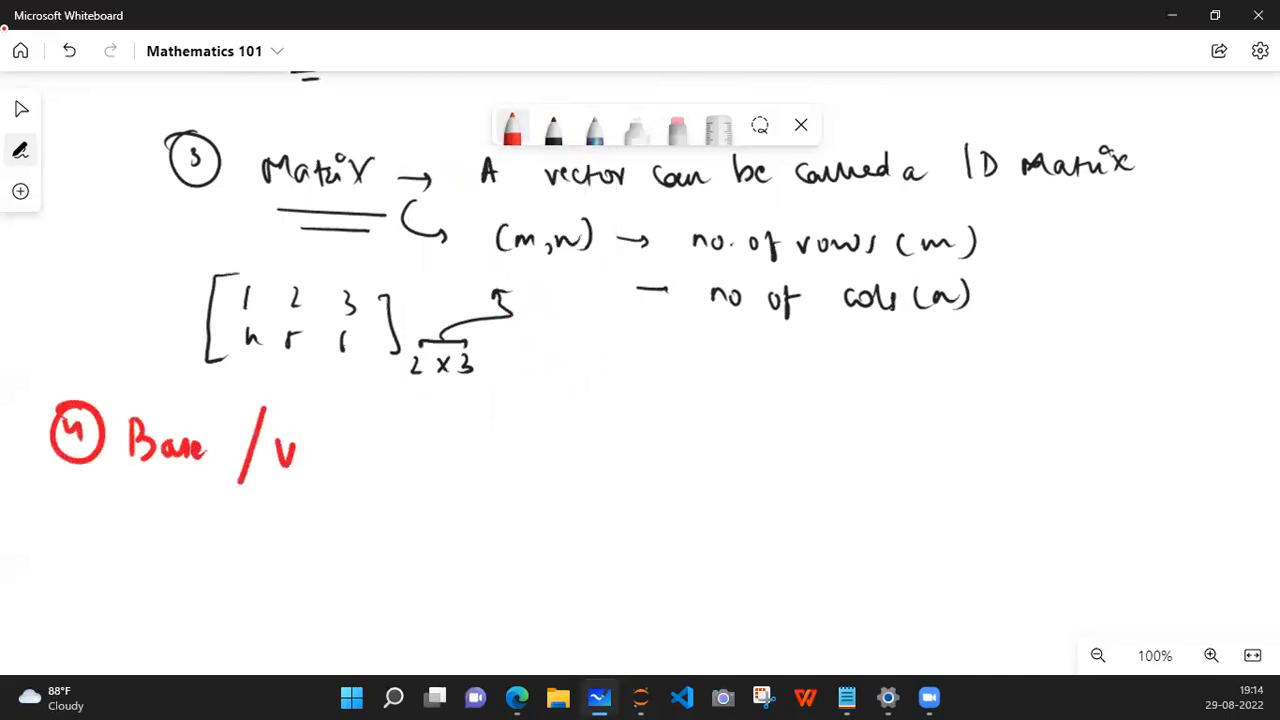
pyautogui.moveTo(290, 450); pyautogui.dragTo(350, 460)
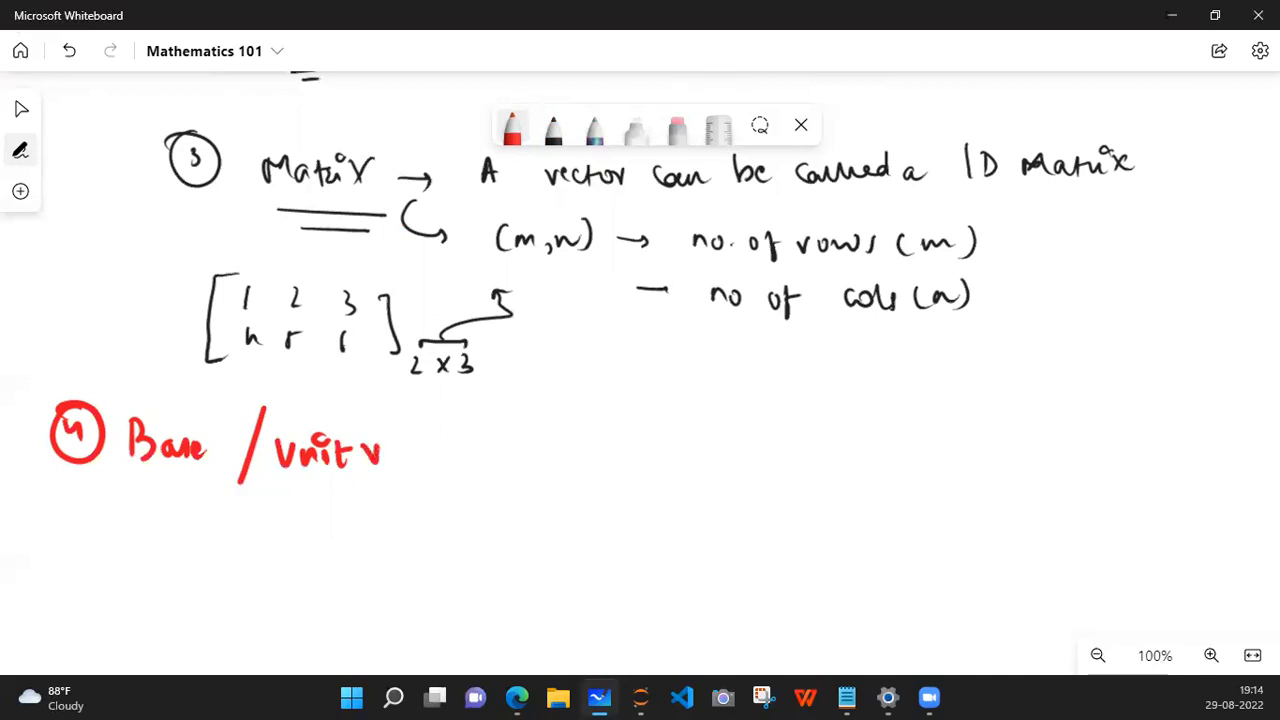
pyautogui.moveTo(380, 456); pyautogui.dragTo(464, 456)
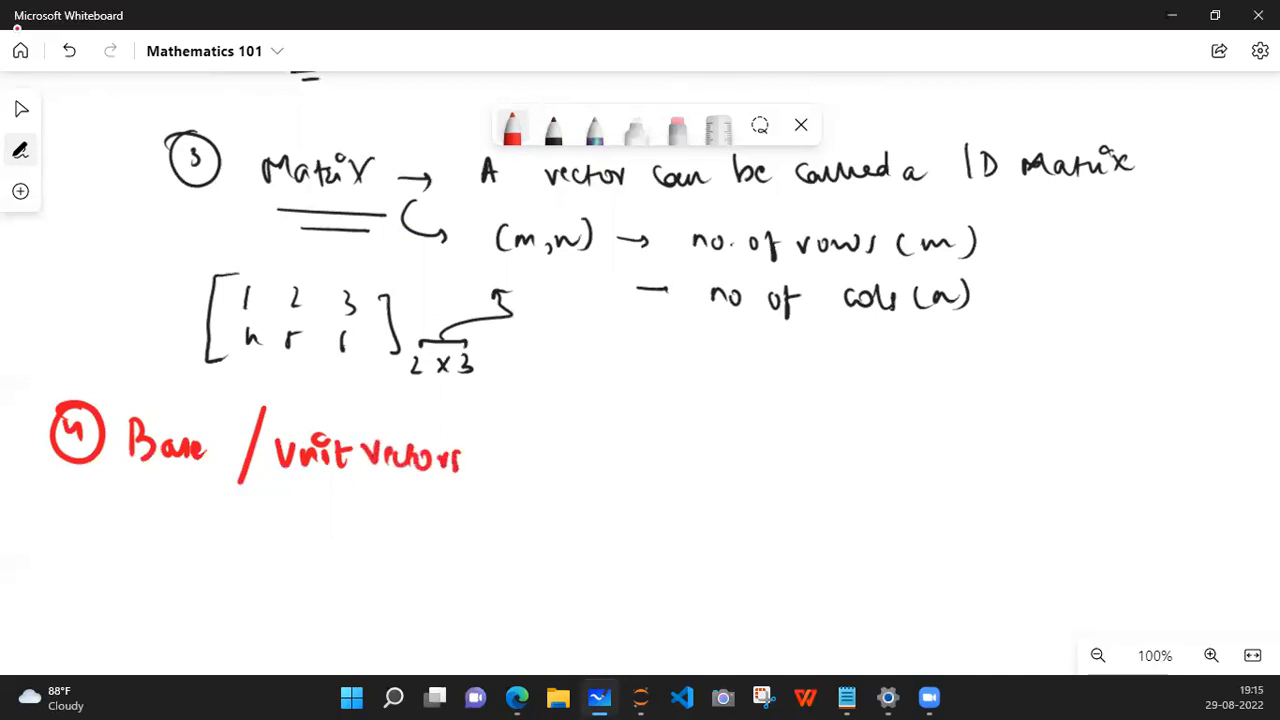
pyautogui.moveTo(200, 496); pyautogui.dragTo(370, 510)
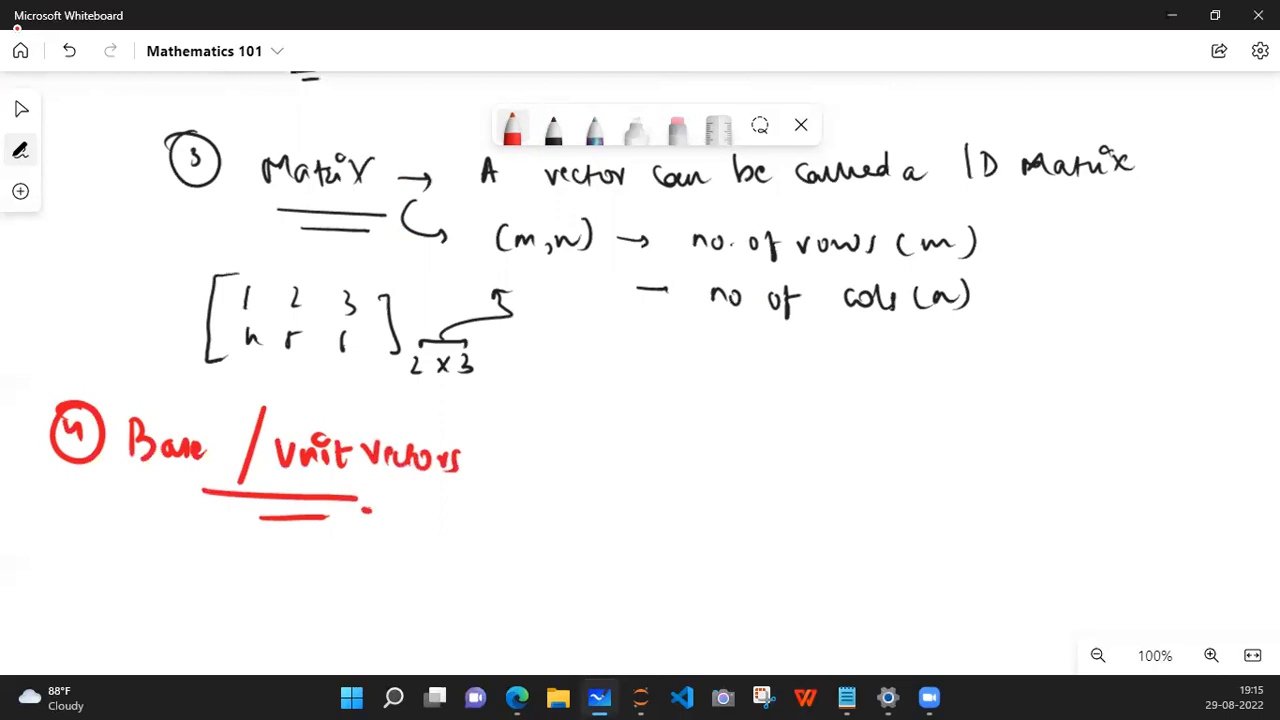
# Step: Draw black X, Y and Z axes with arrowheads, labels and a shaded floor plane
pyautogui.click(1260, 52)
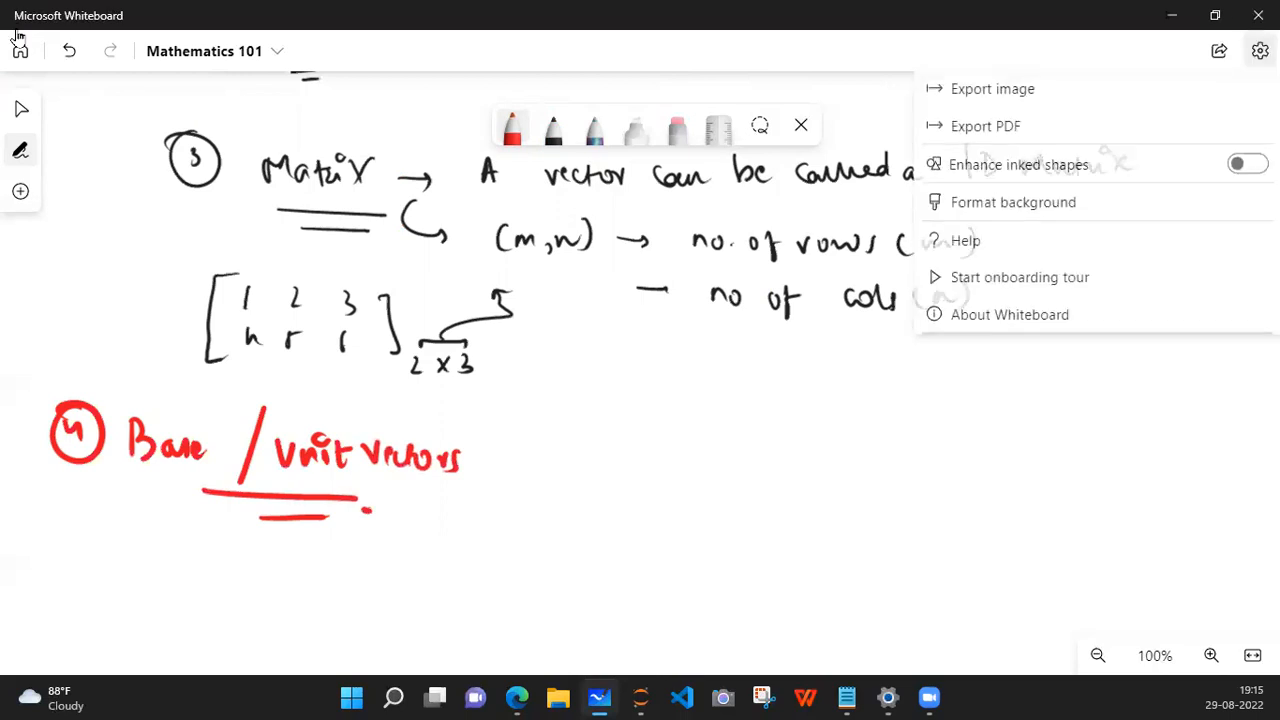
pyautogui.click(1246, 164)
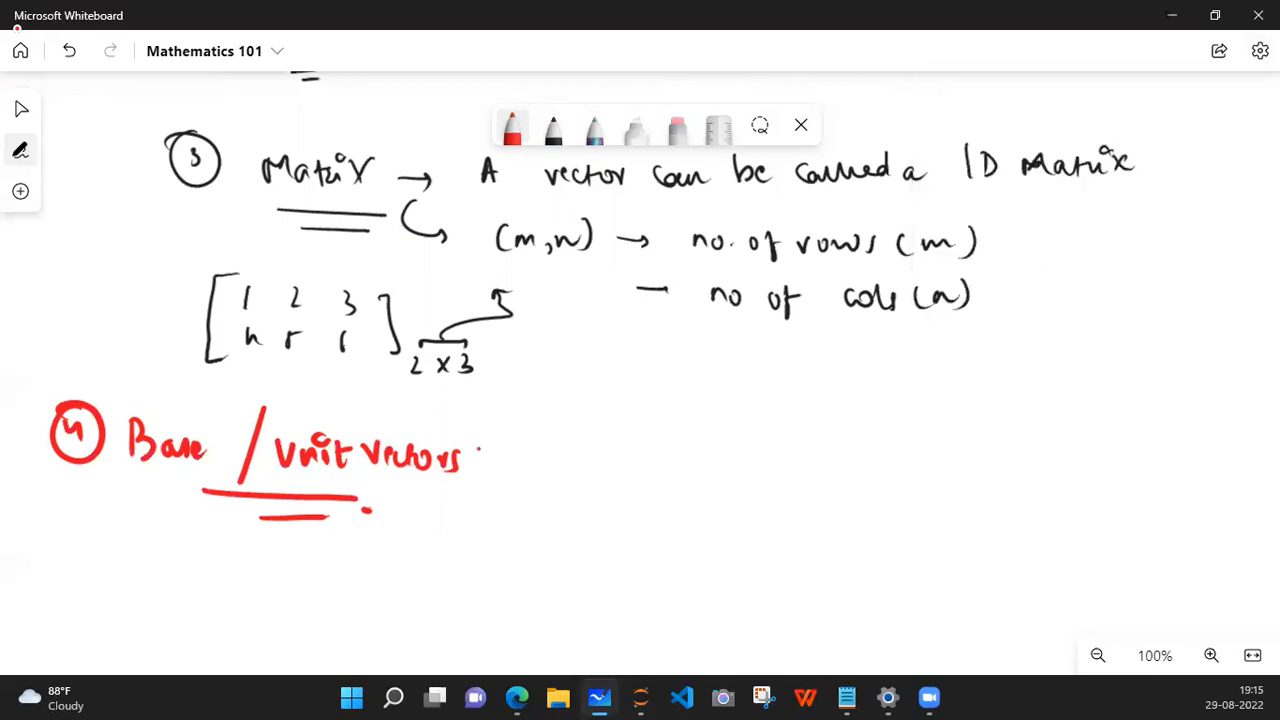
pyautogui.click(552, 128)
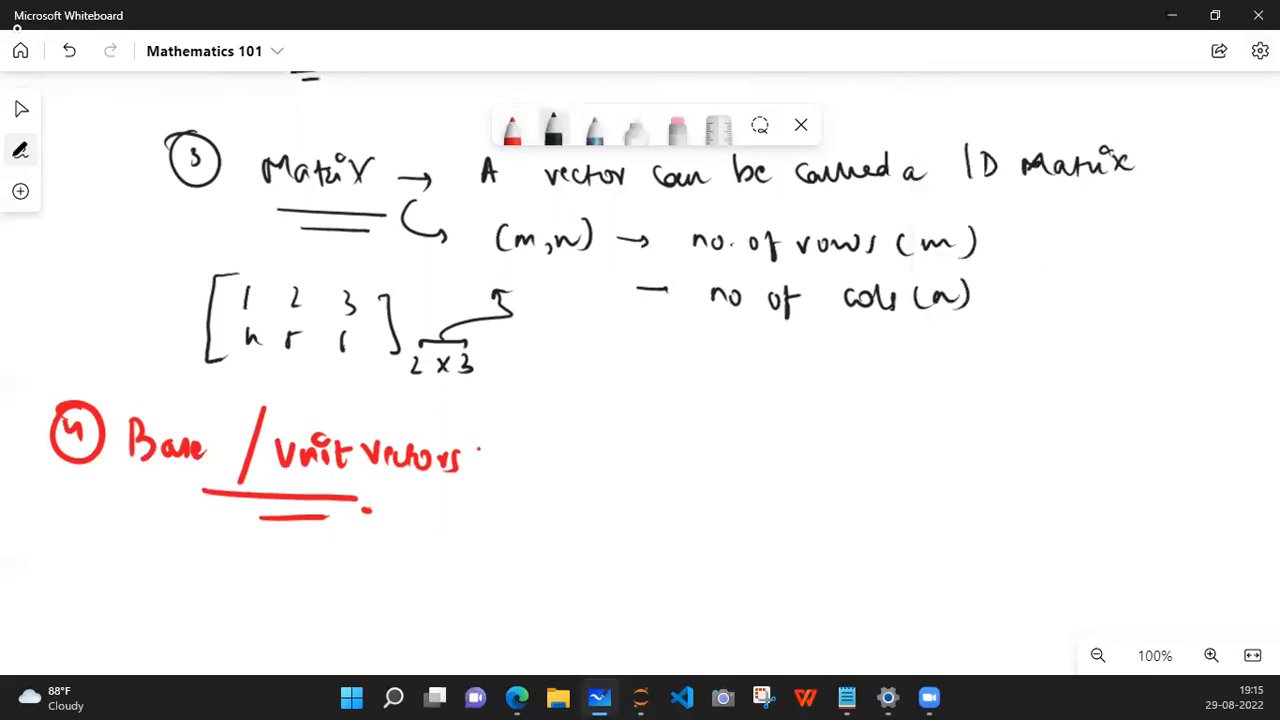
pyautogui.moveTo(636, 364); pyautogui.dragTo(896, 590)
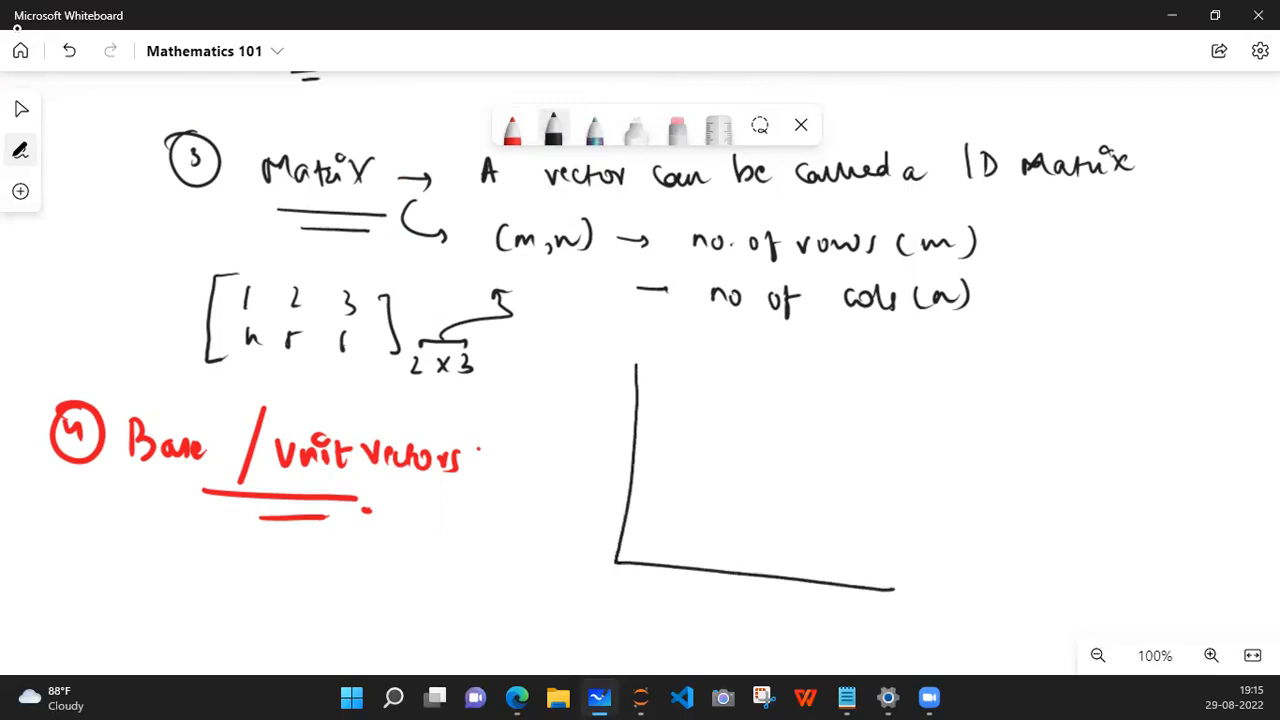
pyautogui.moveTo(880, 588); pyautogui.dragTo(896, 590)
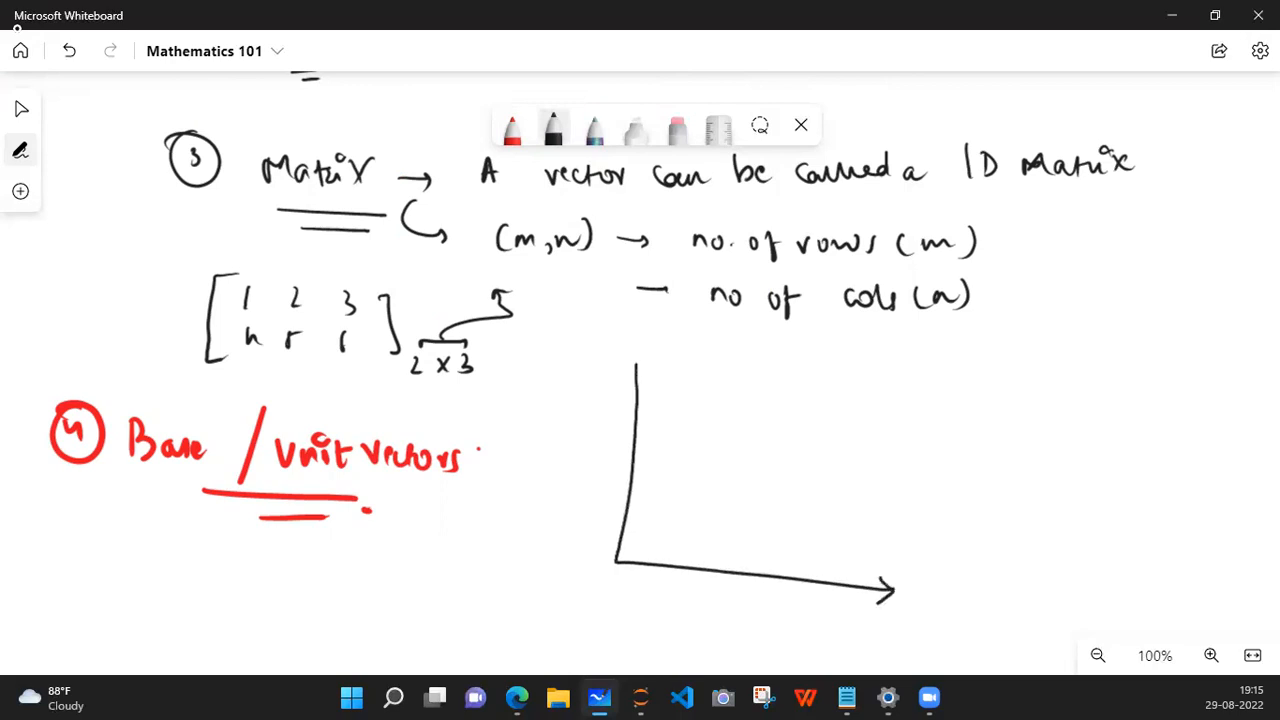
pyautogui.moveTo(636, 380); pyautogui.dragTo(636, 364)
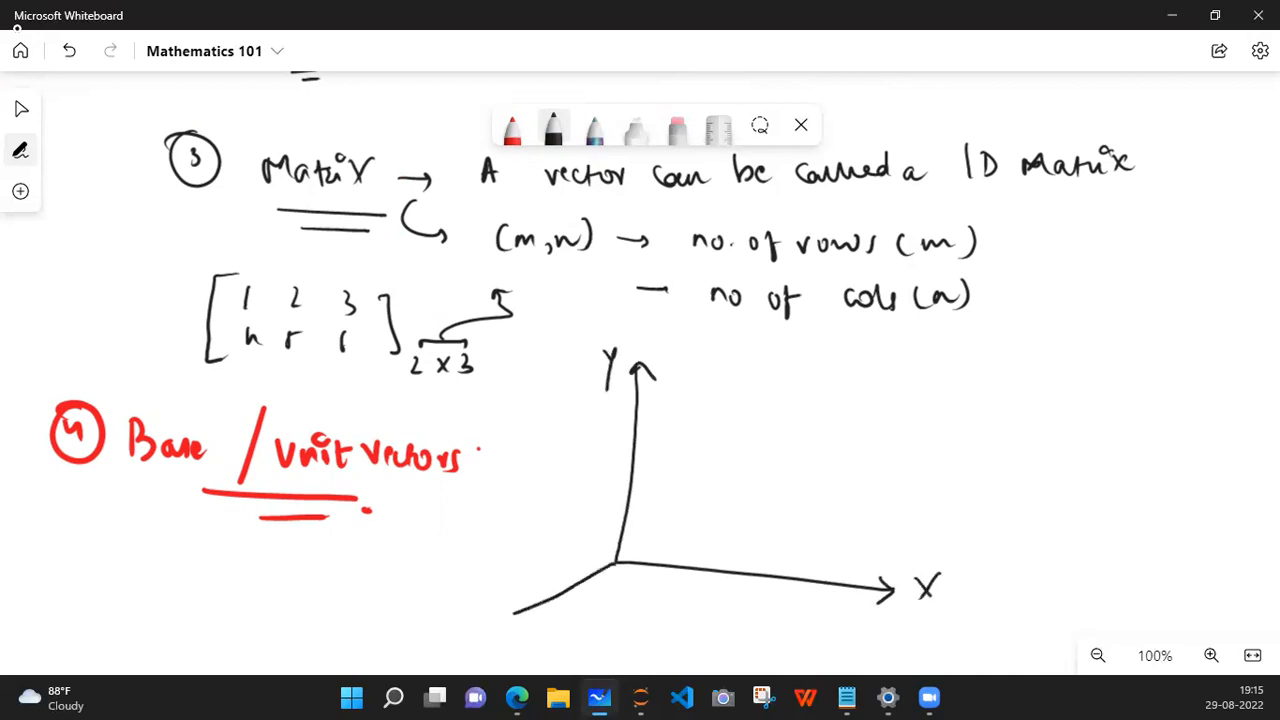
pyautogui.moveTo(620, 560); pyautogui.dragTo(440, 650)
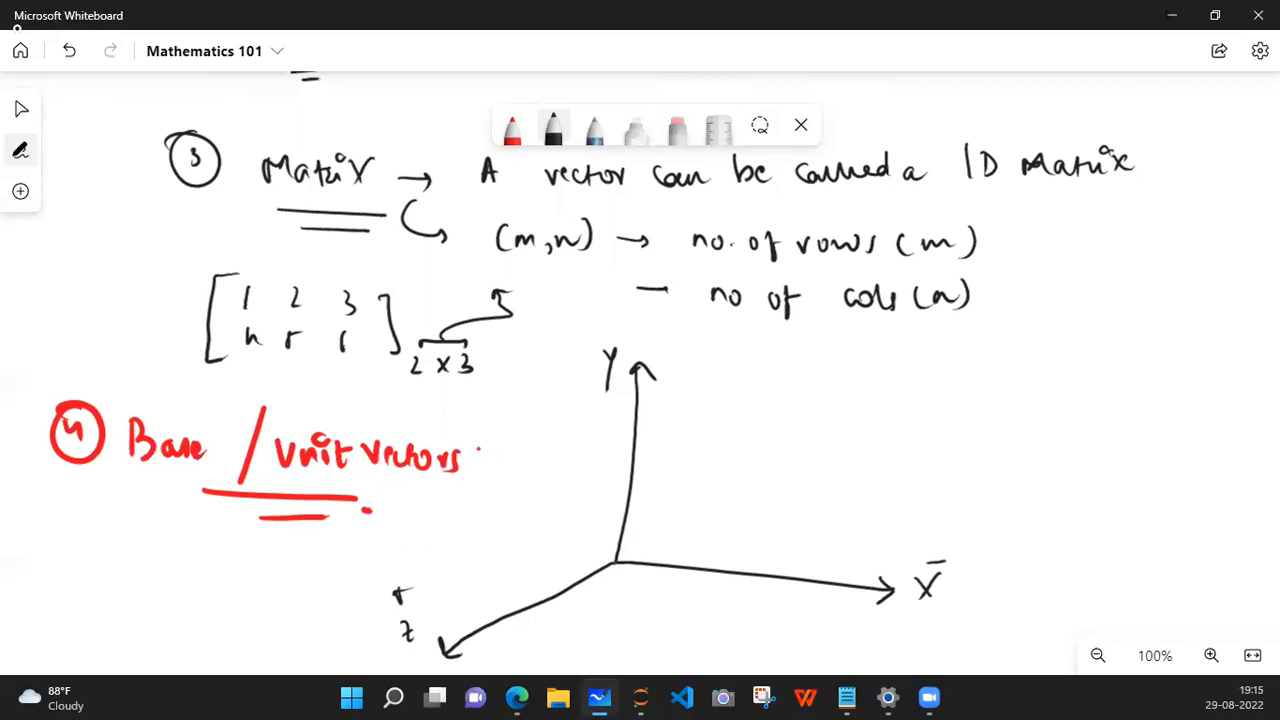
pyautogui.moveTo(590, 632); pyautogui.dragTo(660, 608)
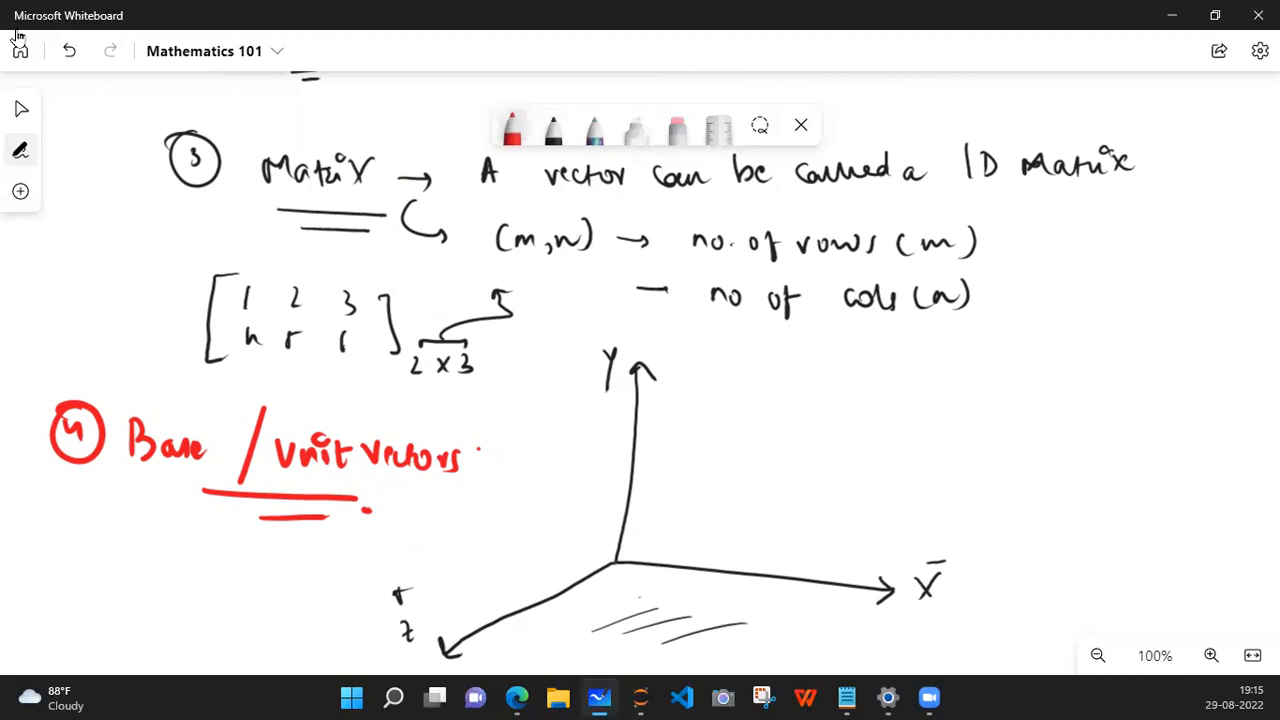
# Step: Write the unit vector symbols î ĵ k̂ in purple under the heading
pyautogui.click(512, 128)
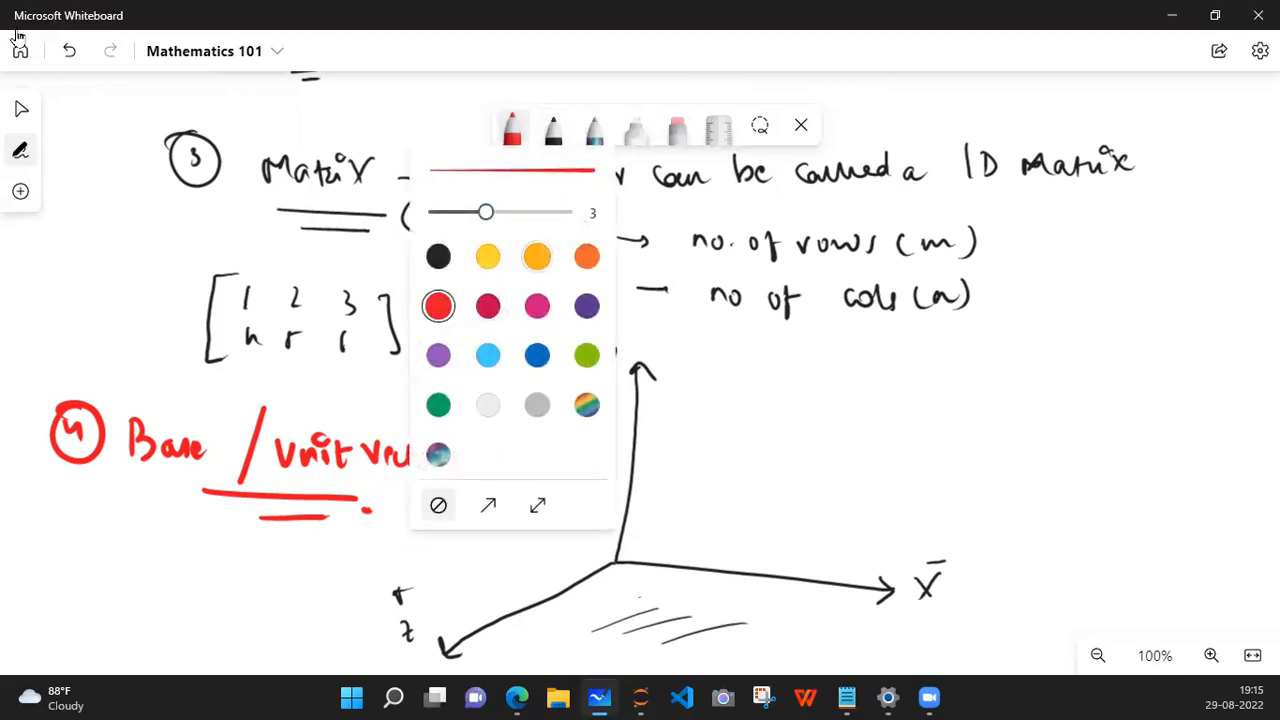
pyautogui.click(586, 306)
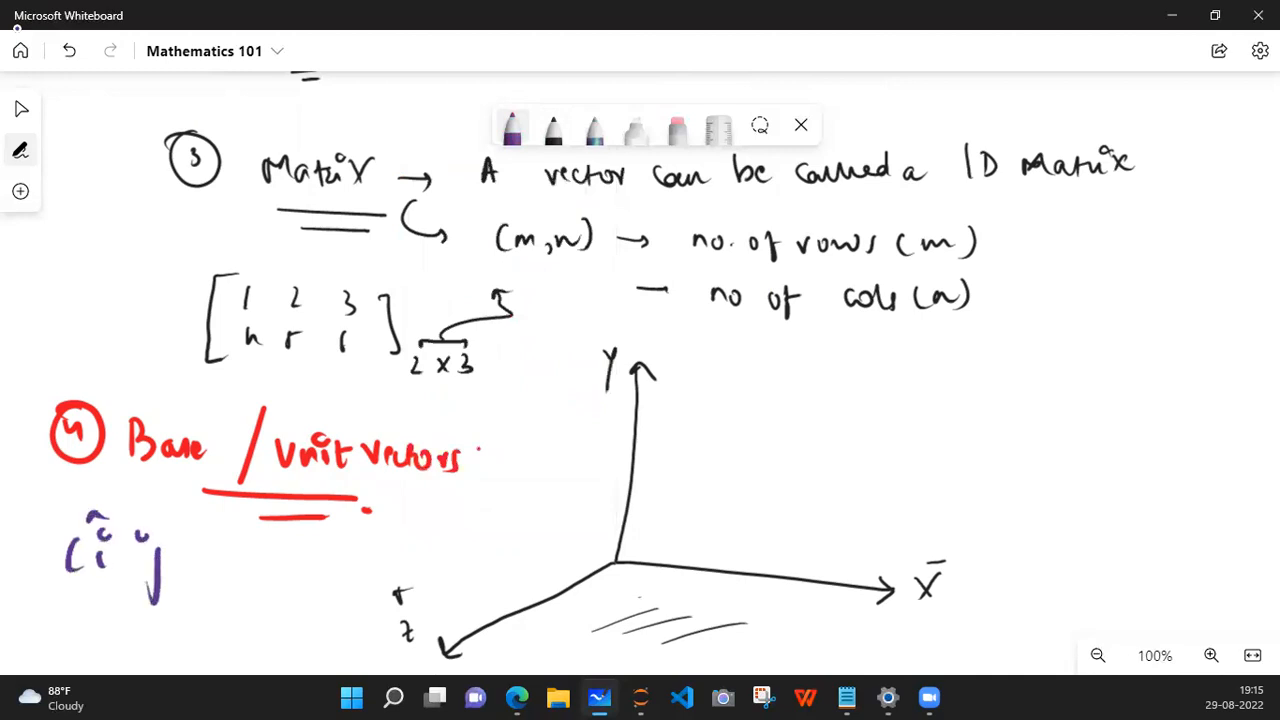
pyautogui.moveTo(200, 560); pyautogui.dragTo(260, 560)
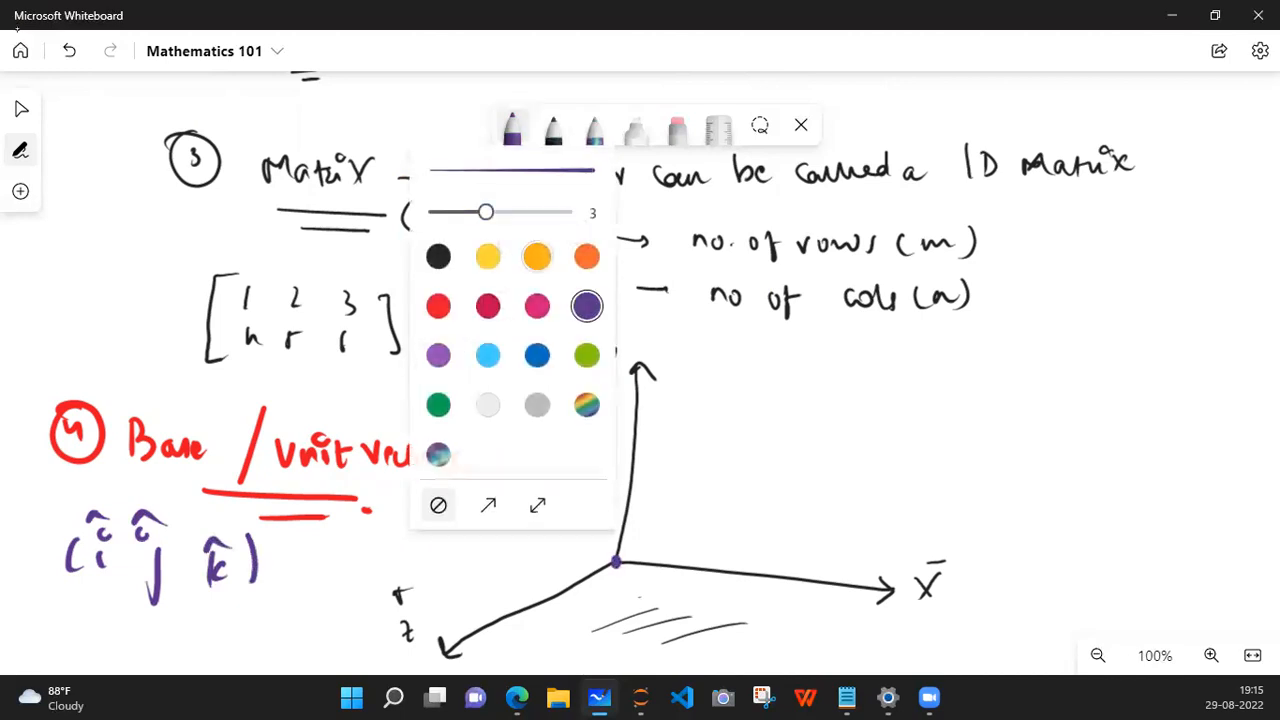
# Step: Mark short orange î, ĵ, k̂ unit arrows along the X, Y and Z axes
pyautogui.click(586, 256)
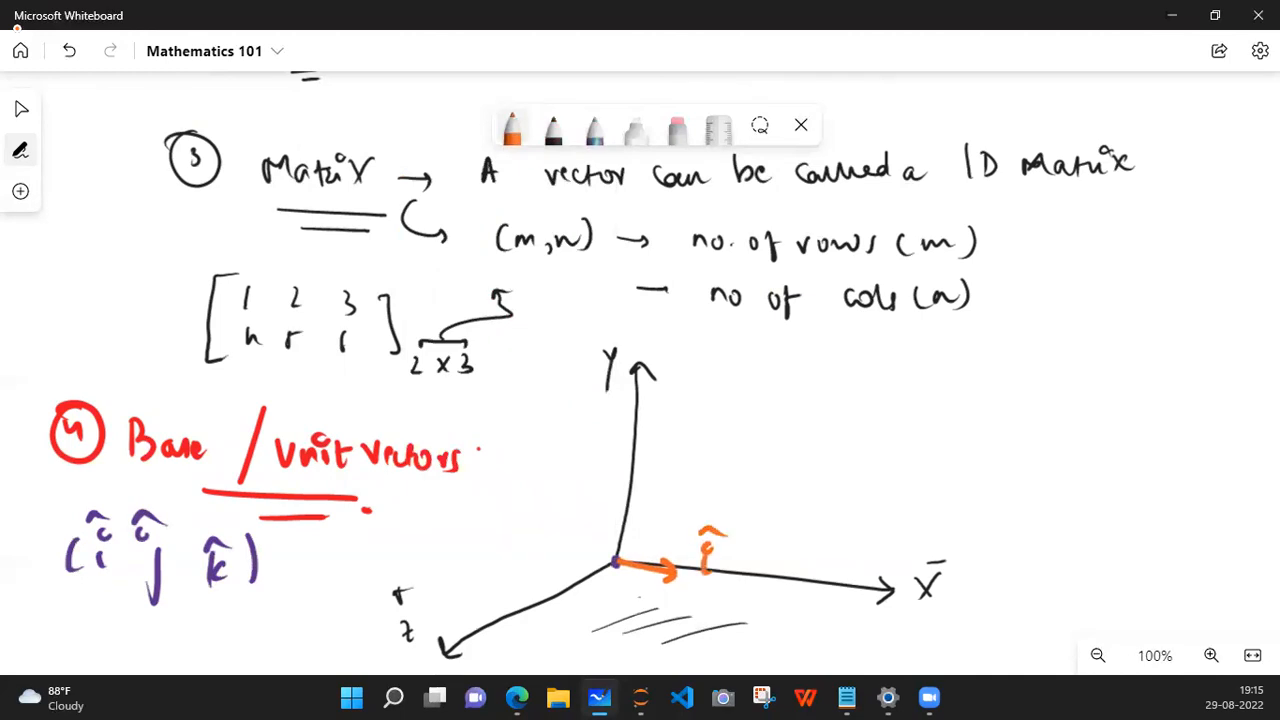
pyautogui.moveTo(650, 564); pyautogui.dragTo(650, 490)
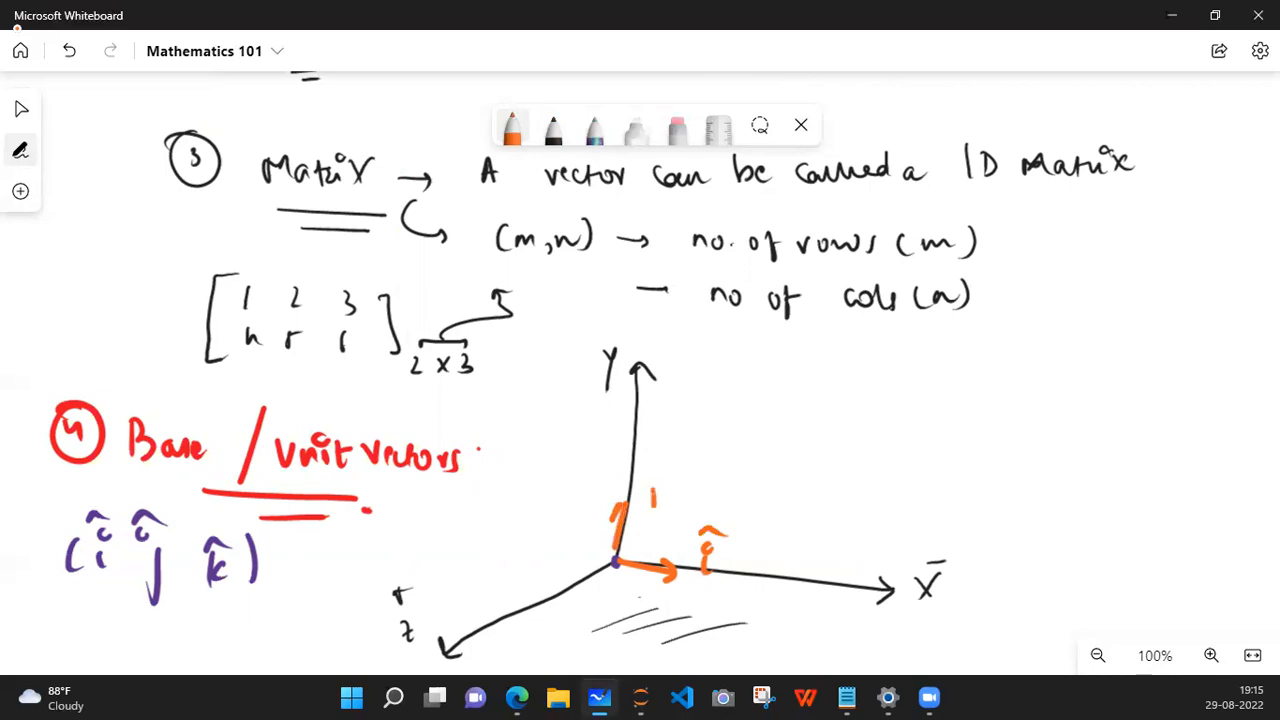
pyautogui.moveTo(650, 500); pyautogui.dragTo(656, 470)
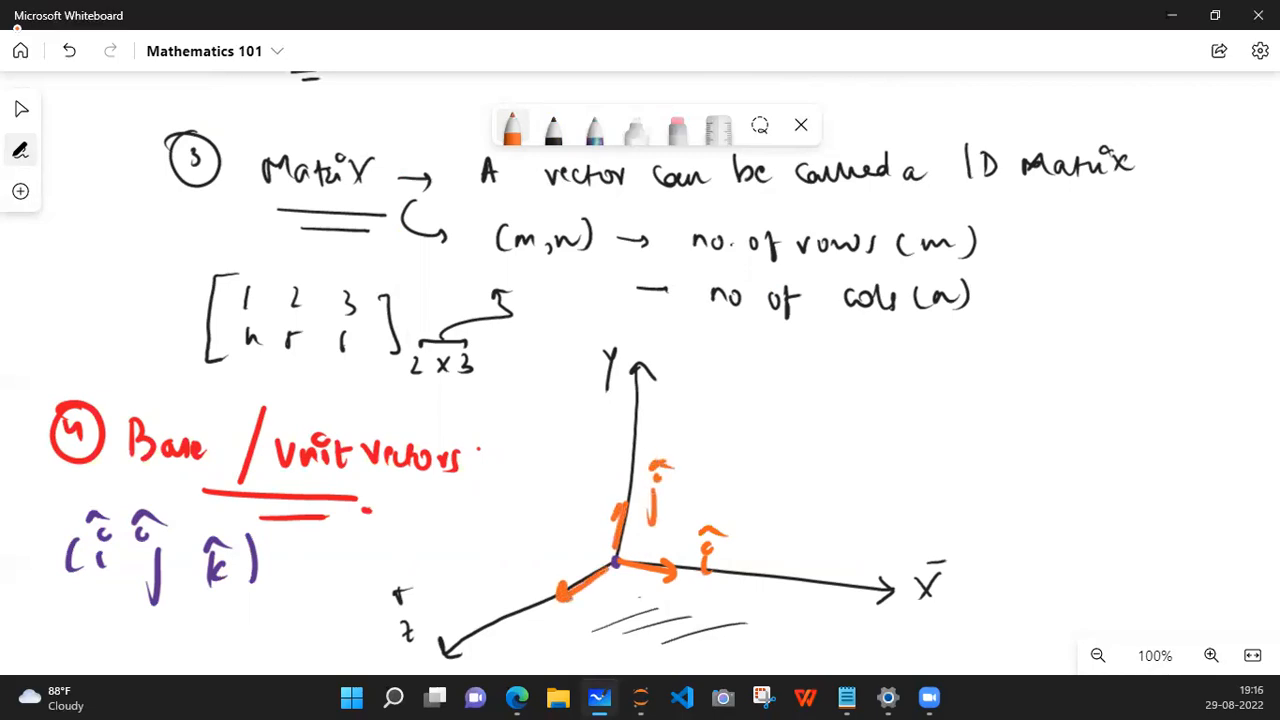
pyautogui.moveTo(564, 590); pyautogui.dragTo(540, 544)
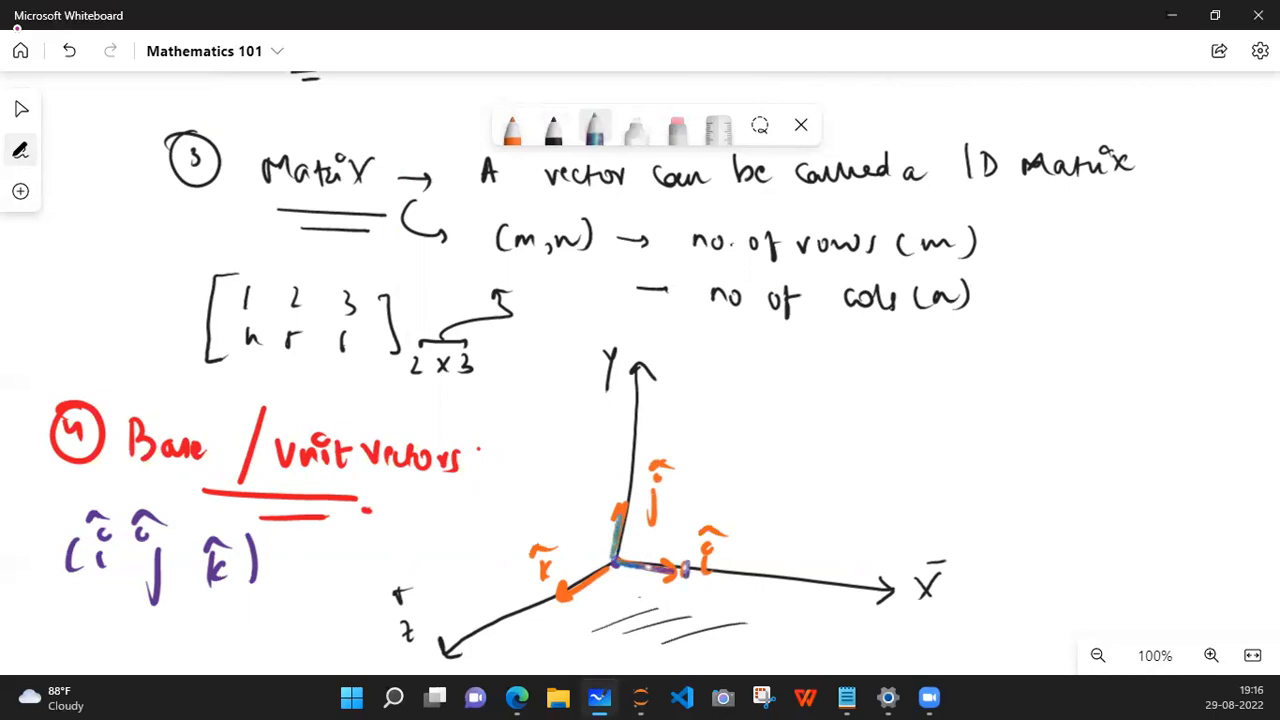
# Step: Draw a curved arrow from the origin to the note |v i,j,k| = 1
pyautogui.moveTo(660, 540); pyautogui.dragTo(784, 470)
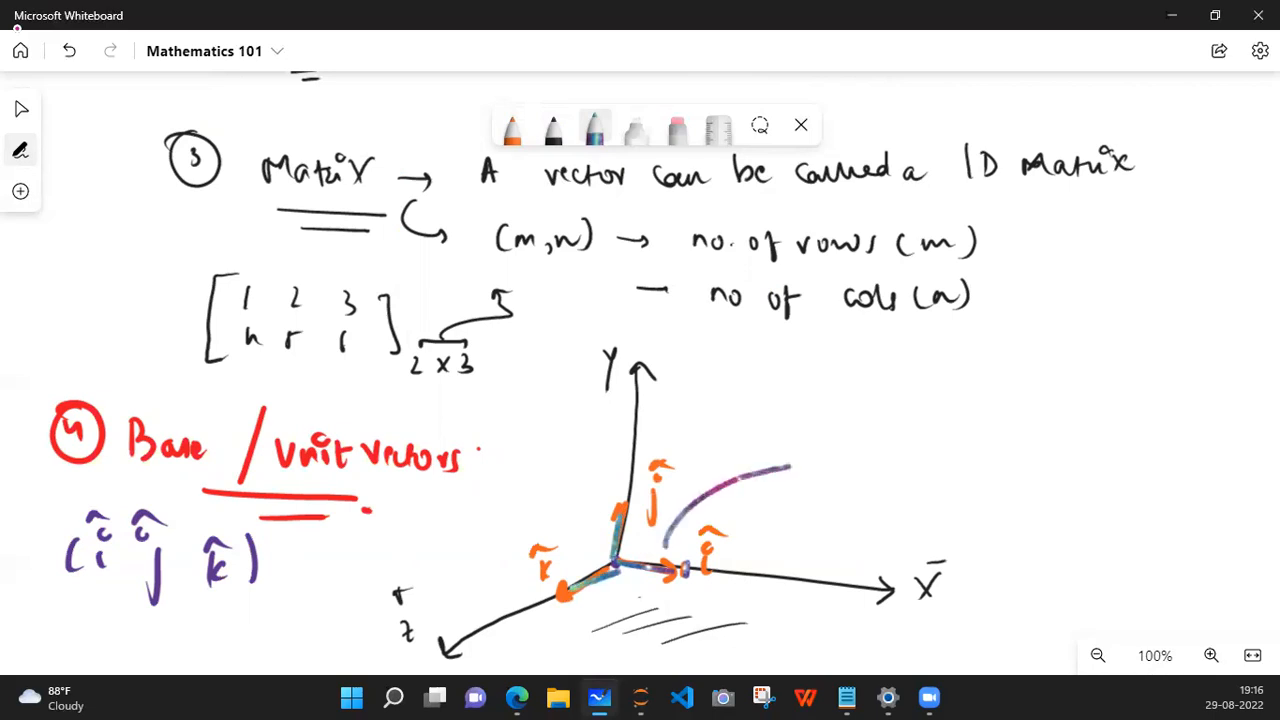
pyautogui.write('|v')
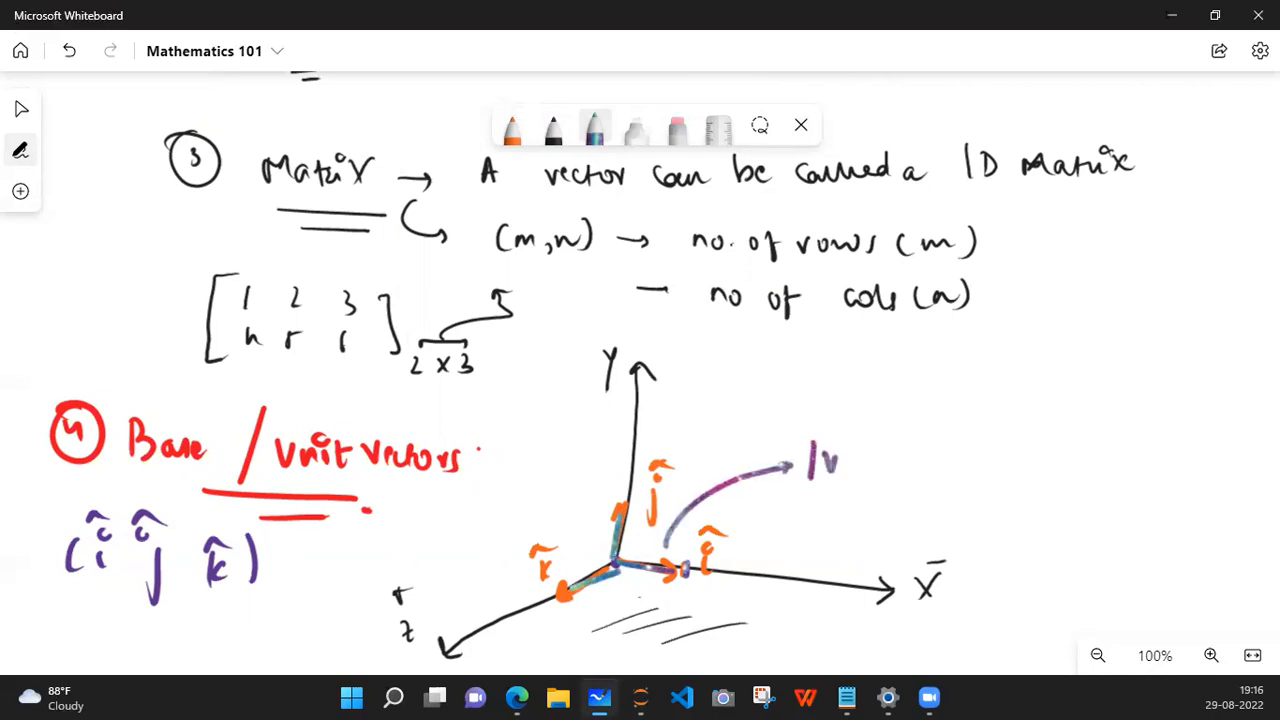
pyautogui.moveTo(816, 456); pyautogui.dragTo(840, 440)
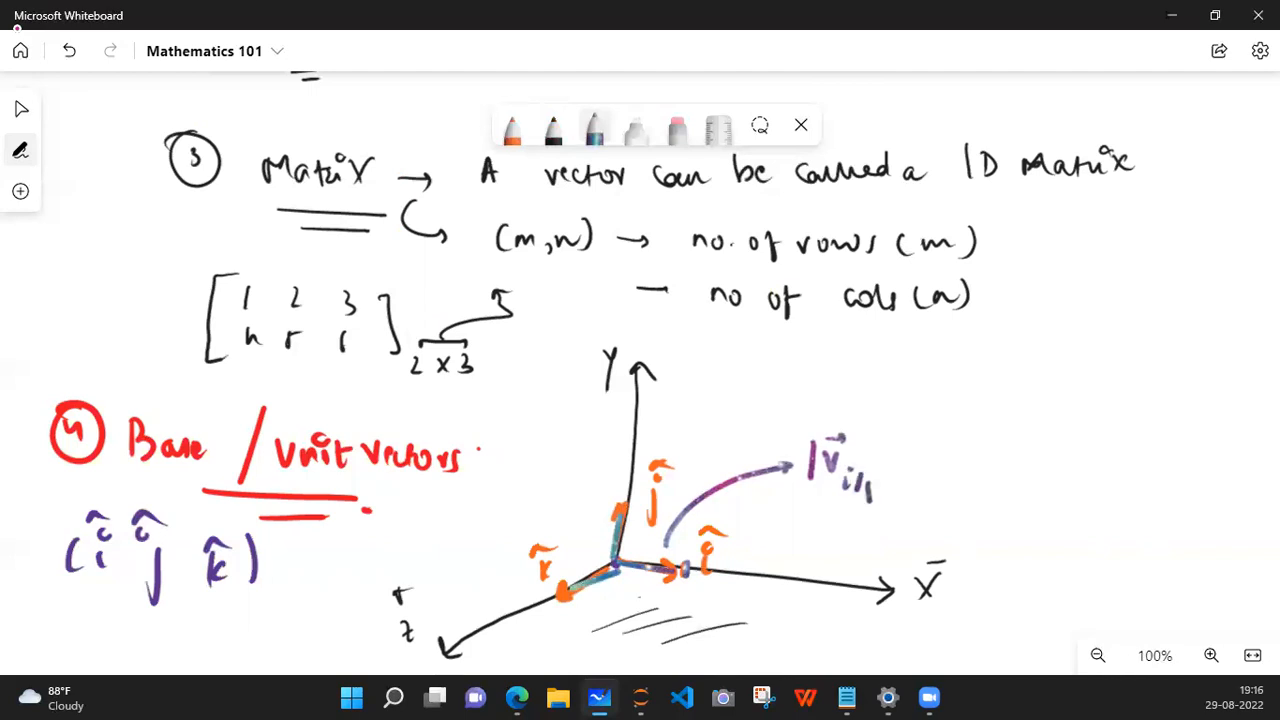
pyautogui.moveTo(850, 490); pyautogui.dragTo(910, 450)
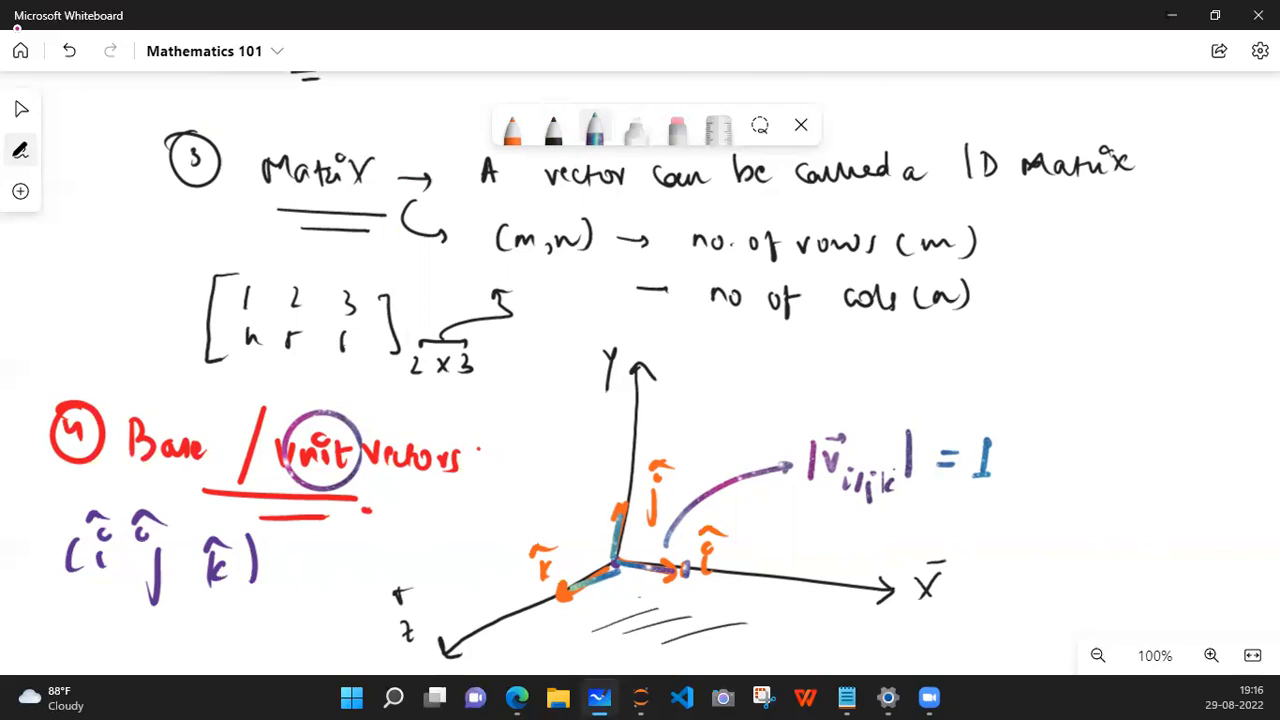
pyautogui.moveTo(18, 40)
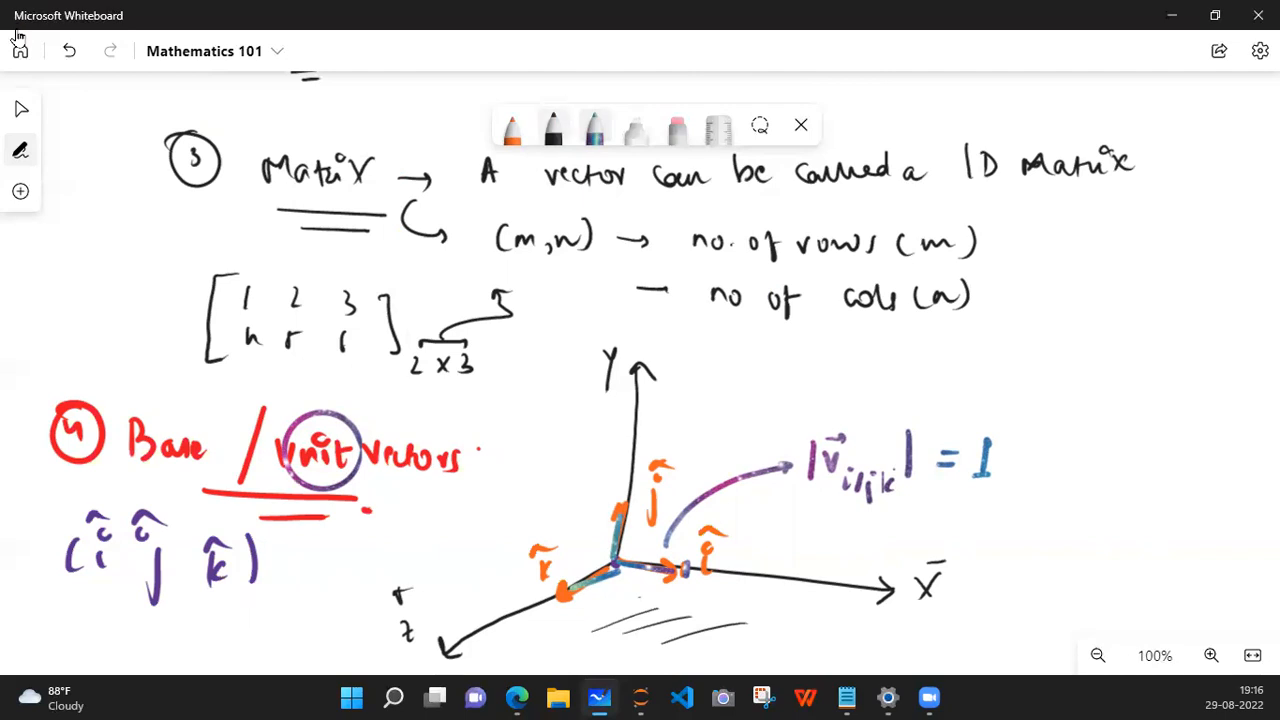
# Step: Write a circled 5î in orange with the note 'A vector of mag 5 in X-direction', then switch to red ink
pyautogui.moveTo(710, 400); pyautogui.dragTo(760, 364)
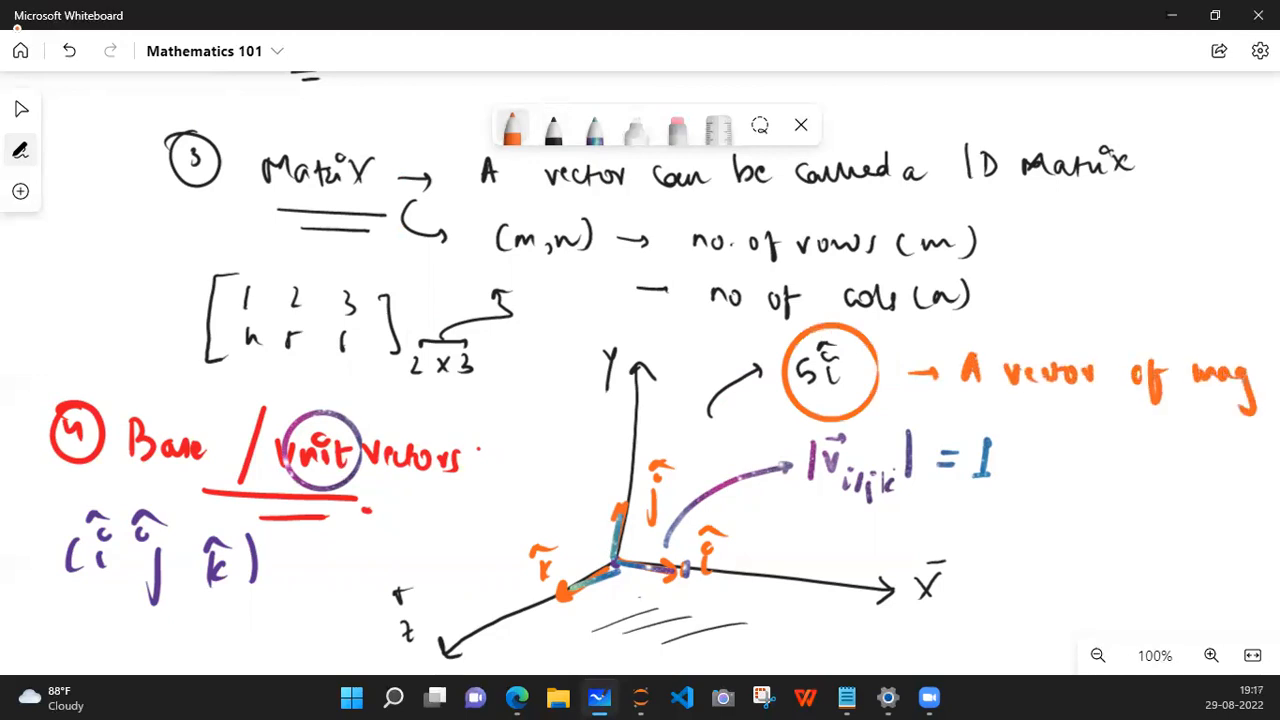
pyautogui.moveTo(1080, 450); pyautogui.dragTo(1160, 470)
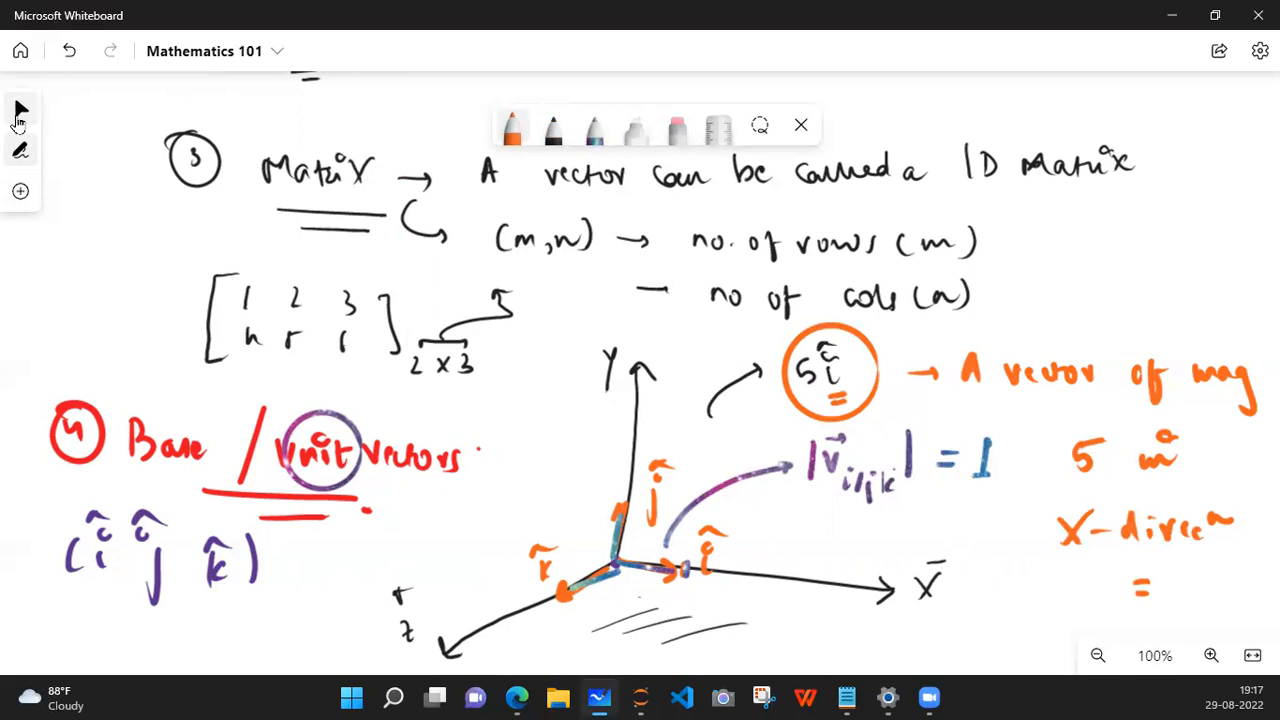
pyautogui.click(20, 150)
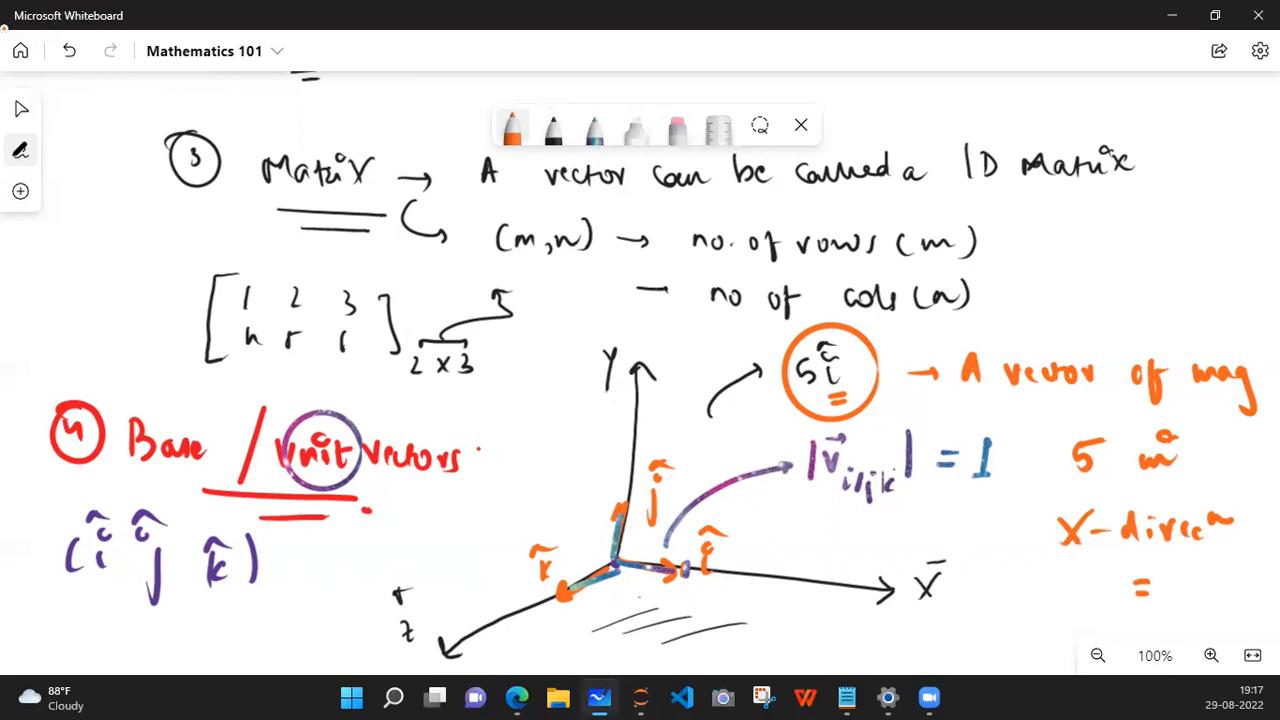
pyautogui.click(512, 128)
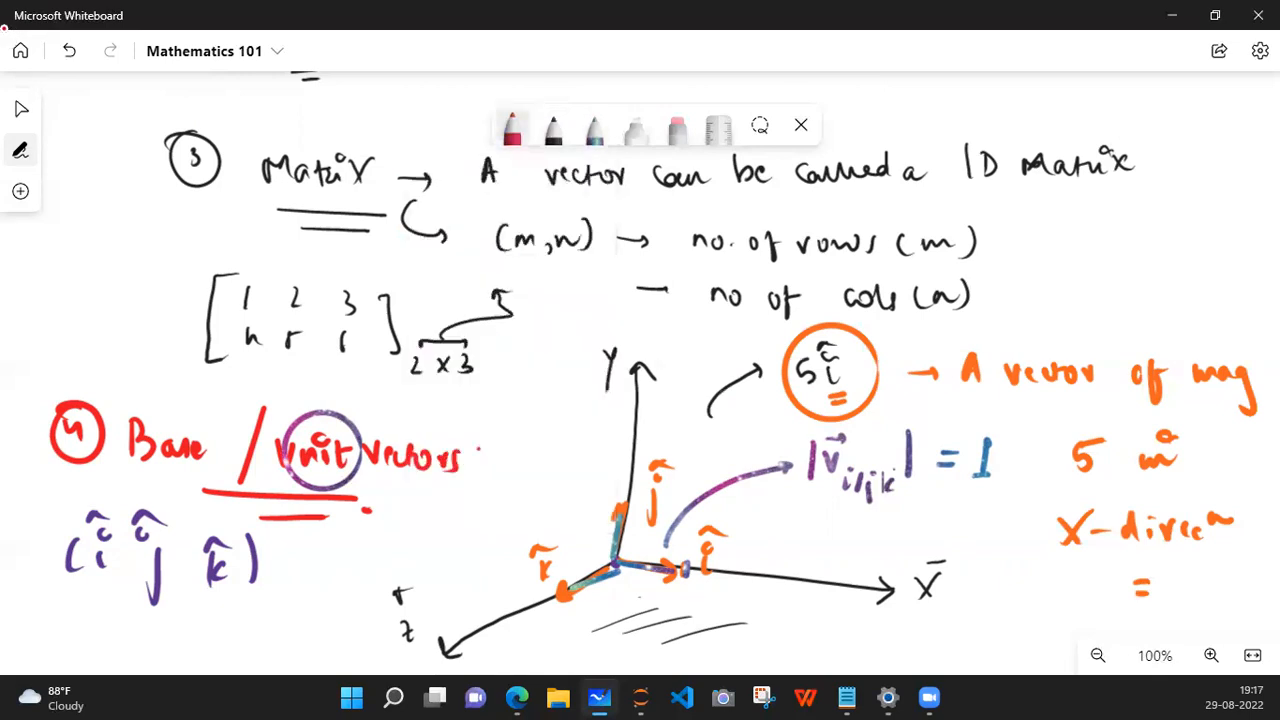
# Step: Draw a red arrow from the axes origin up to the circled 5î and select the word 'vector'
pyautogui.moveTo(620, 570); pyautogui.dragTo(790, 464)
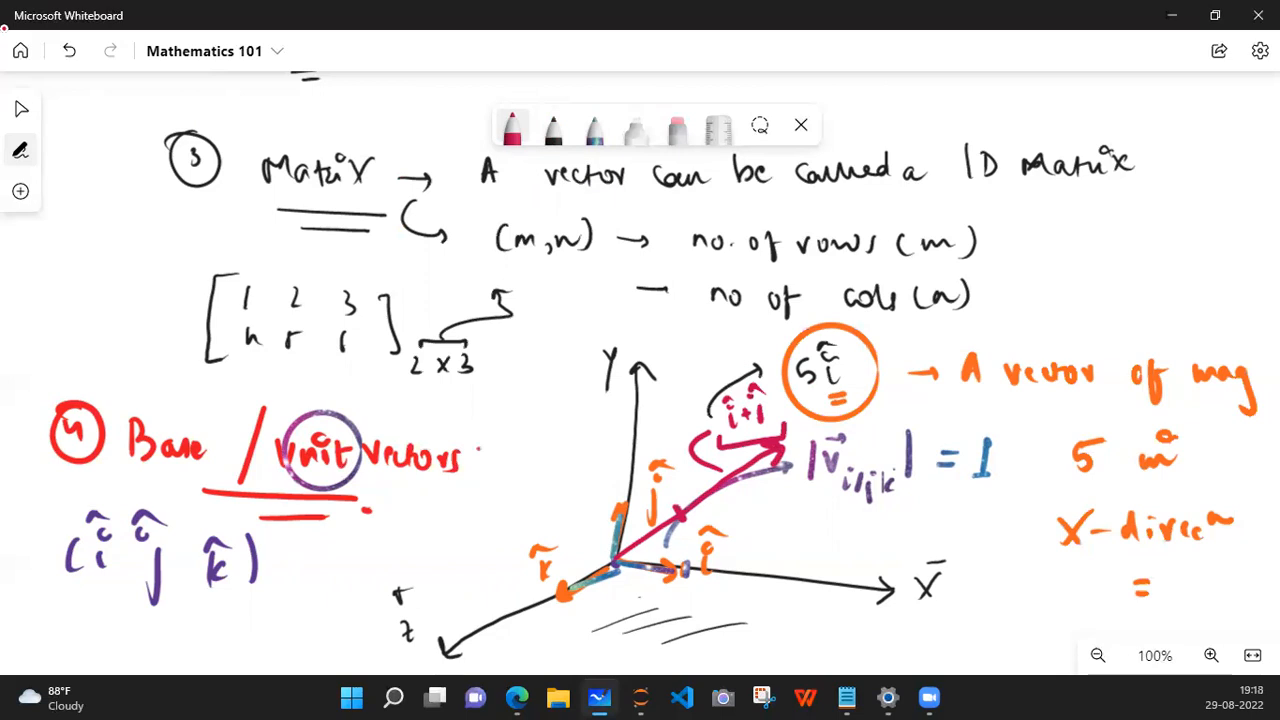
pyautogui.moveTo(344, 288)
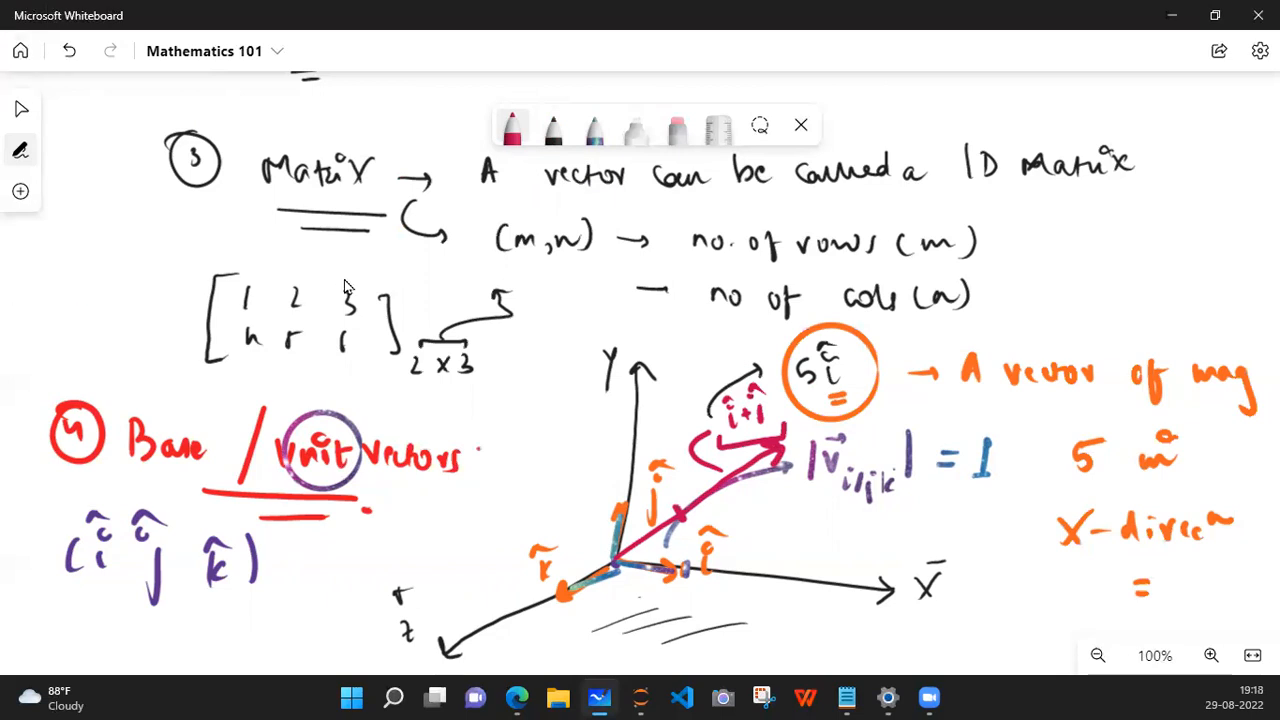
pyautogui.doubleClick(584, 176)
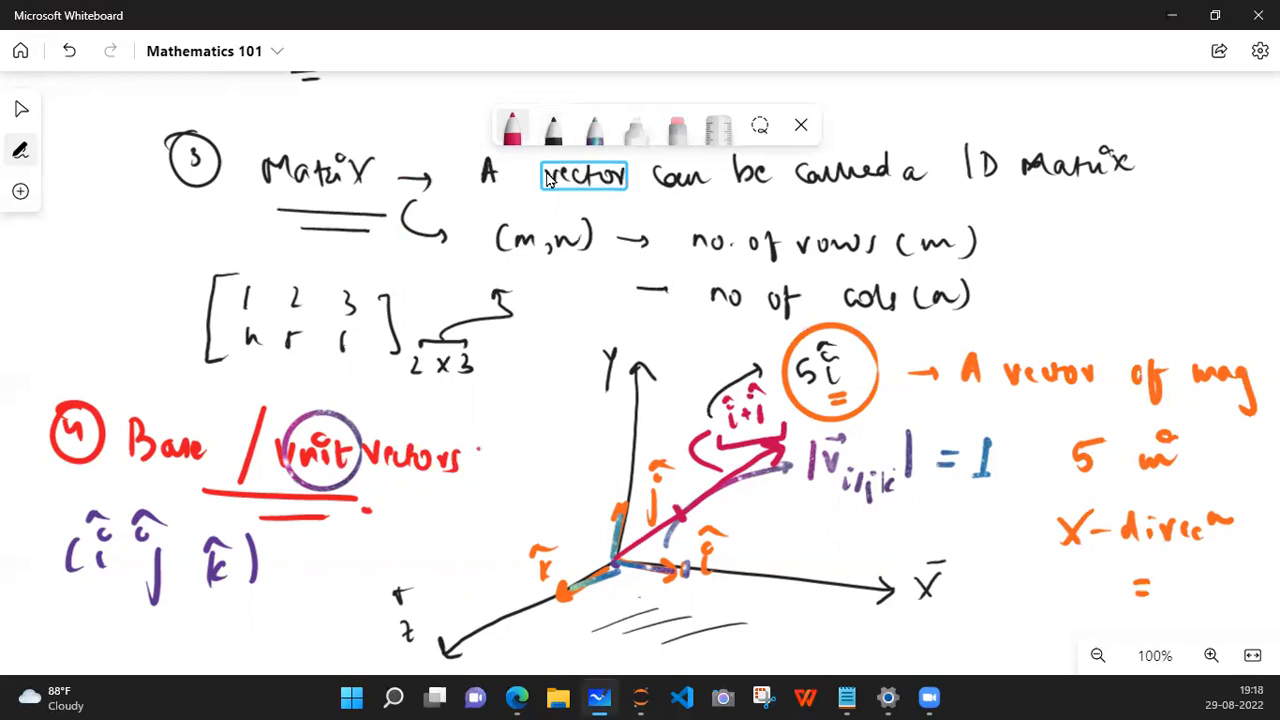
pyautogui.scroll(-3)
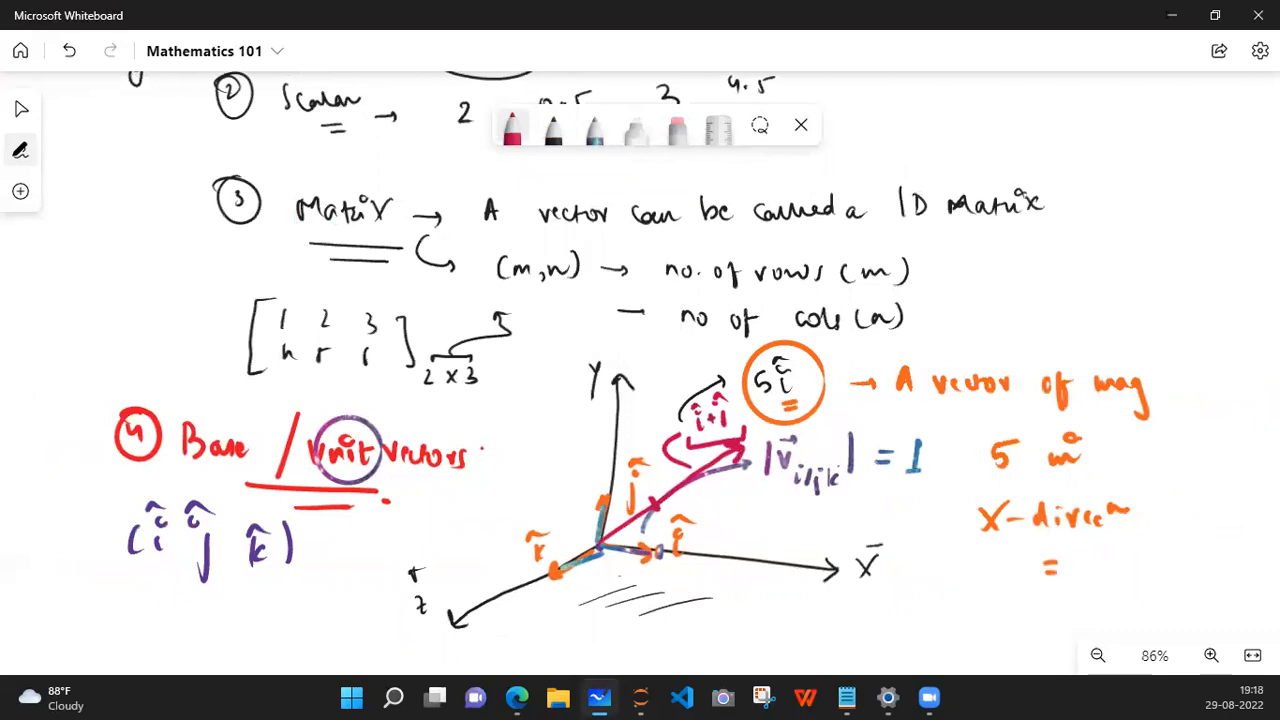
pyautogui.moveTo(40, 608)
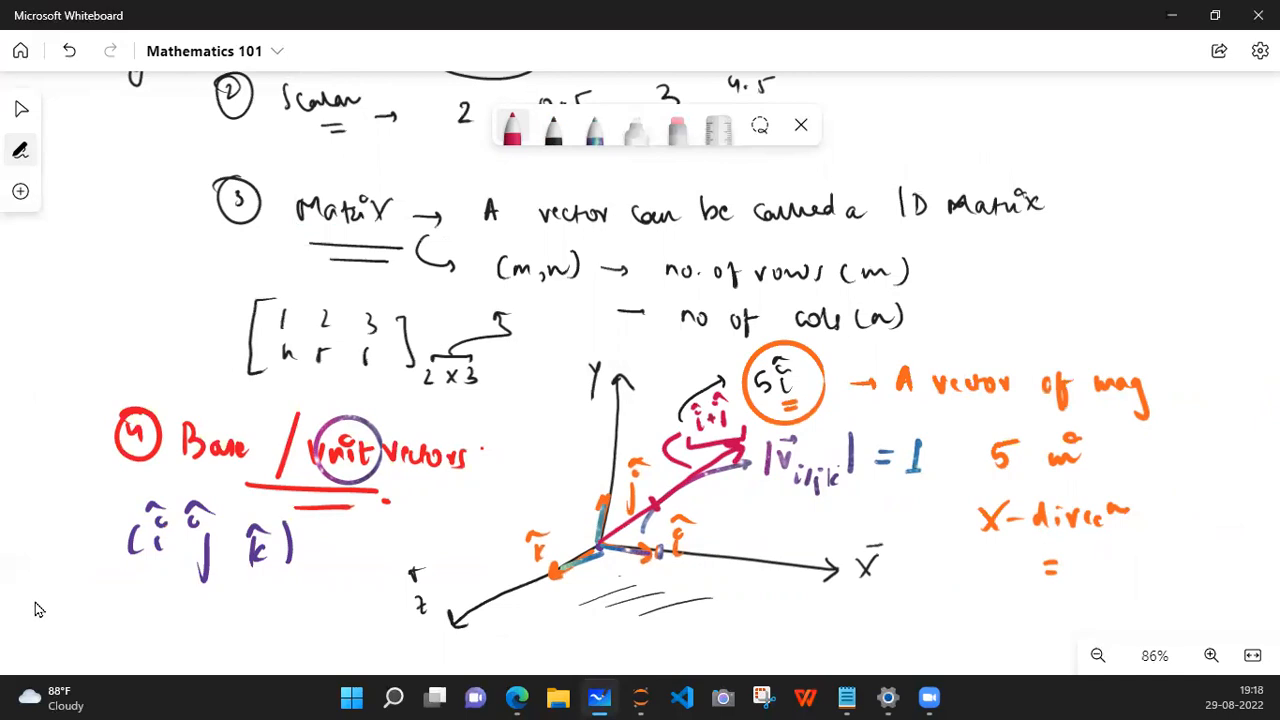